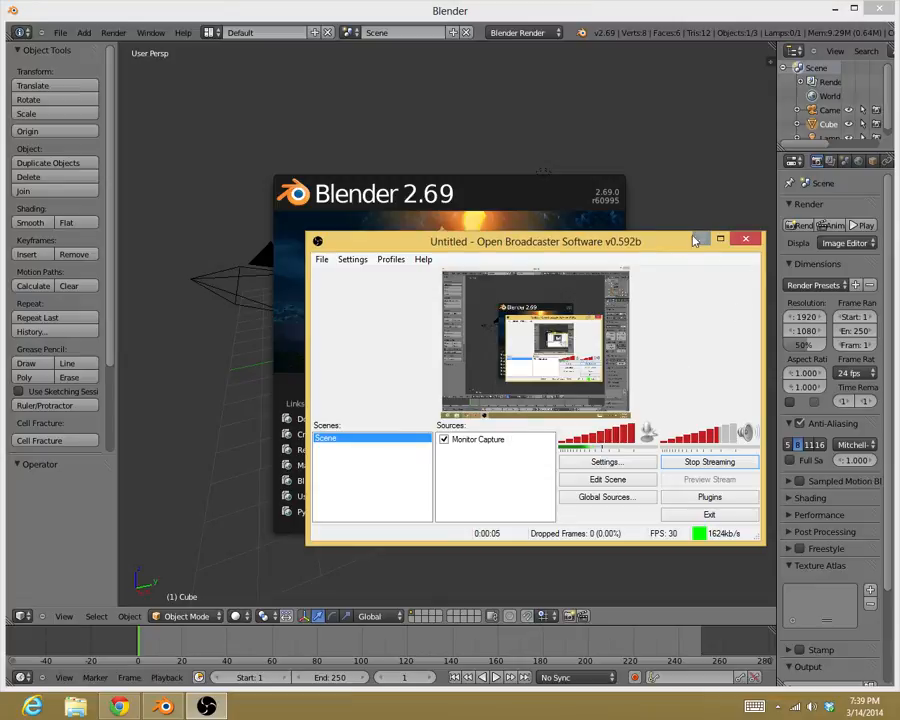
# Move the streaming software window aside so Blender's splash screen shows fully
pyautogui.click(746, 239)
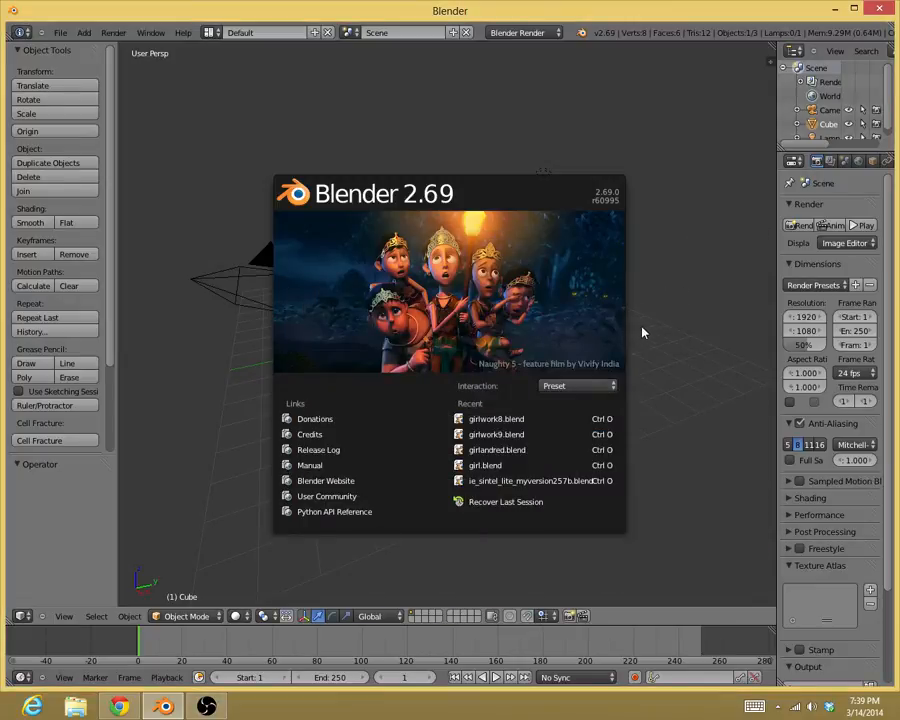
pyautogui.moveTo(647, 305)
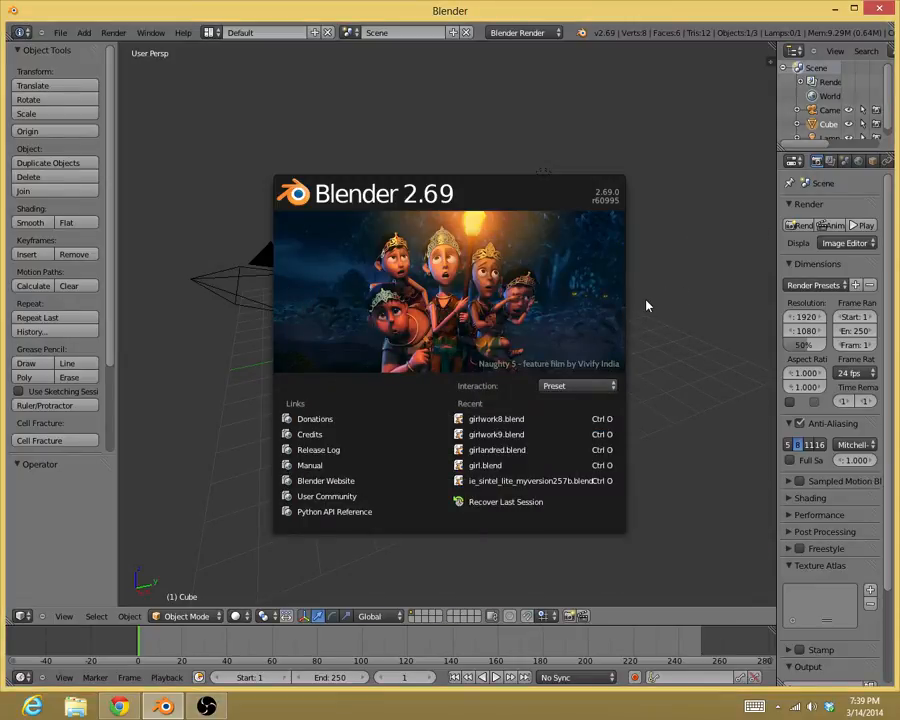
pyautogui.moveTo(573, 293)
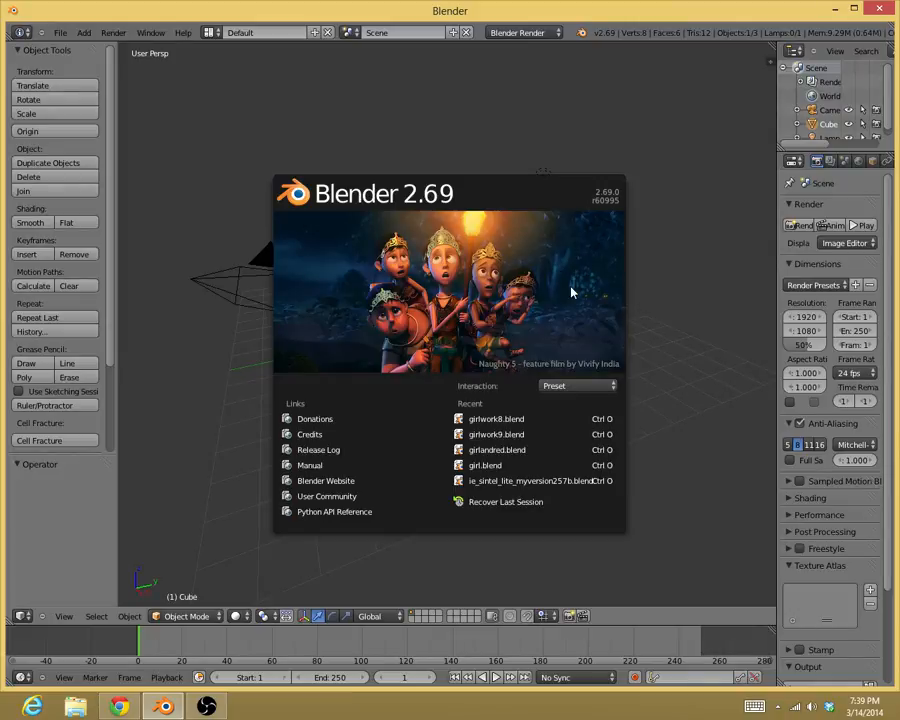
pyautogui.moveTo(646, 301)
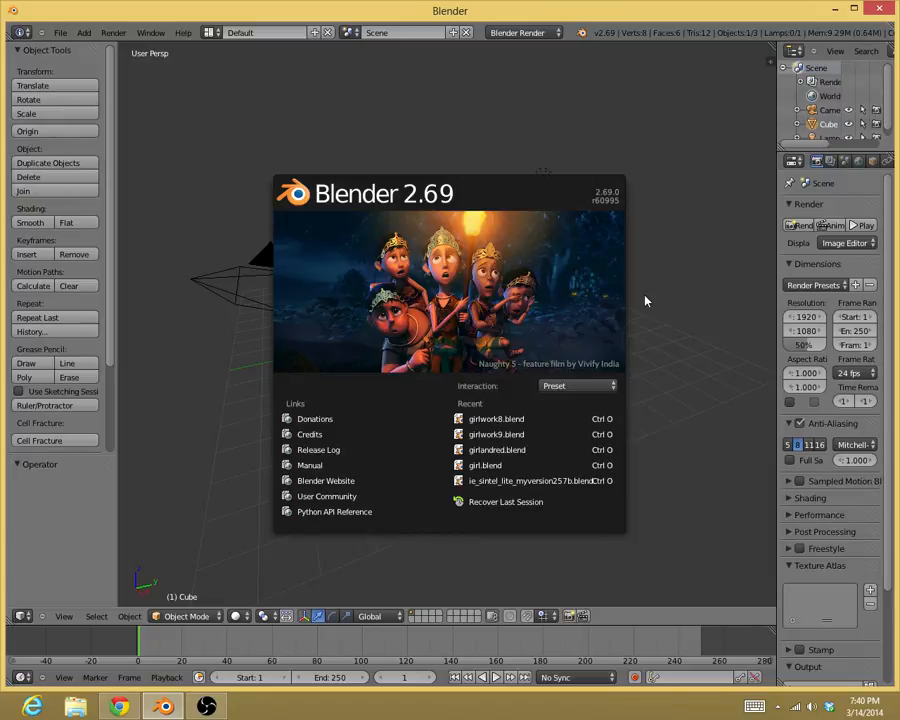
# Dismiss the splash and start the Screencast Keys display from the 3D view sidebar
pyautogui.click(645, 300)
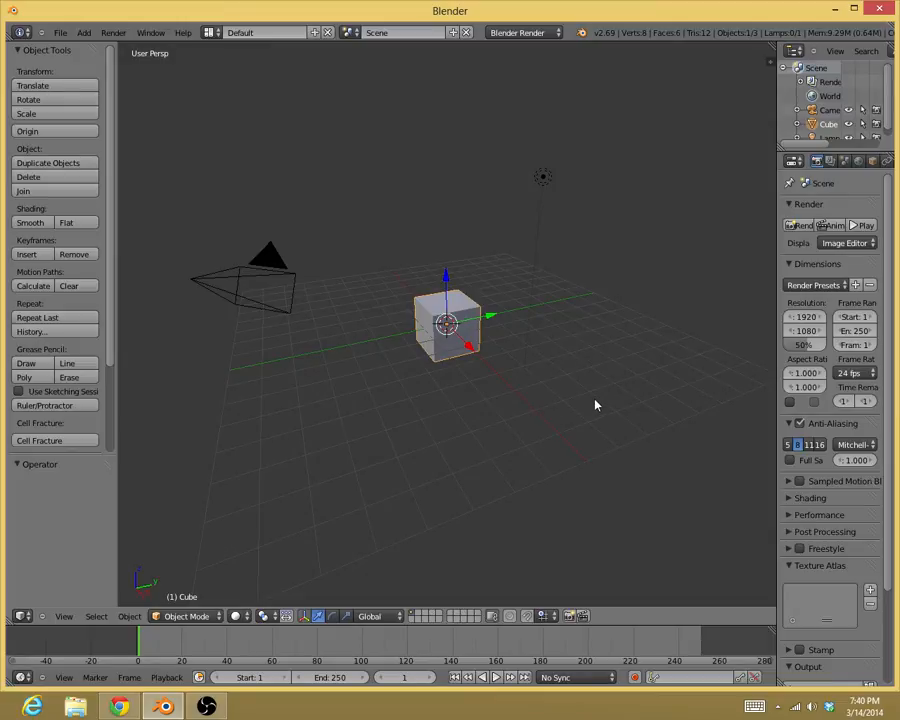
pyautogui.moveTo(557, 380)
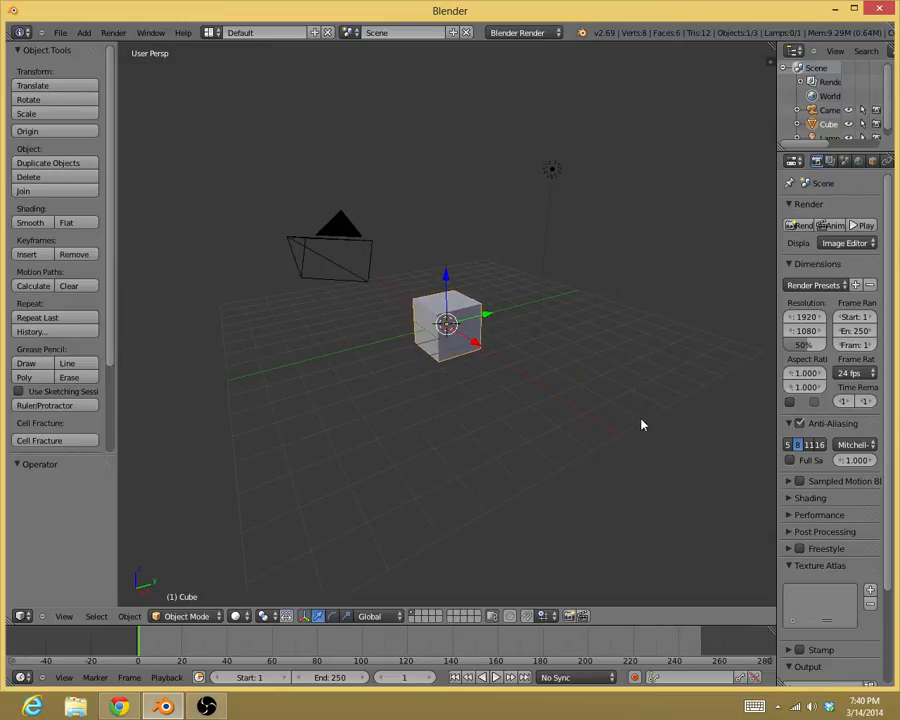
pyautogui.press('n')
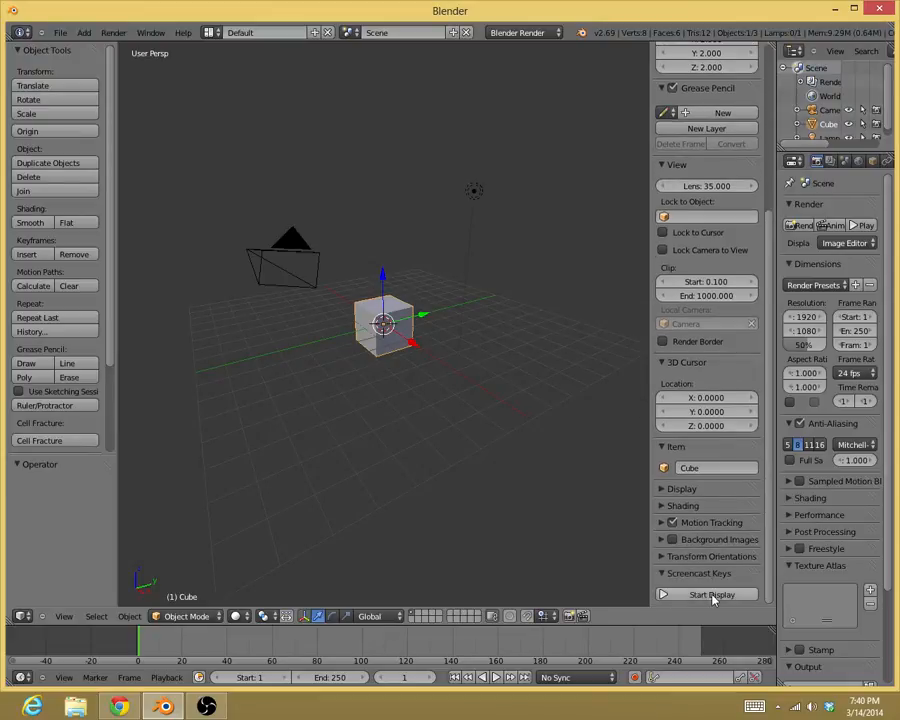
pyautogui.click(710, 594)
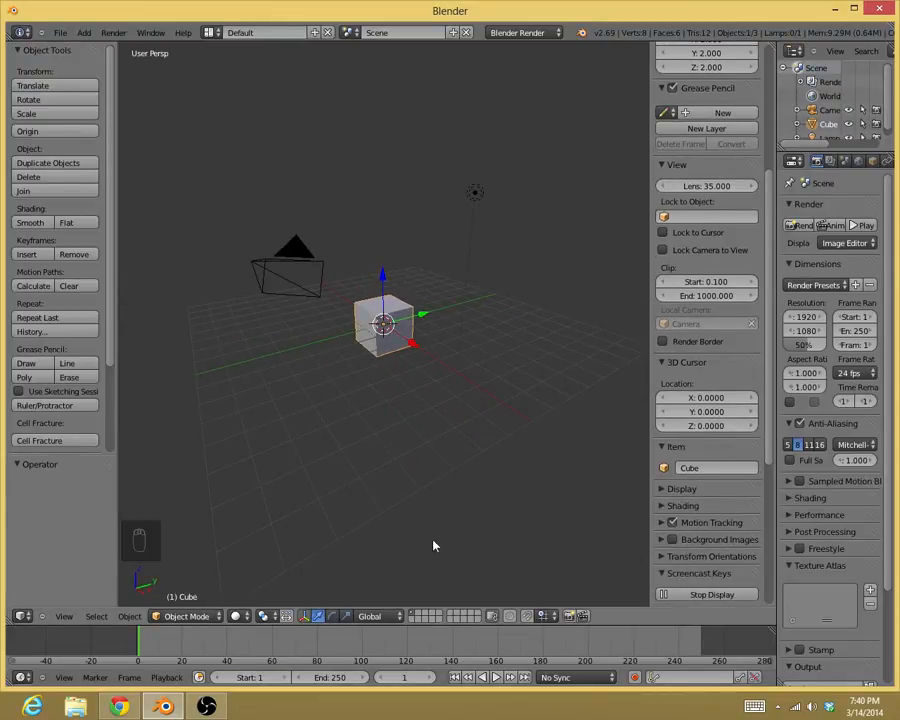
pyautogui.moveTo(147, 562)
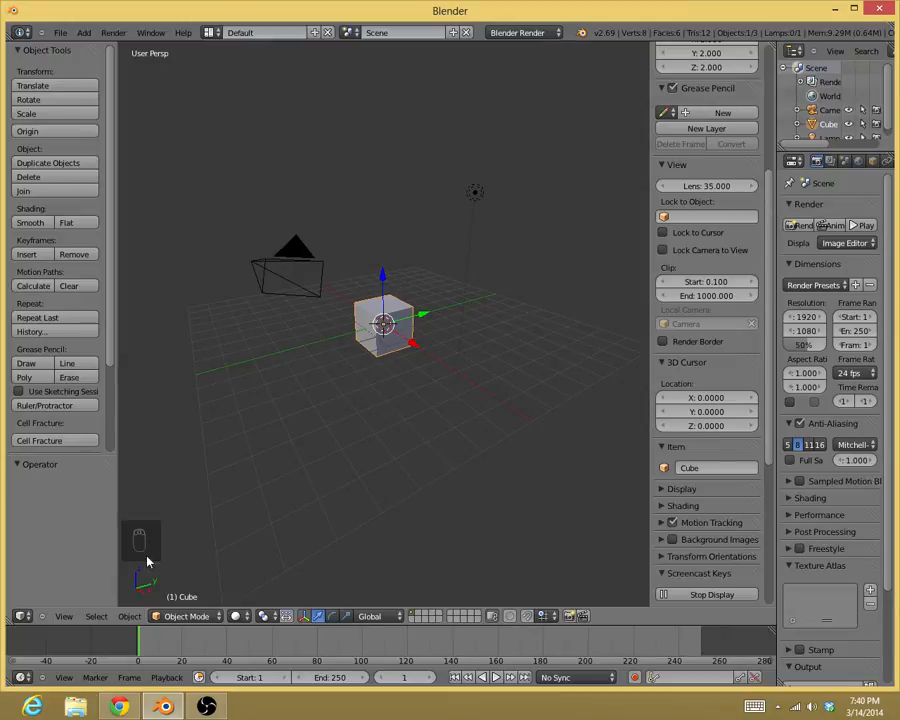
pyautogui.moveTo(155, 548)
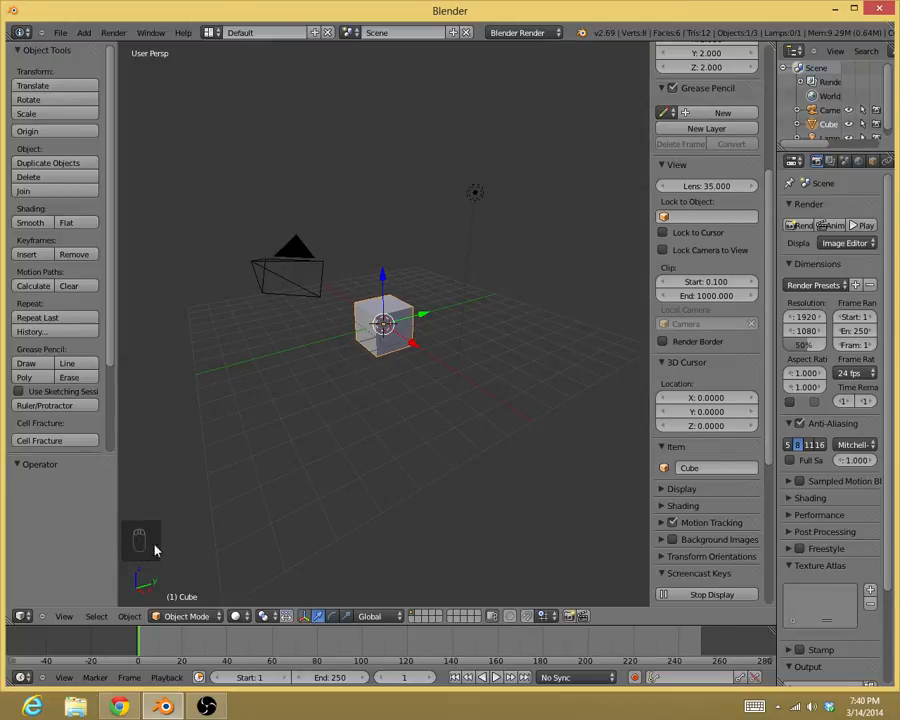
pyautogui.moveTo(520, 349)
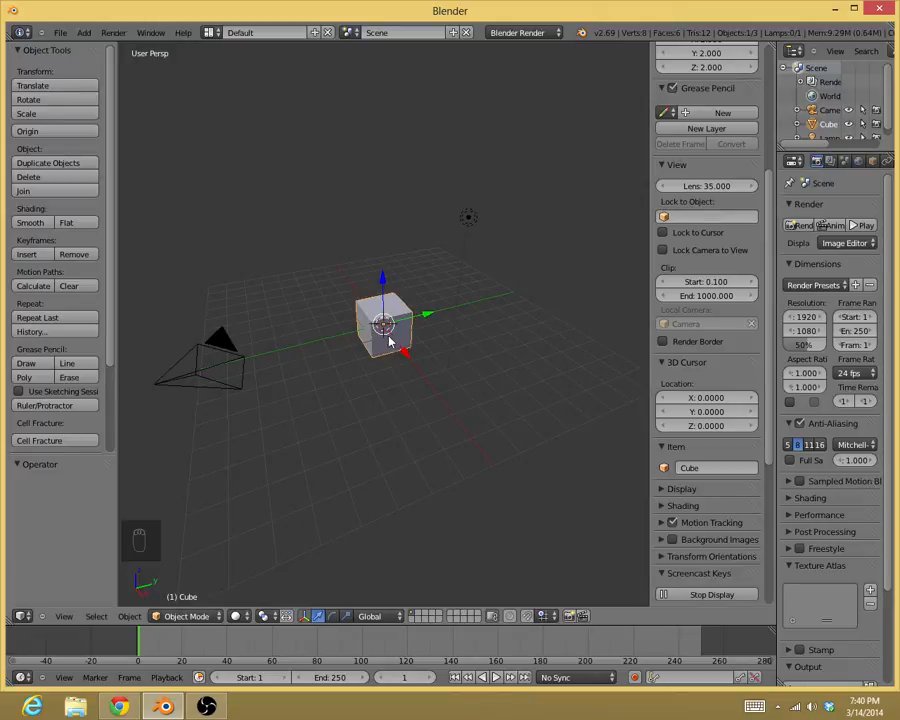
pyautogui.moveTo(403, 343)
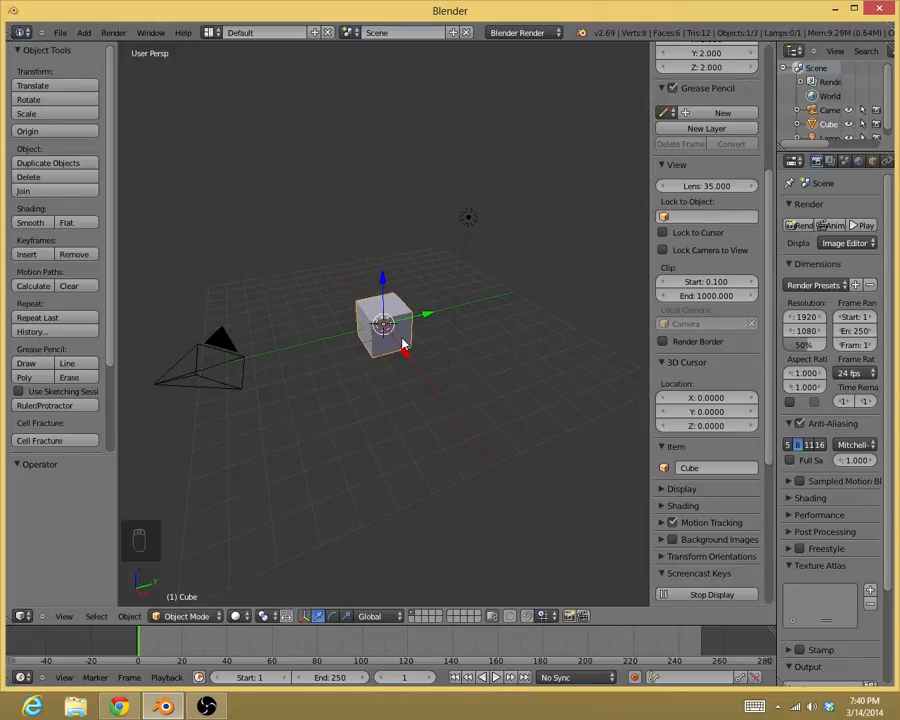
pyautogui.moveTo(453, 387)
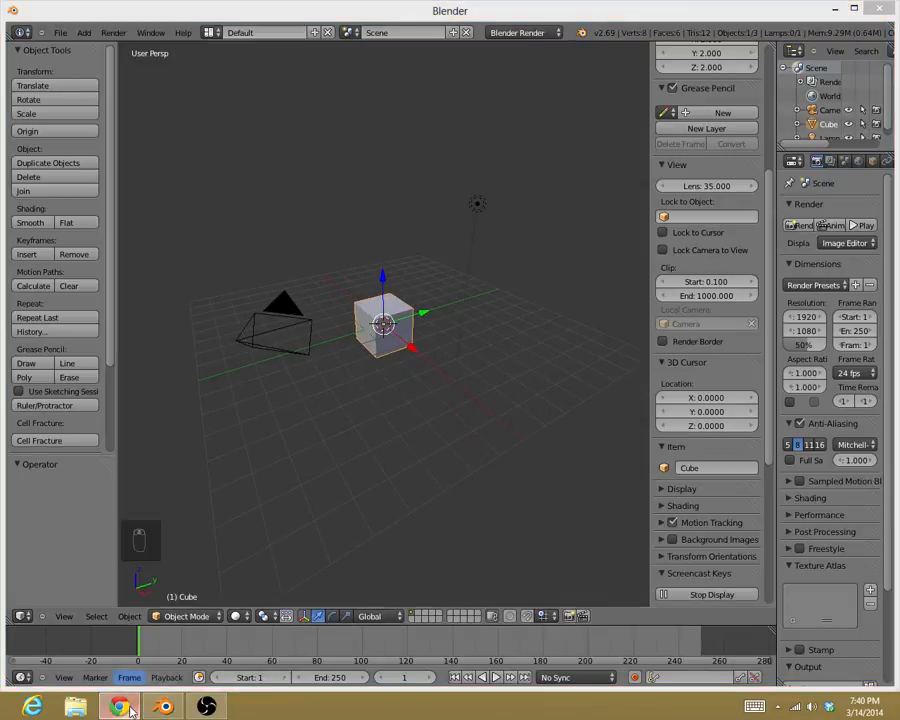
# Switch to the browser showing the wiki's Object Scripts add-on listing
pyautogui.click(118, 706)
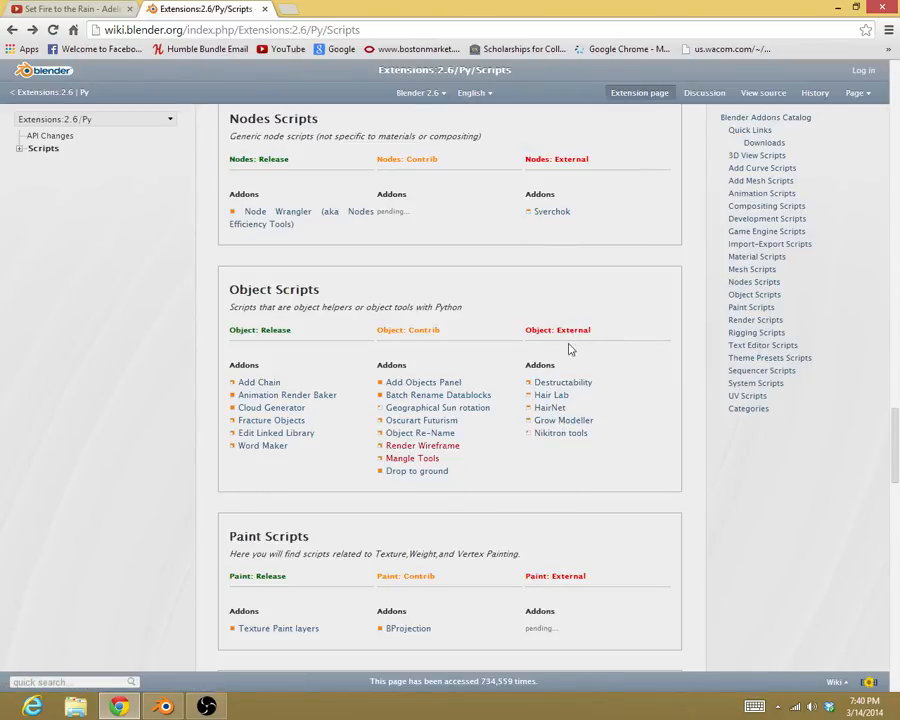
pyautogui.moveTo(530, 403)
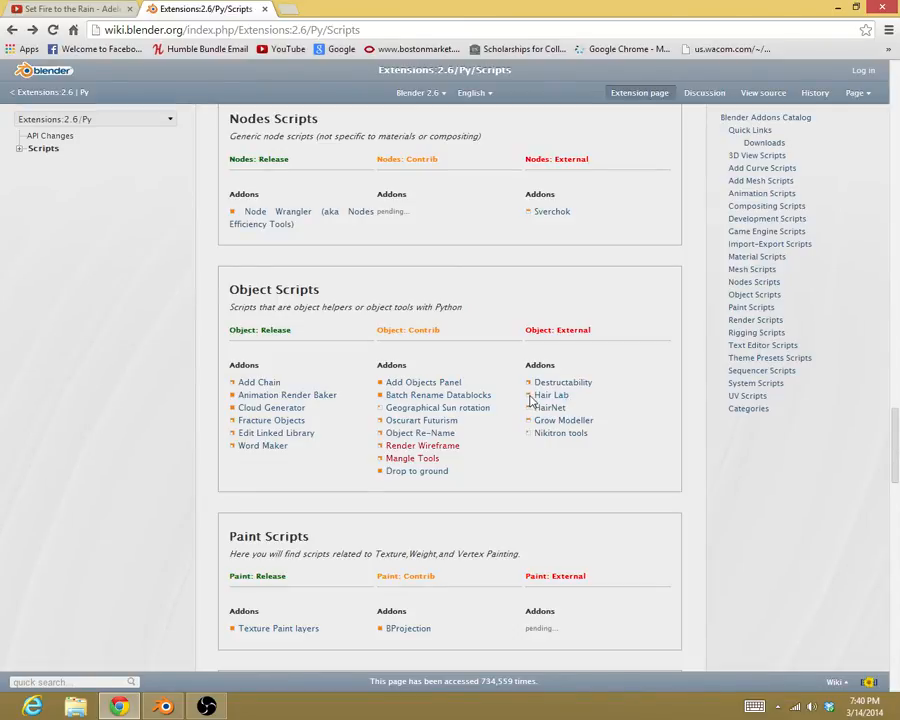
pyautogui.moveTo(533, 398)
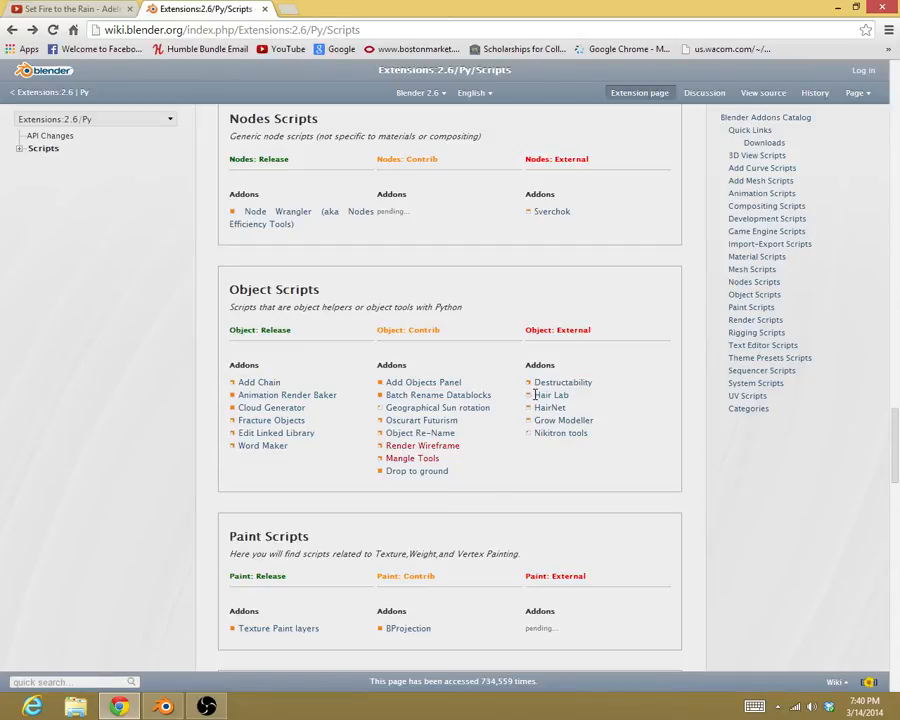
pyautogui.moveTo(532, 417)
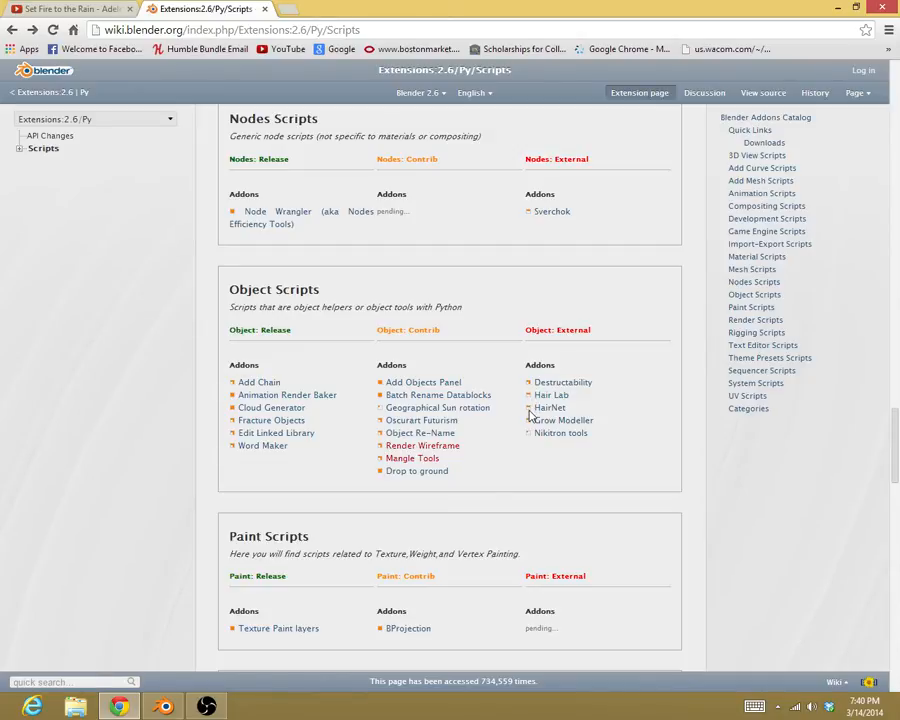
pyautogui.moveTo(550, 394)
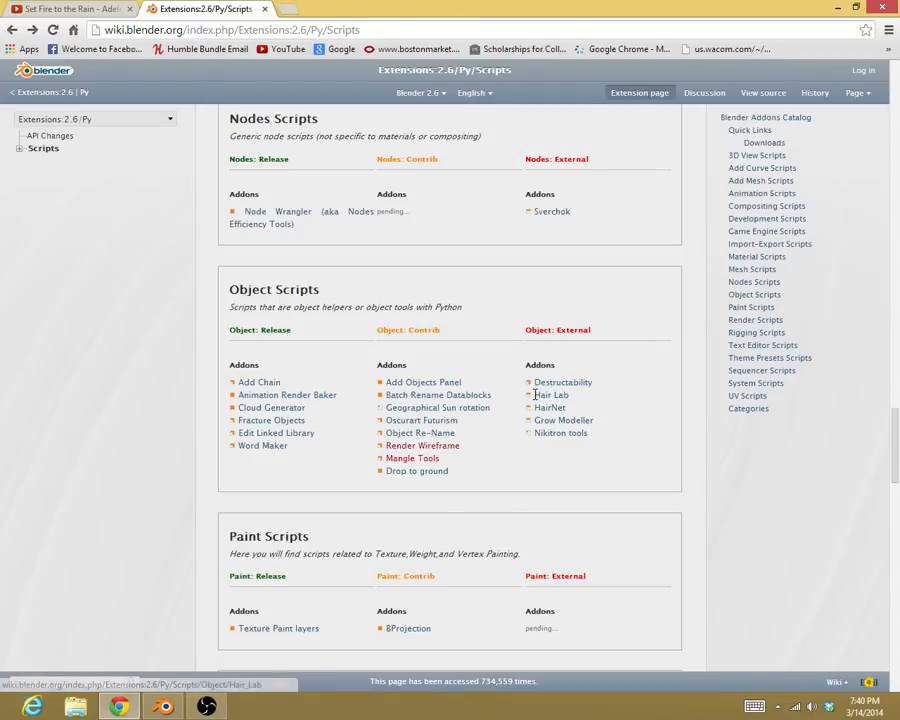
pyautogui.moveTo(551, 395)
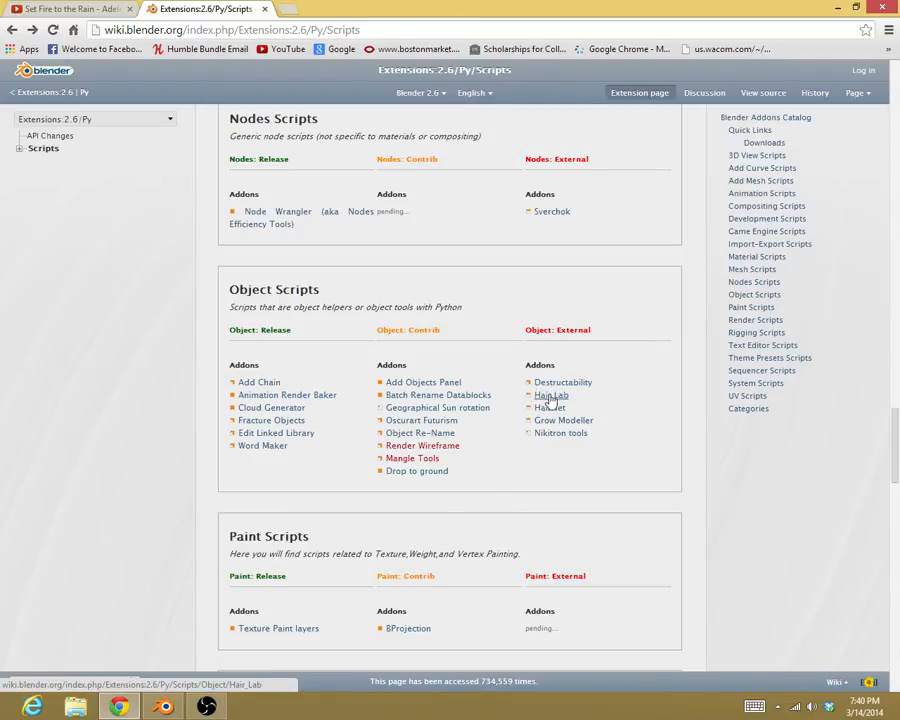
pyautogui.moveTo(550, 408)
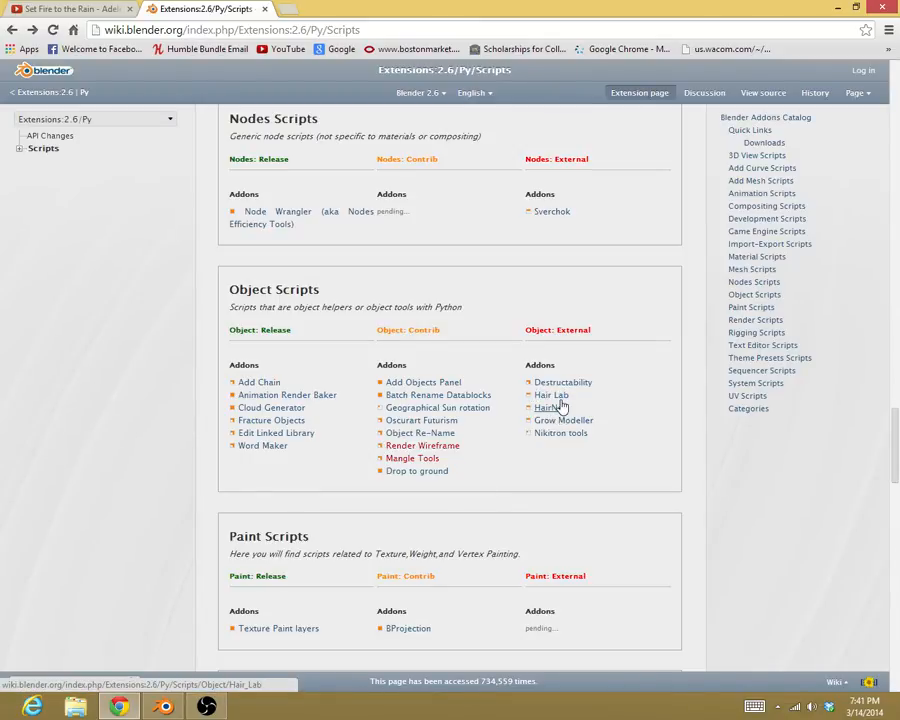
pyautogui.moveTo(563, 420)
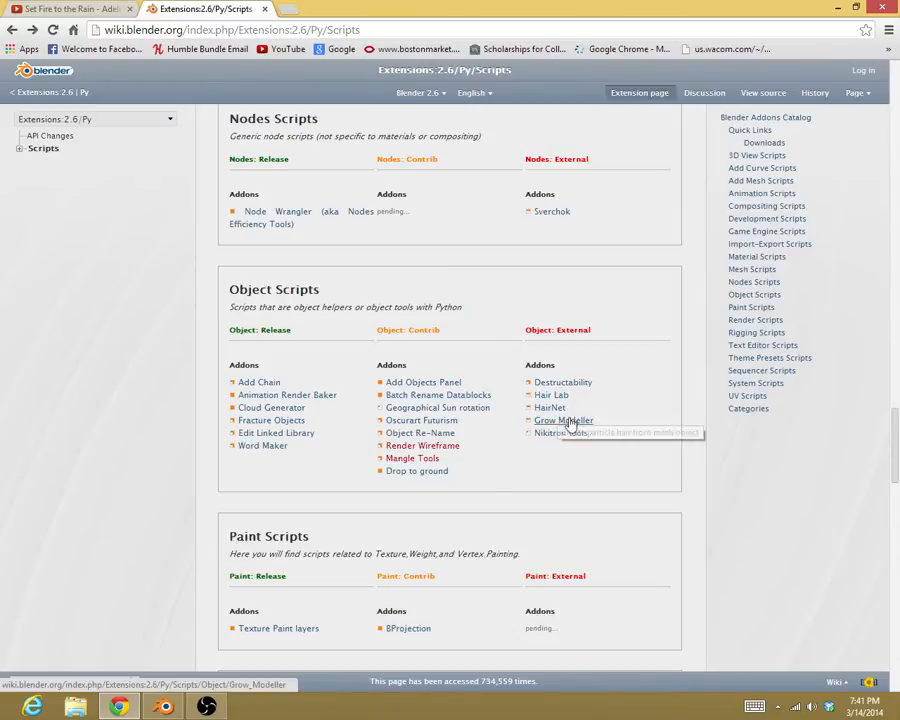
pyautogui.moveTo(390, 527)
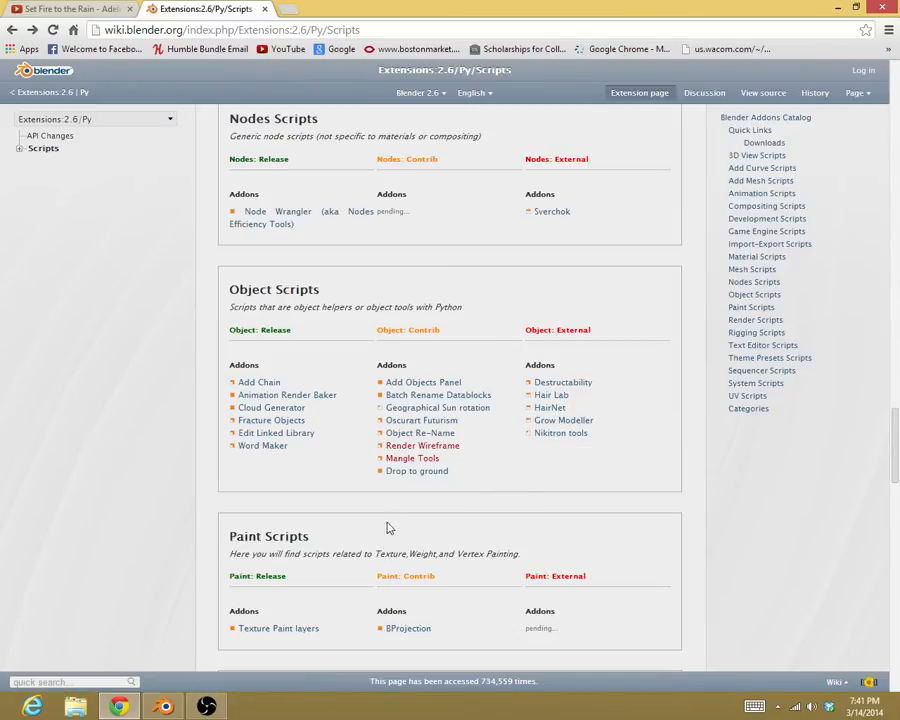
# Switch back to Blender's default cube scene
pyautogui.click(163, 707)
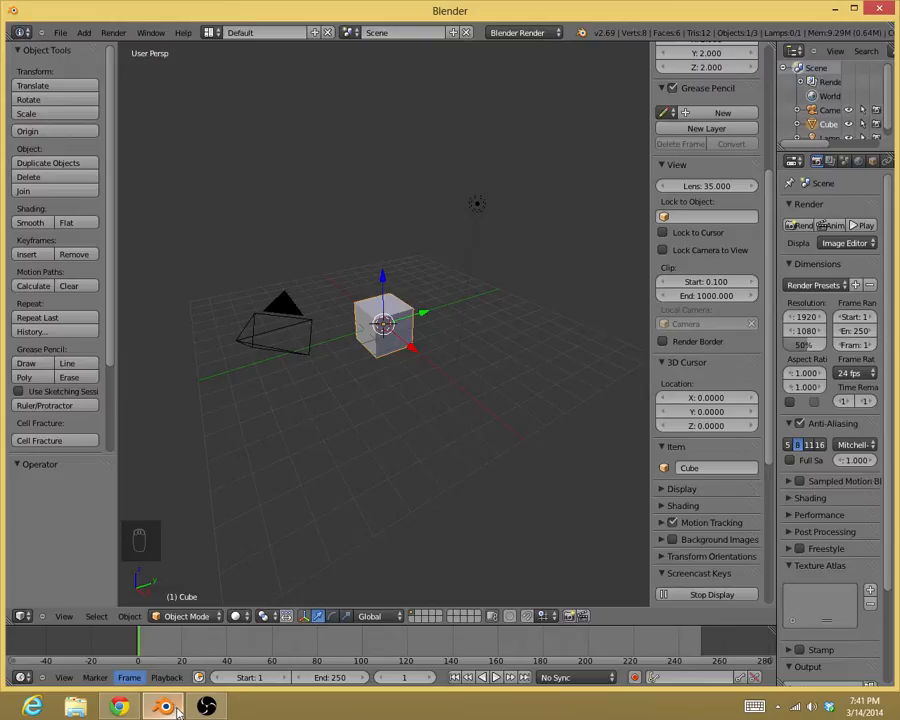
pyautogui.moveTo(492, 395)
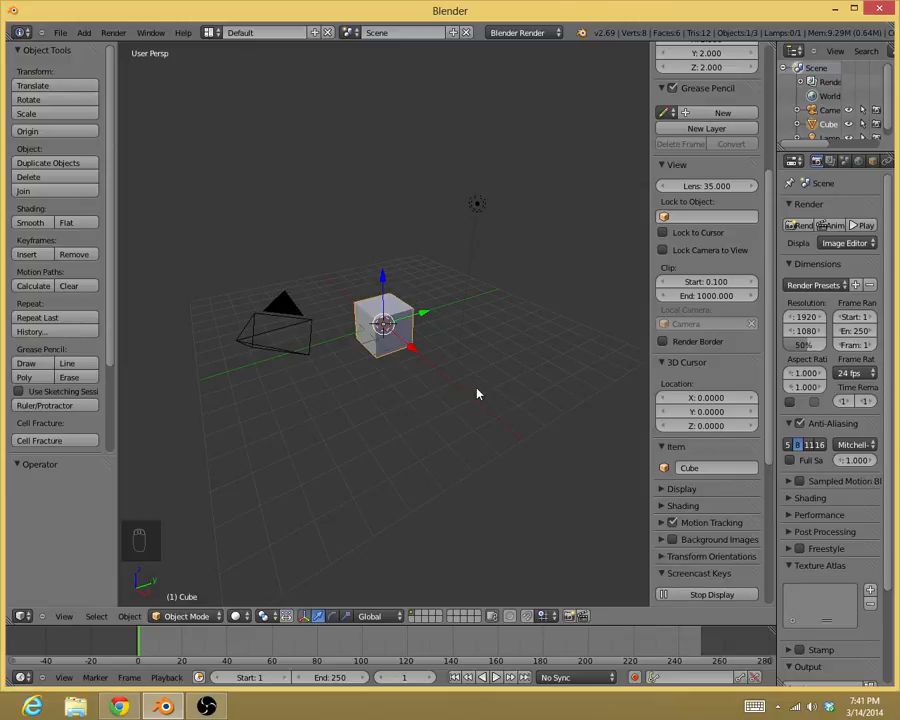
pyautogui.moveTo(470, 372)
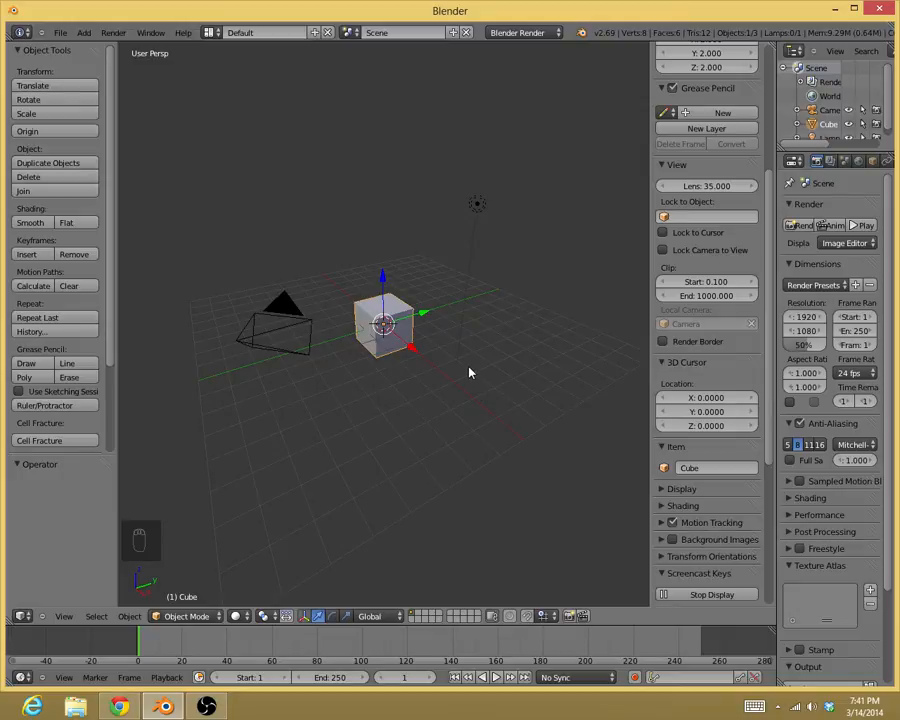
pyautogui.moveTo(480, 383)
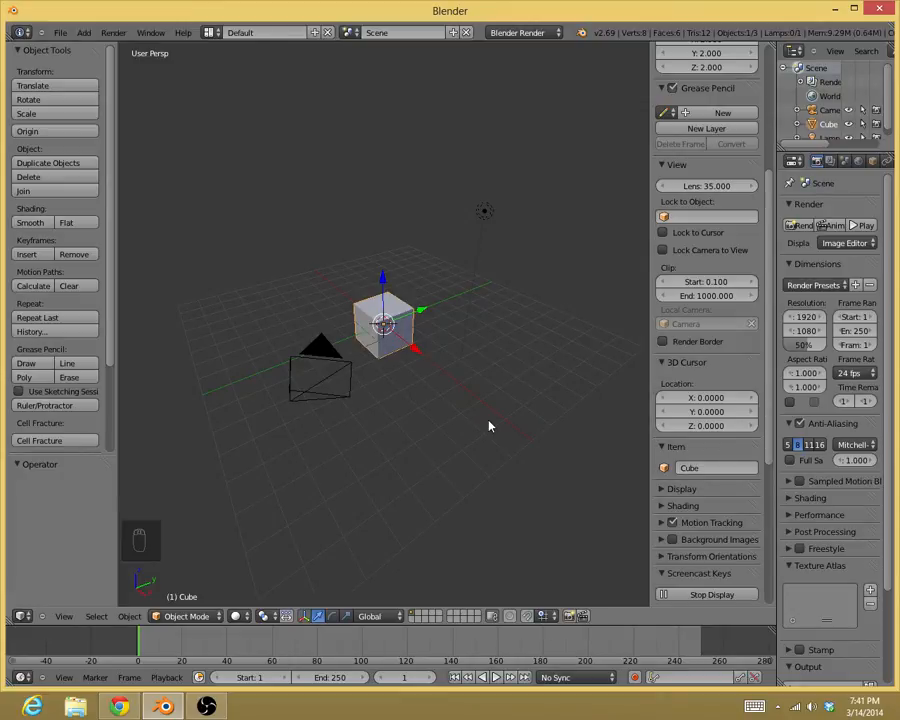
# Return to the browser and open the HairNet add-on page from the Object: External list
pyautogui.click(118, 706)
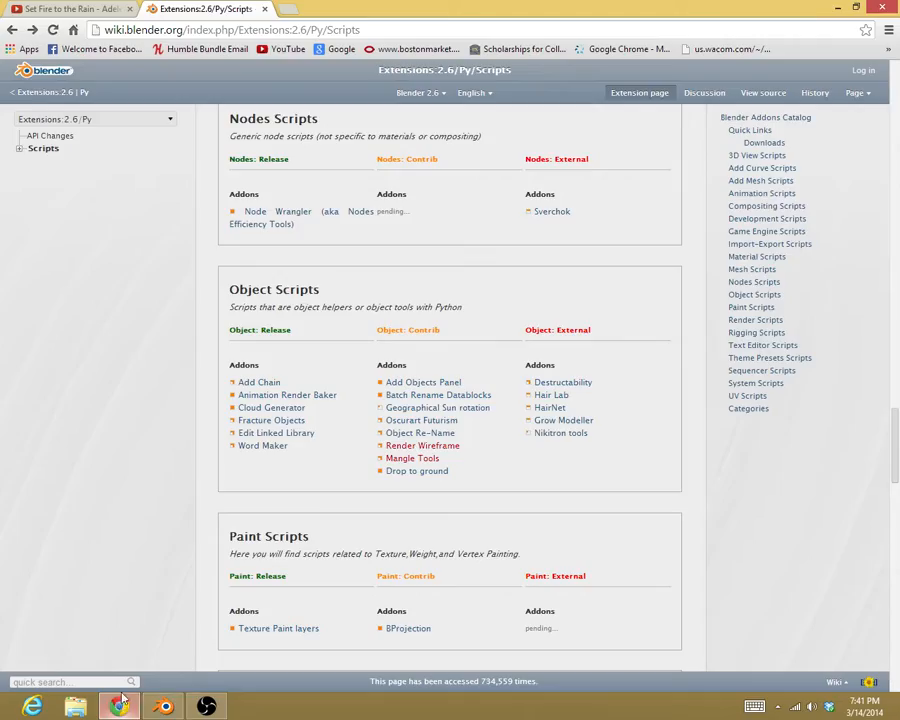
pyautogui.moveTo(549, 407)
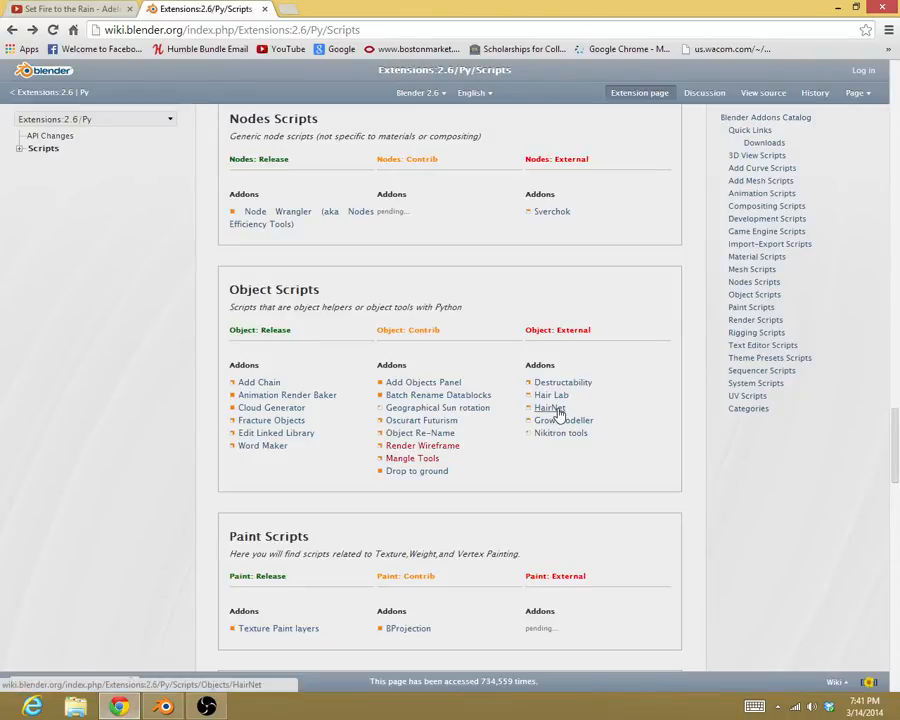
pyautogui.click(547, 407)
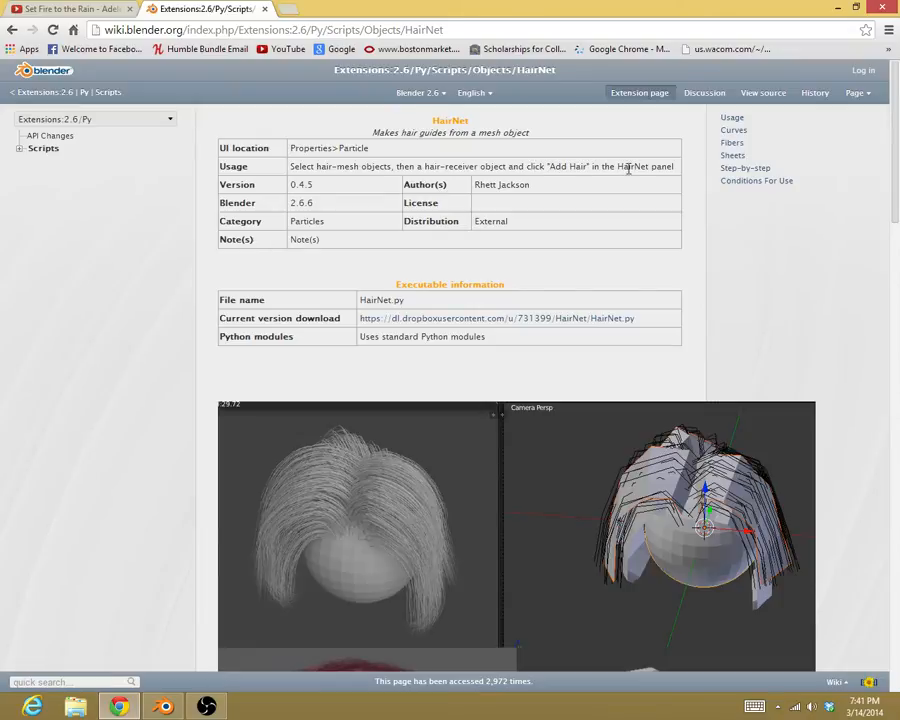
pyautogui.scroll(-3)
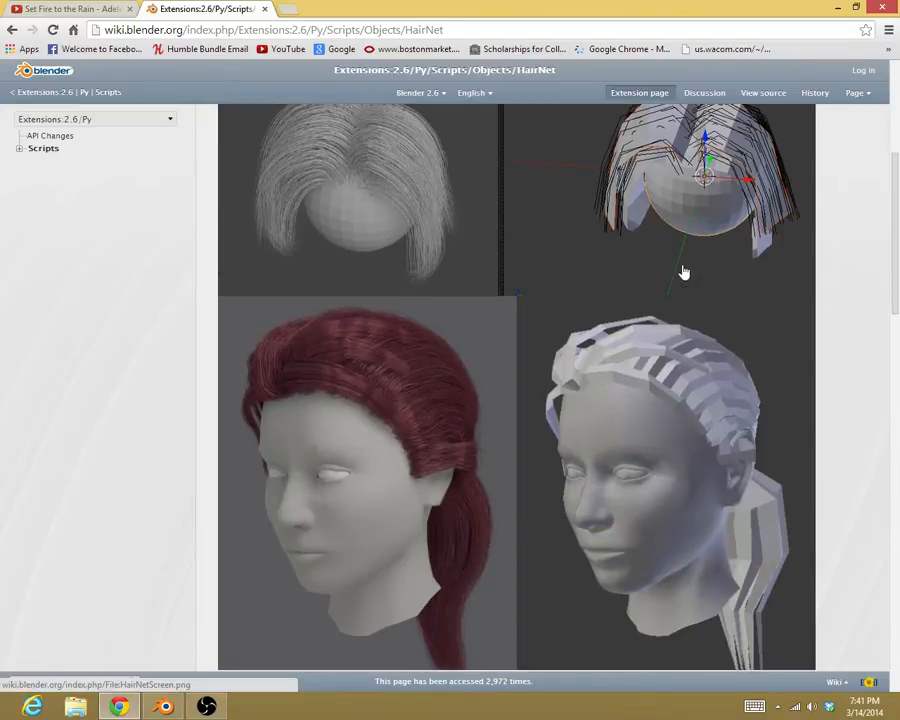
pyautogui.scroll(3)
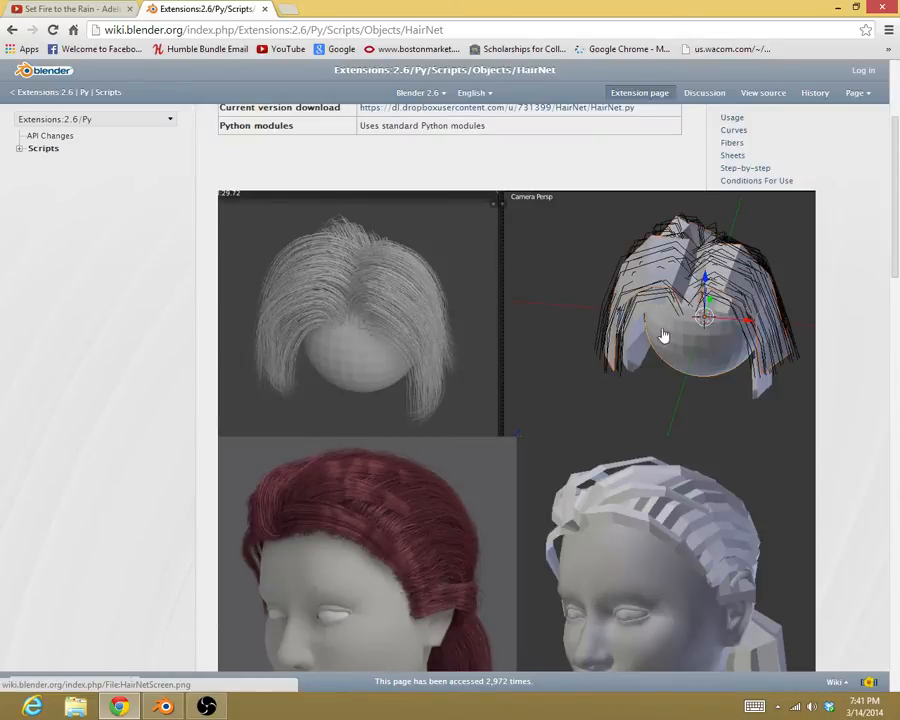
pyautogui.moveTo(656, 334)
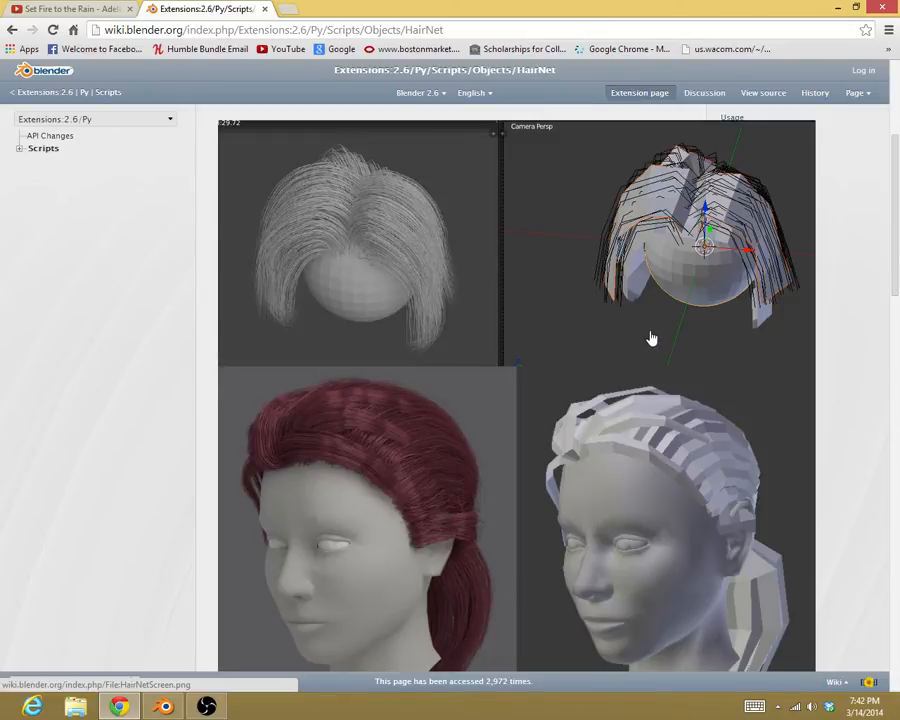
pyautogui.moveTo(608, 431)
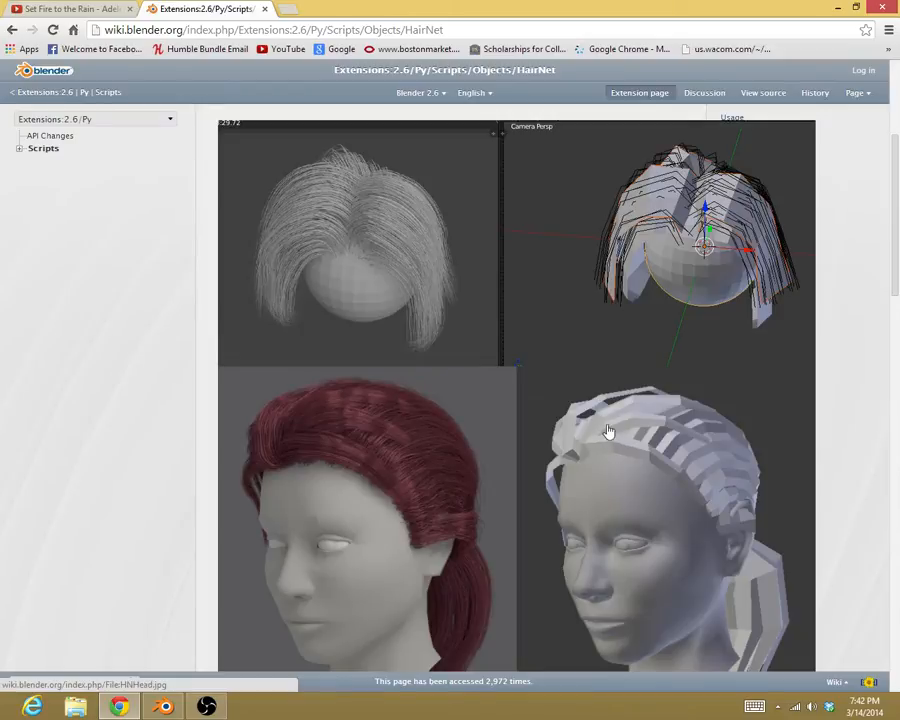
pyautogui.moveTo(590, 451)
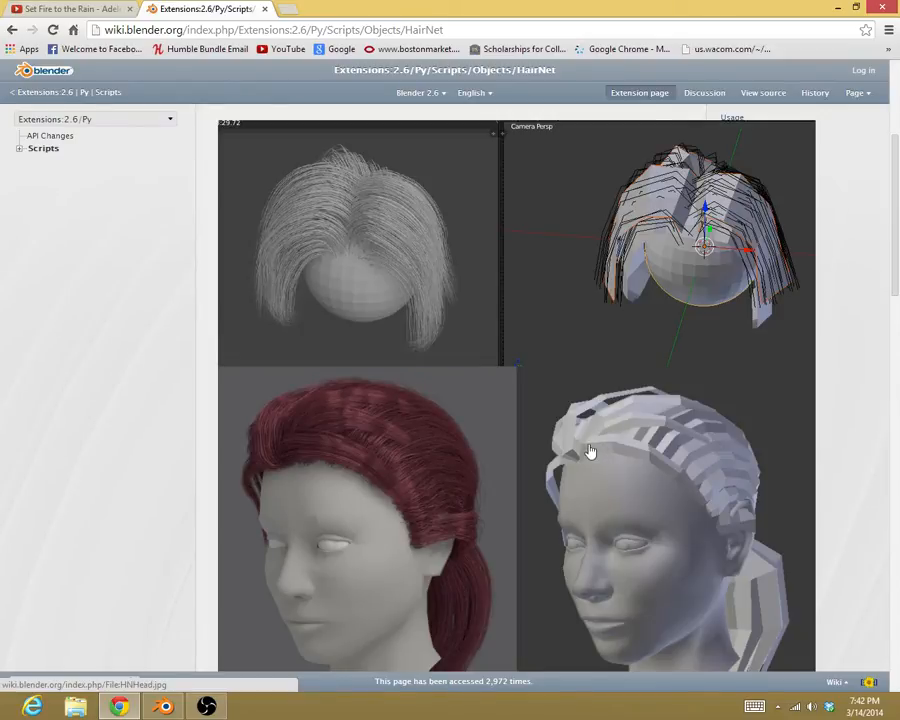
pyautogui.moveTo(255, 459)
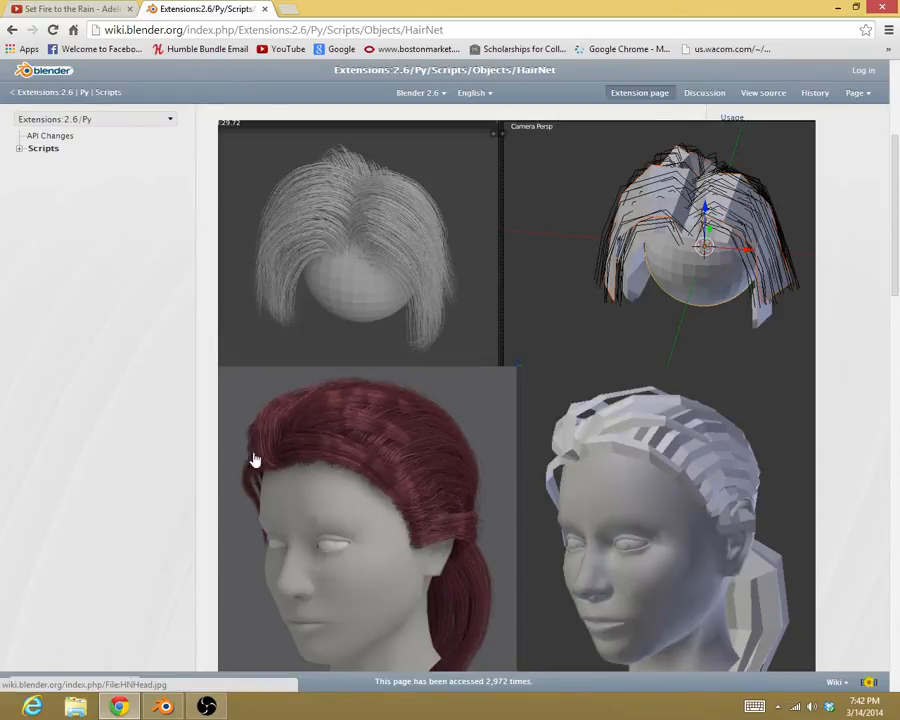
pyautogui.moveTo(389, 437)
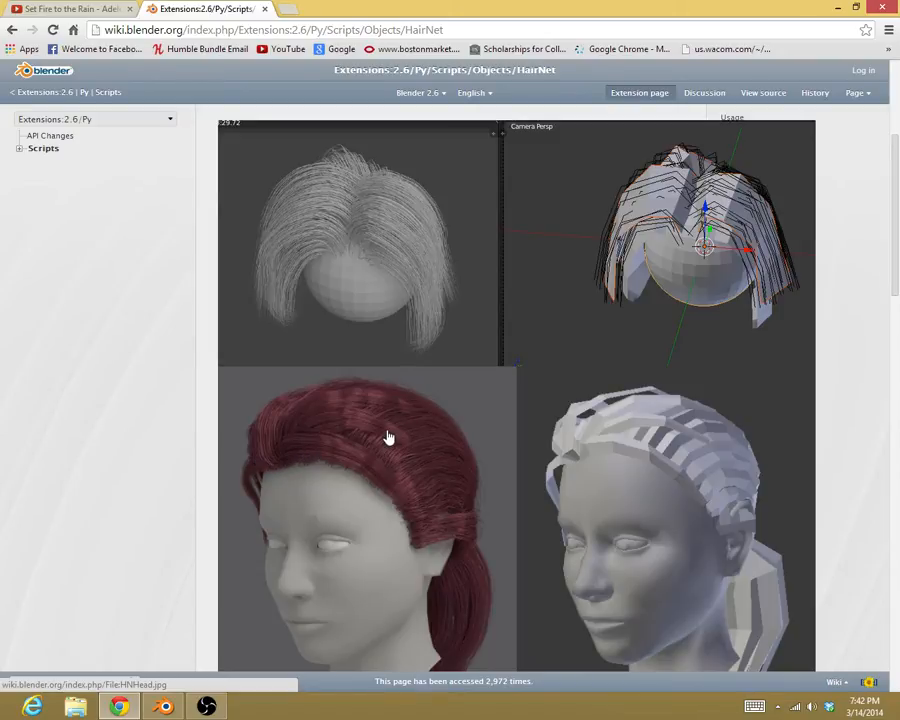
pyautogui.moveTo(515, 389)
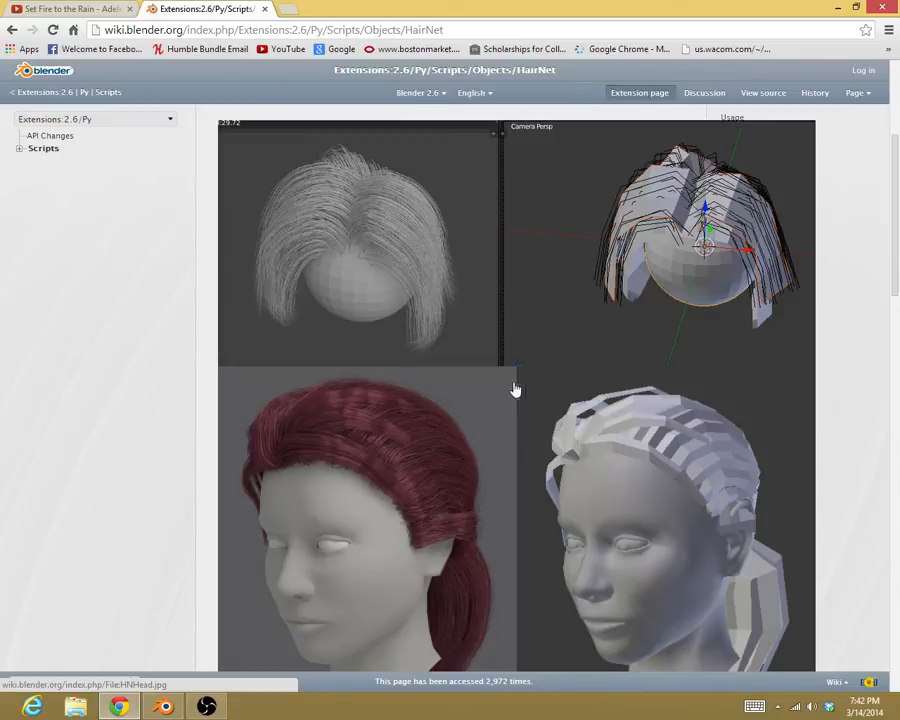
pyautogui.moveTo(615, 433)
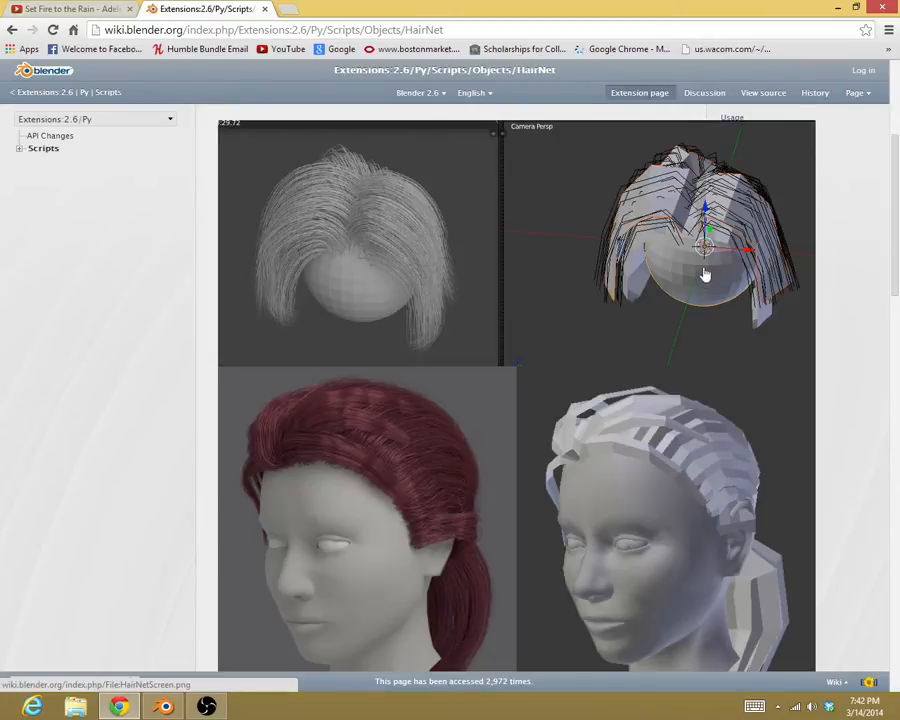
pyautogui.moveTo(413, 258)
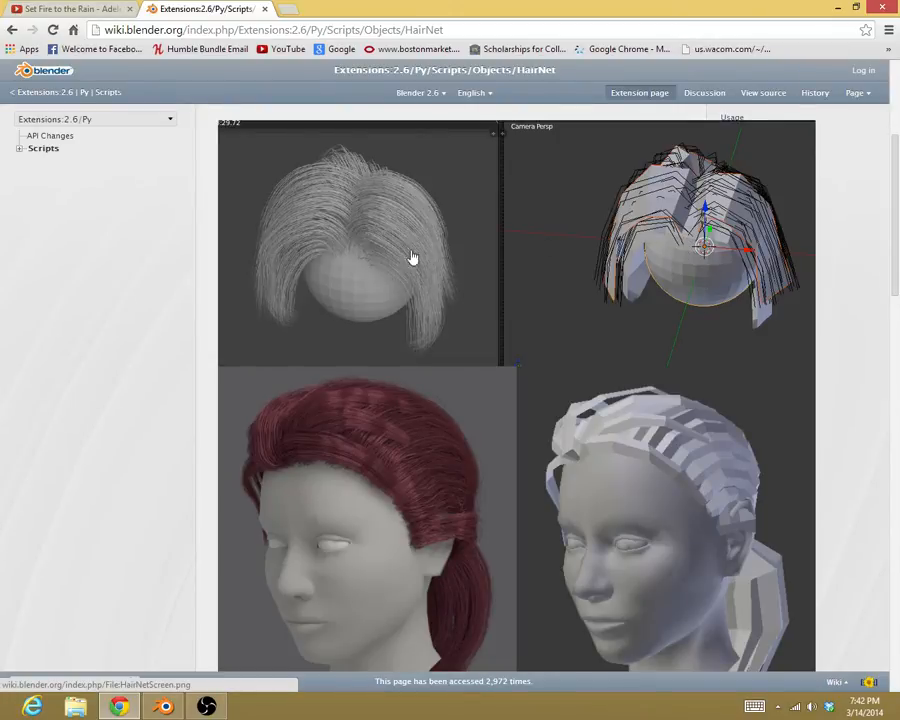
pyautogui.moveTo(367, 248)
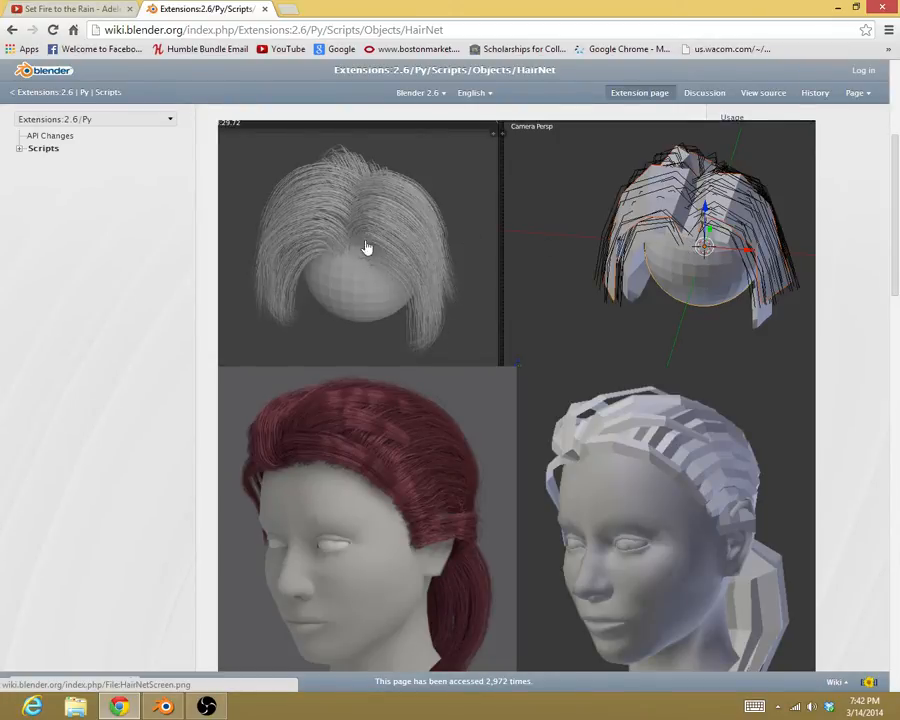
pyautogui.moveTo(585, 313)
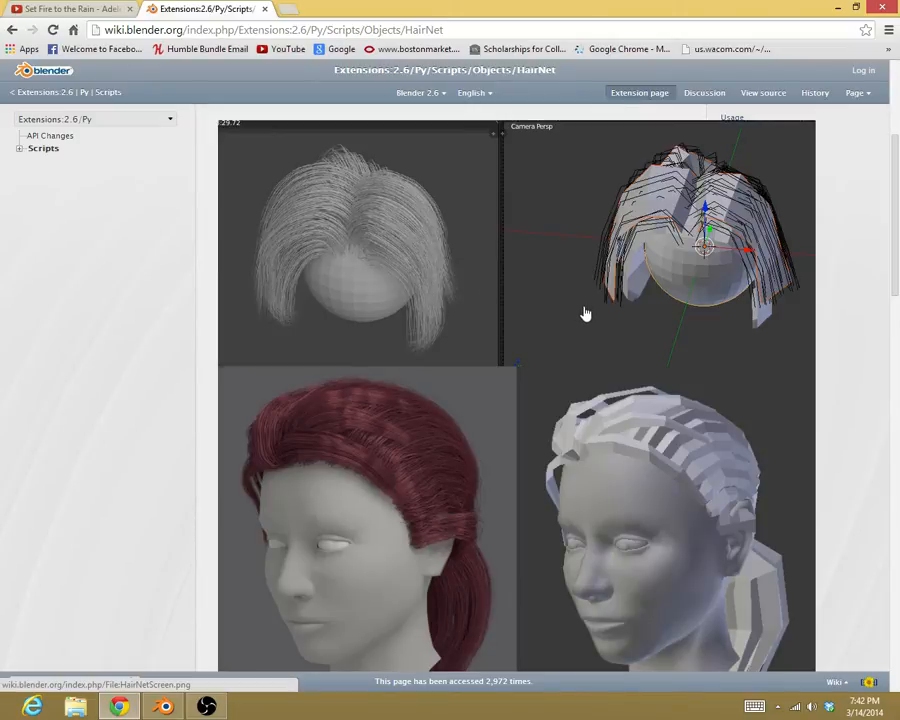
# Scroll the HairNet page down to its Usage, Curves, Fibers and Sheets sections
pyautogui.scroll(-3)
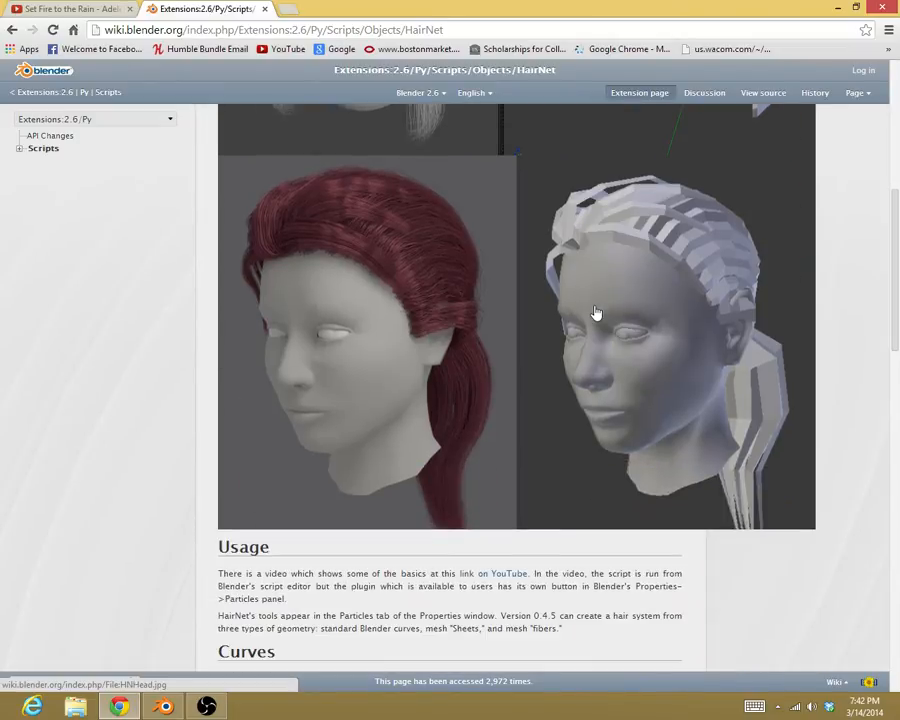
pyautogui.moveTo(598, 320)
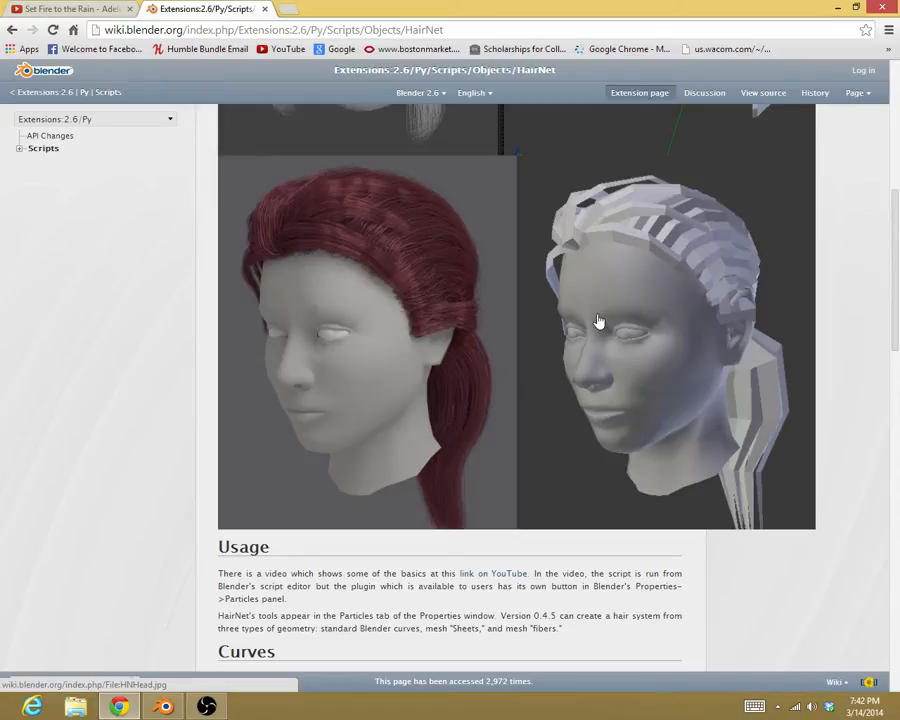
pyautogui.scroll(-3)
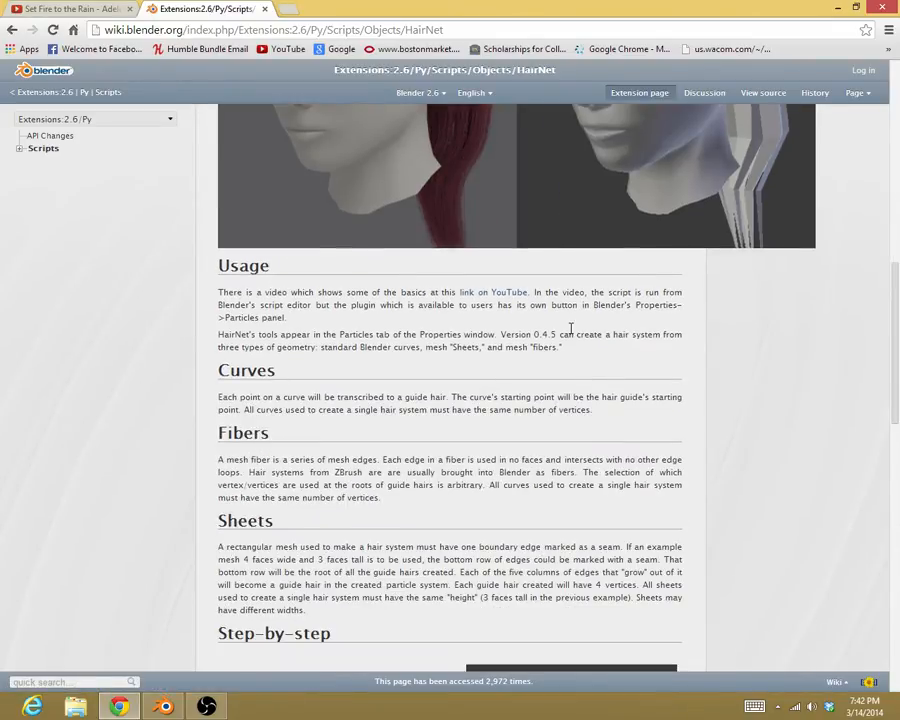
pyautogui.scroll(-3)
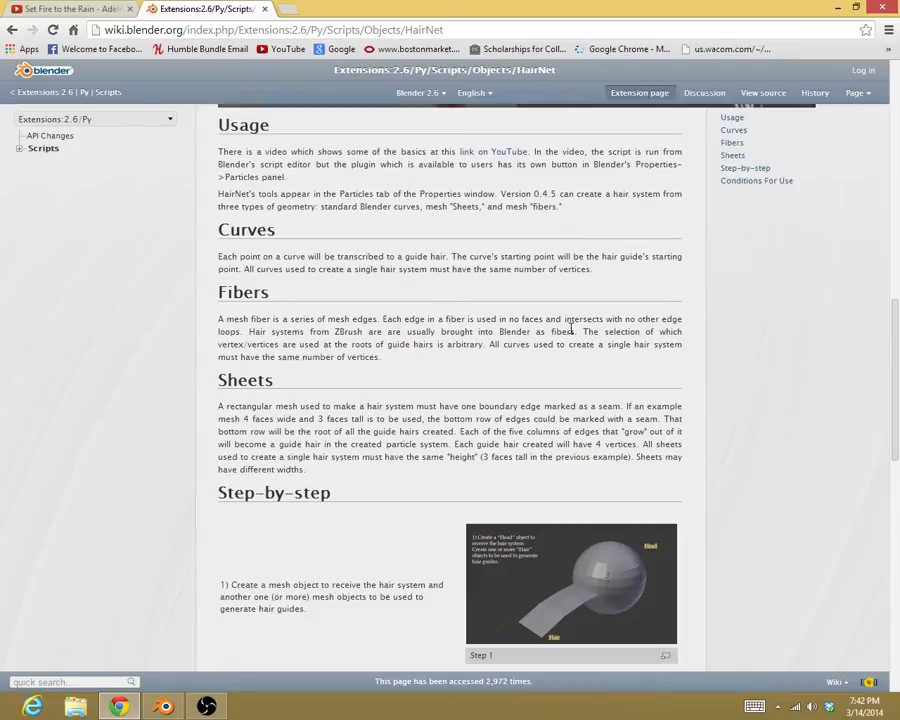
# Skim the step-by-step section and return to the top where the download link sits
pyautogui.scroll(-3)
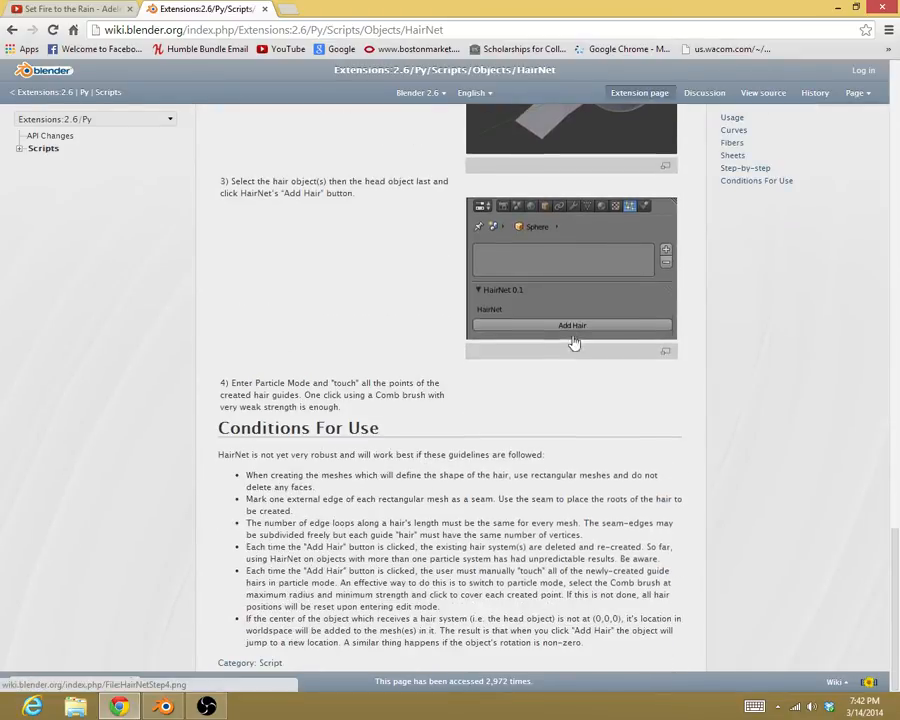
pyautogui.scroll(3)
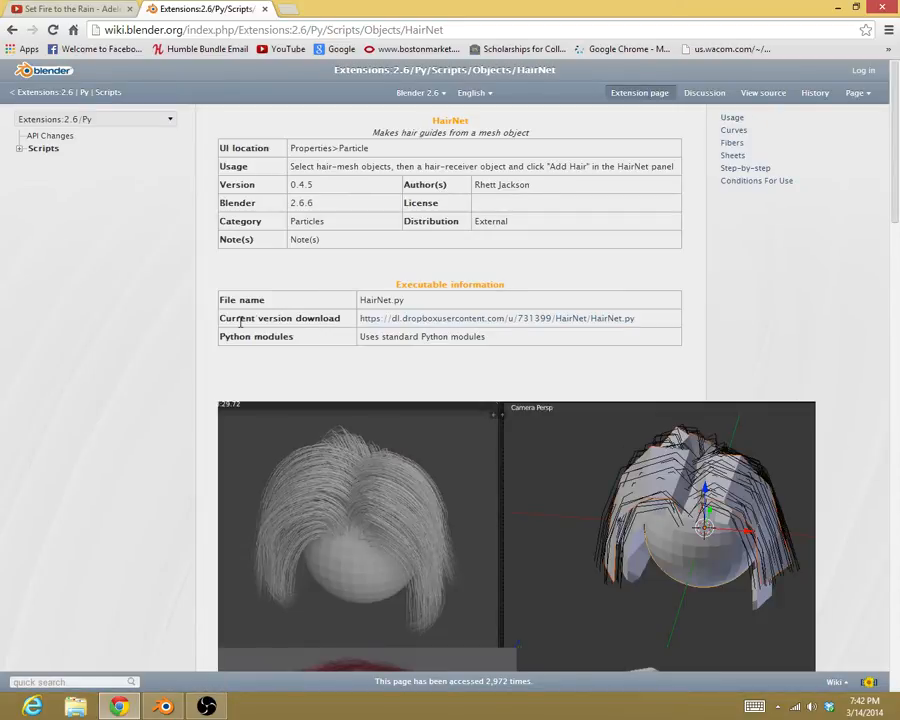
pyautogui.moveTo(455, 323)
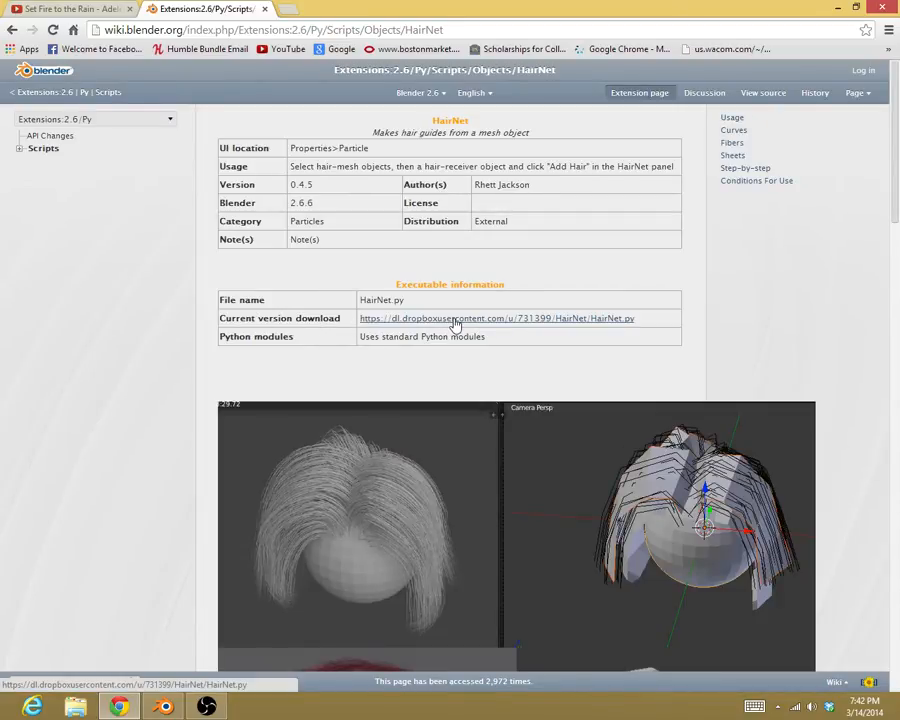
pyautogui.moveTo(618, 322)
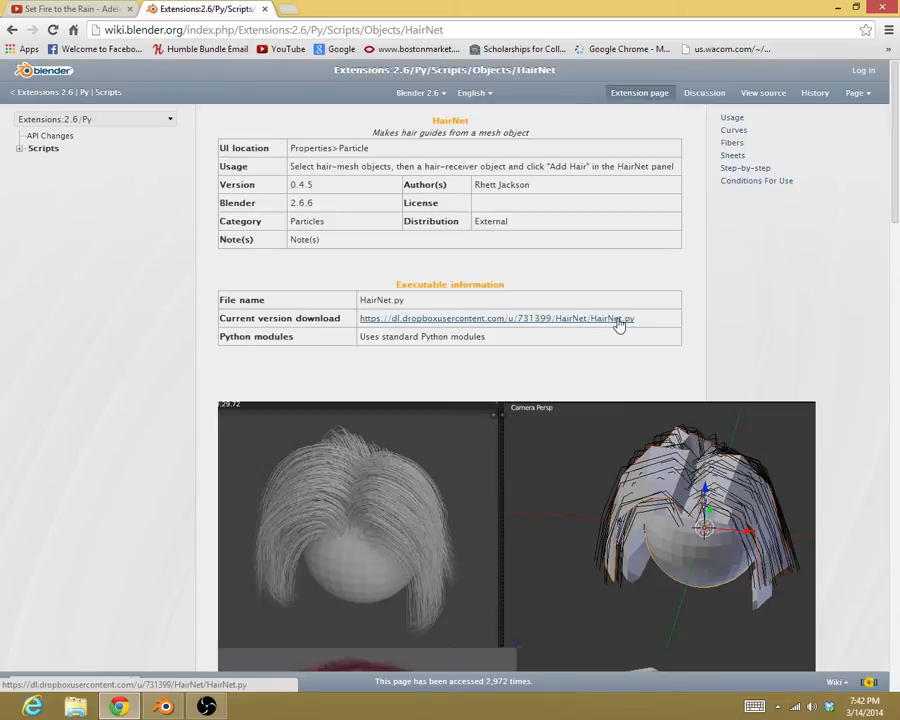
pyautogui.moveTo(615, 338)
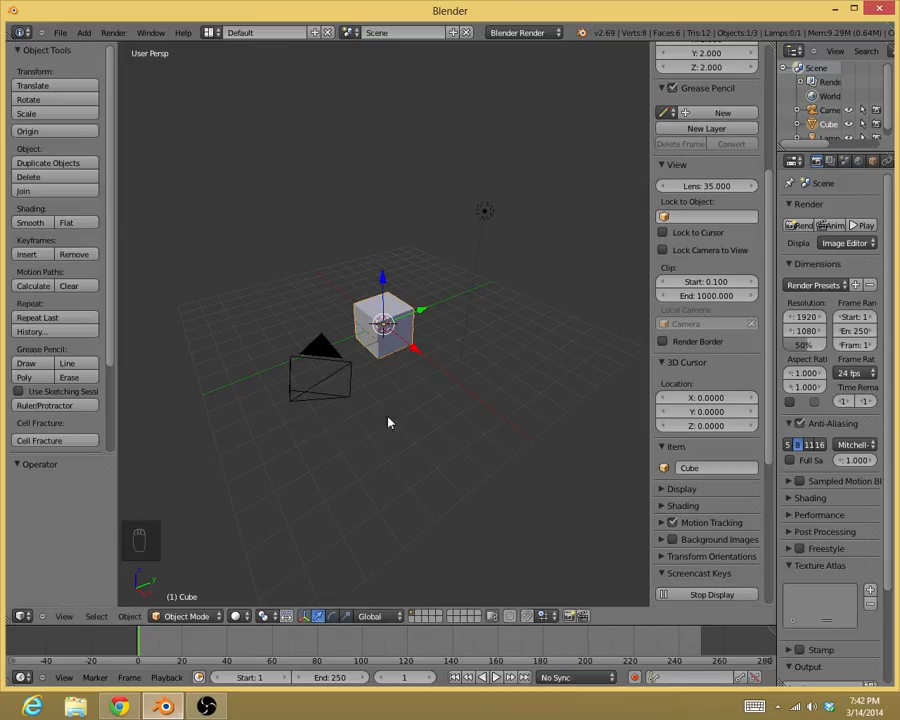
pyautogui.moveTo(442, 400)
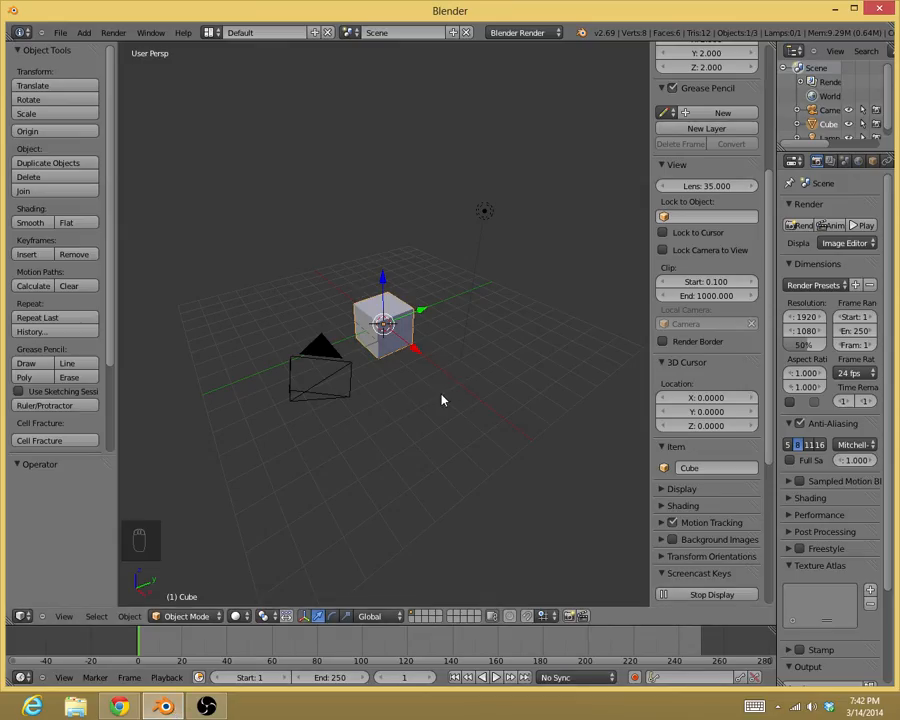
# Delete the default cube and add a UV sphere from Add > Mesh
pyautogui.press('NUMPAD_5')
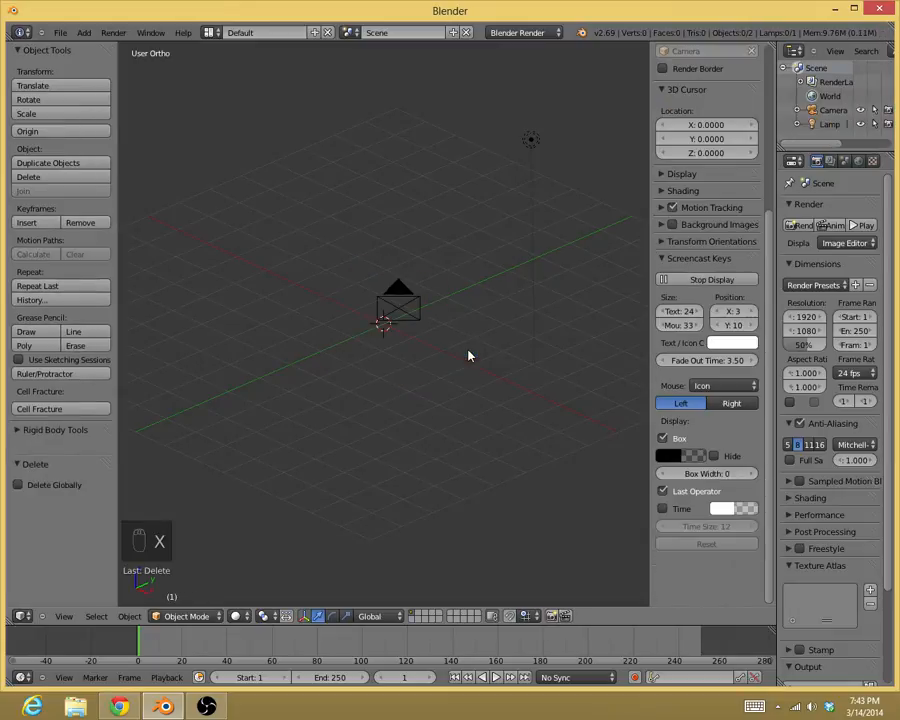
pyautogui.click(84, 32)
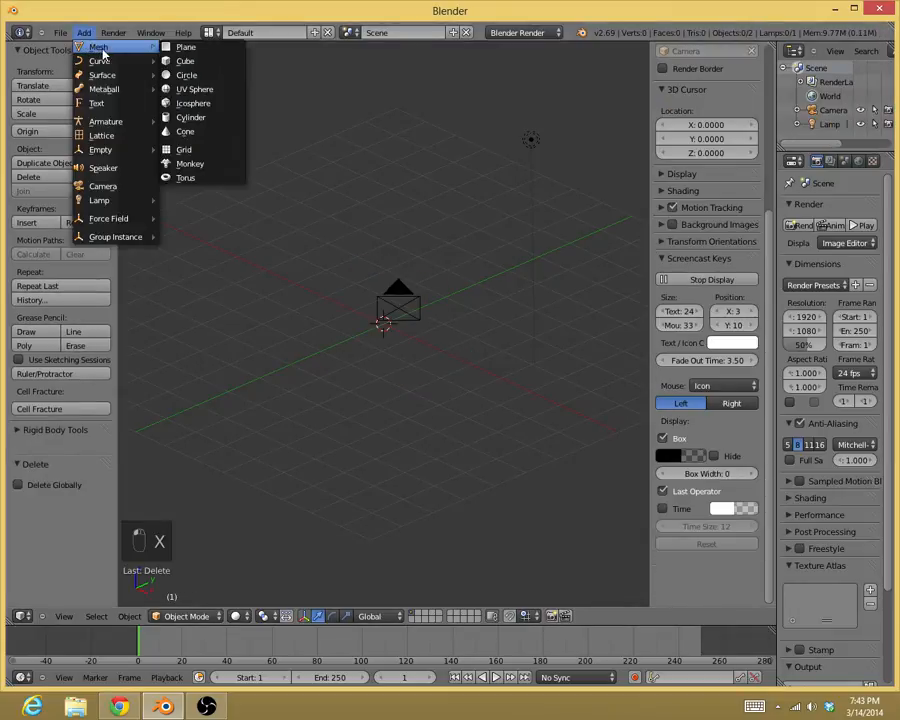
pyautogui.click(195, 89)
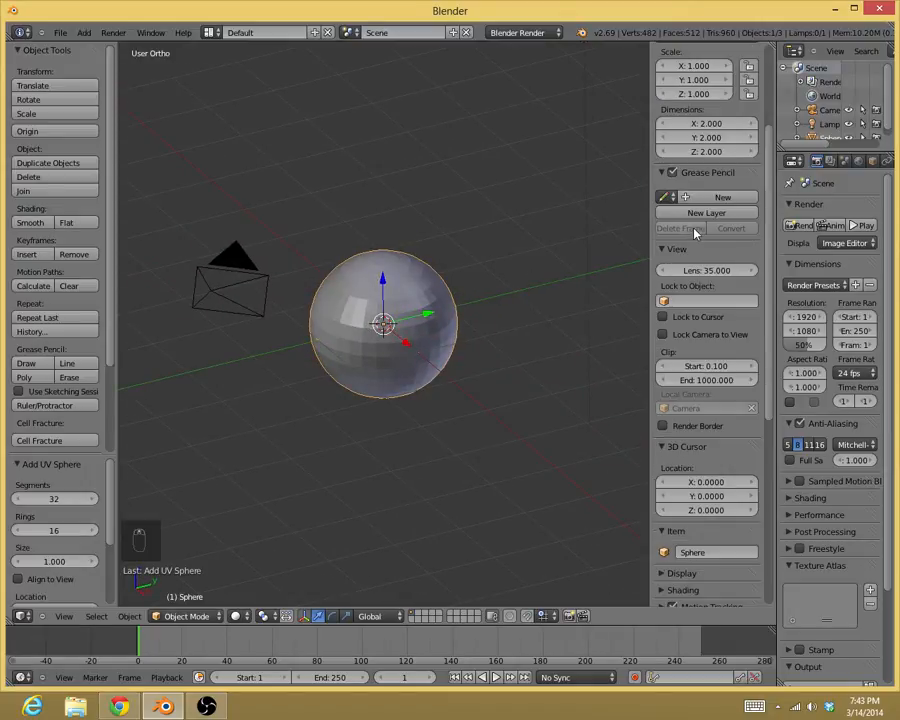
pyautogui.scroll(3)
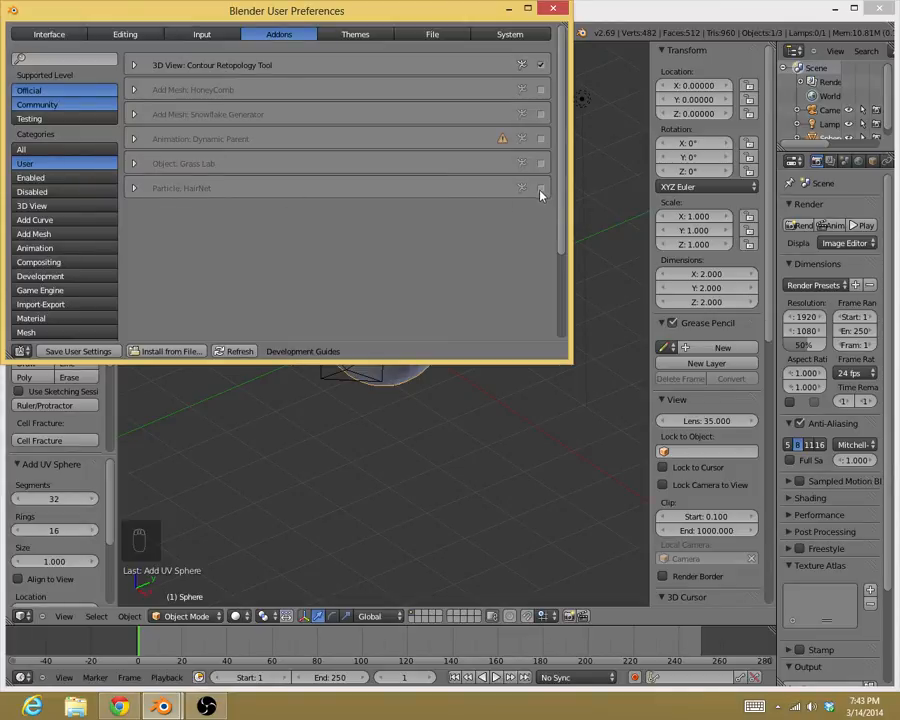
pyautogui.moveTo(145, 175)
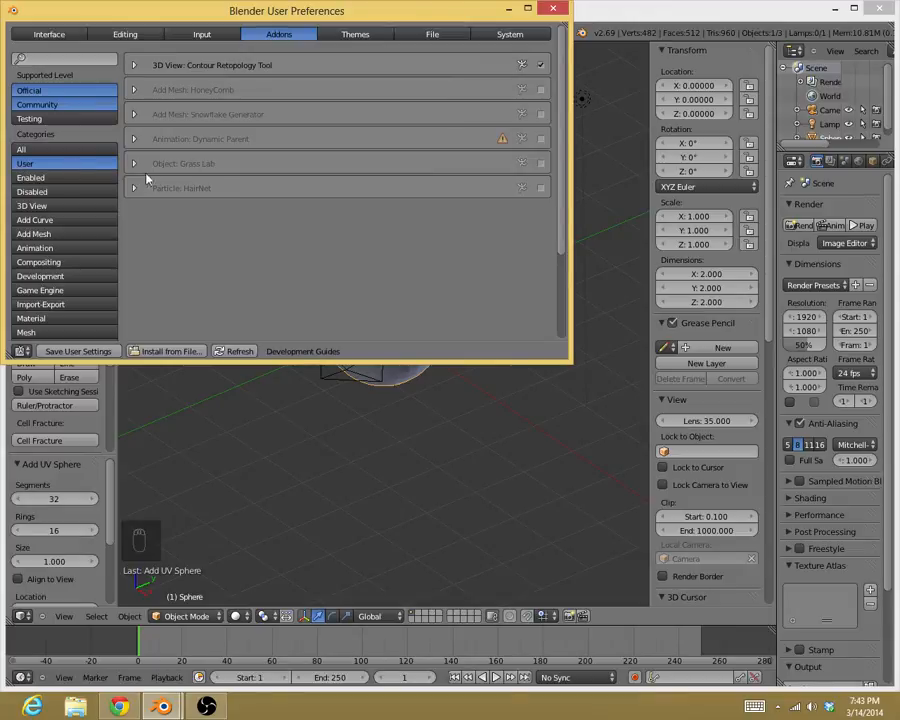
pyautogui.moveTo(545, 190)
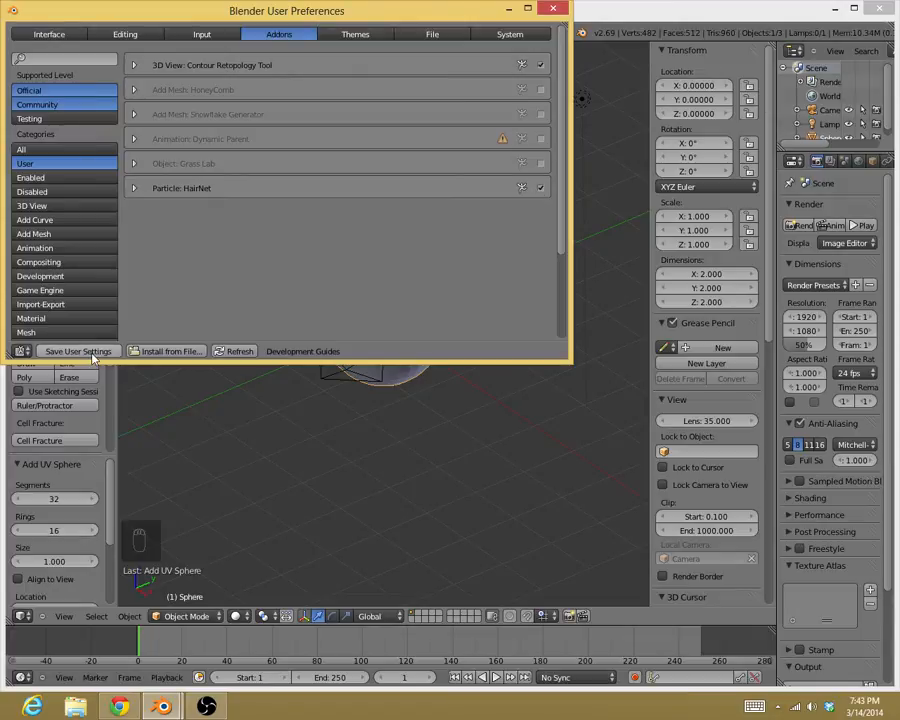
pyautogui.moveTo(107, 361)
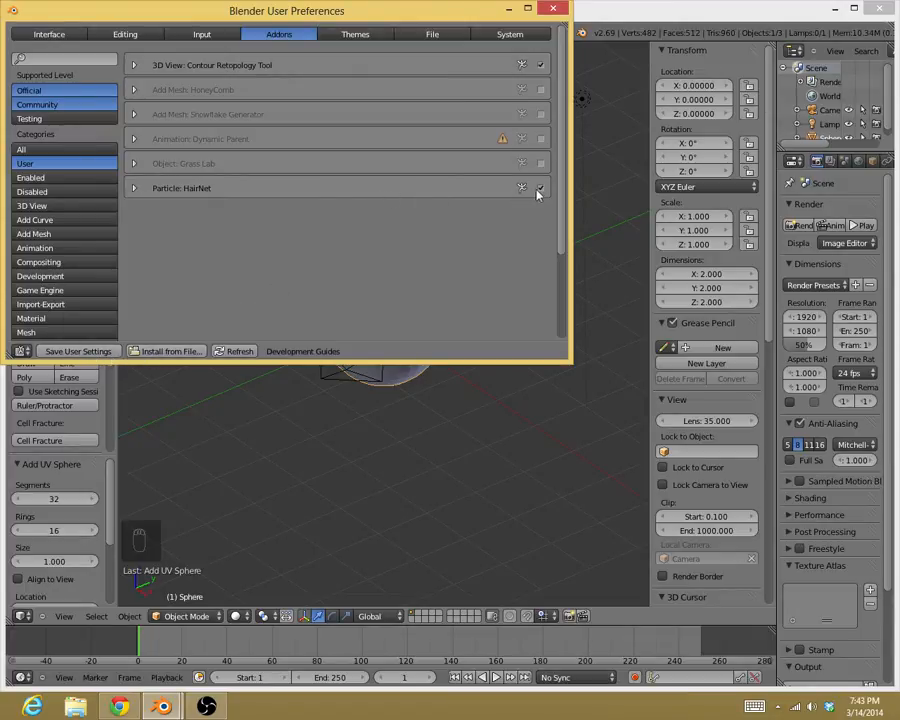
# Enable the Particle: HairNet add-on in User Preferences and close the window
pyautogui.click(552, 9)
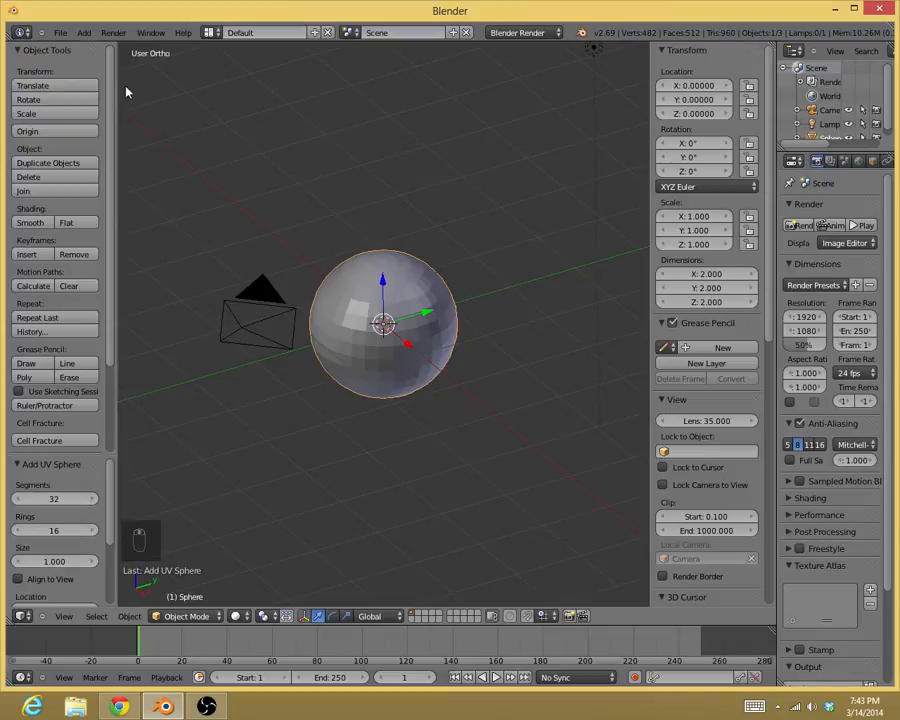
pyautogui.moveTo(407, 248)
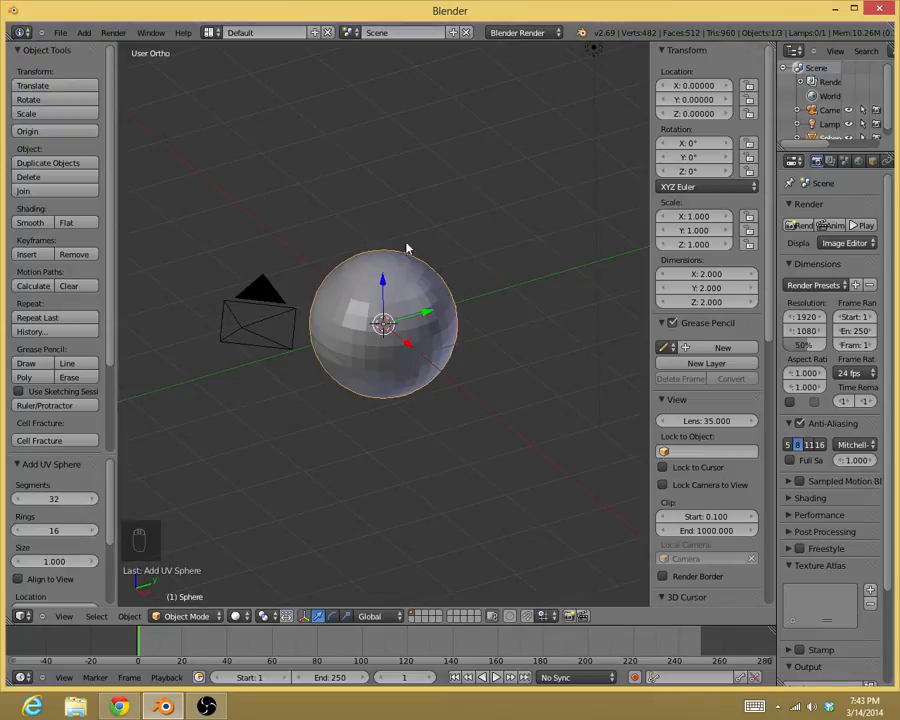
pyautogui.moveTo(414, 376)
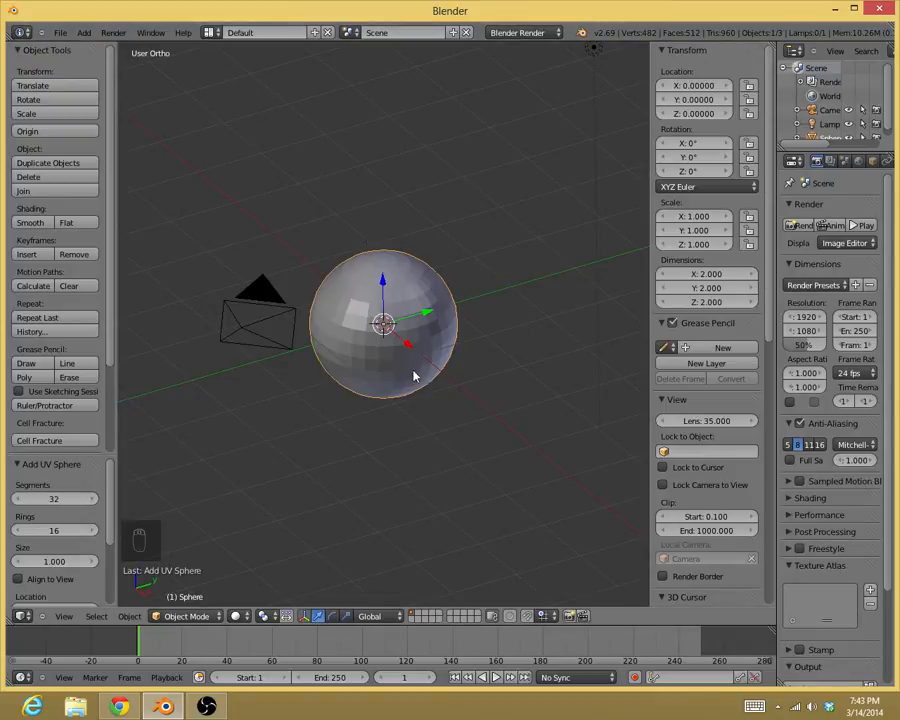
pyautogui.moveTo(577, 349)
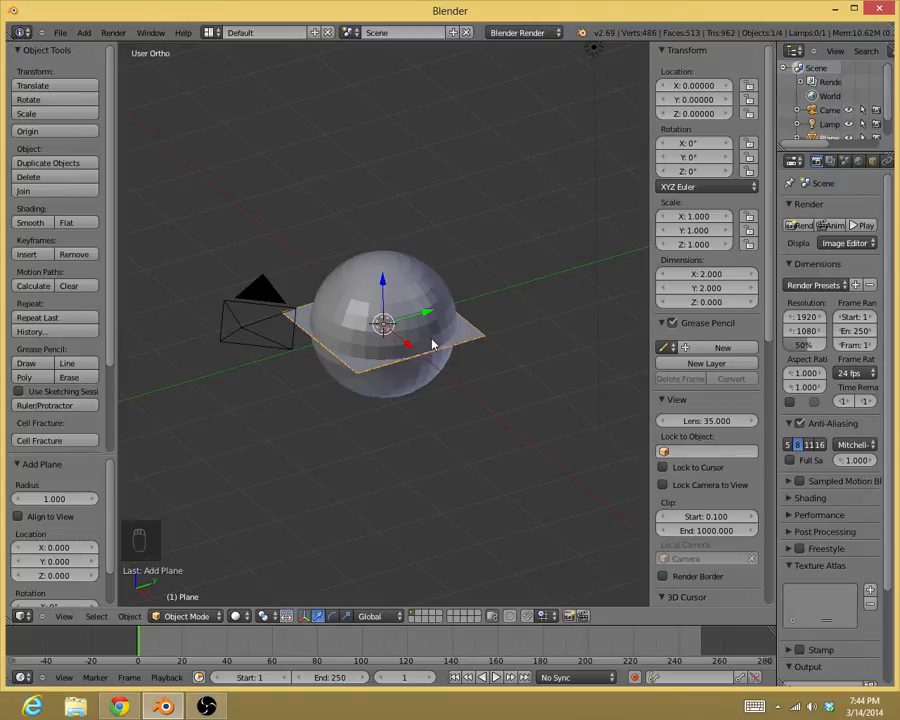
# Position a narrow plane beside the sphere using front and top views, then enter Edit Mode
pyautogui.press('z')
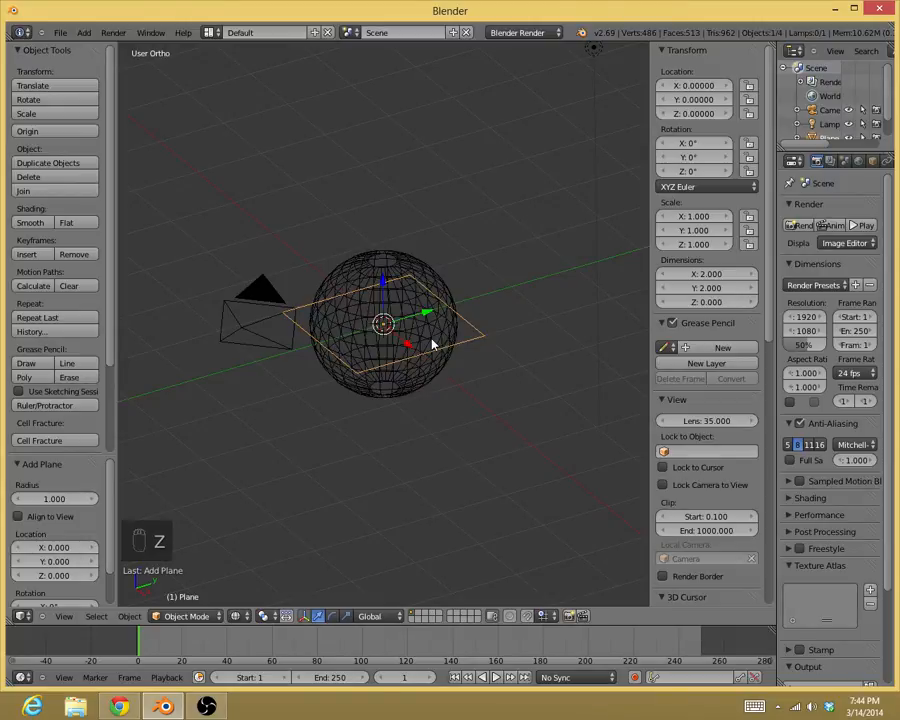
pyautogui.press('z')
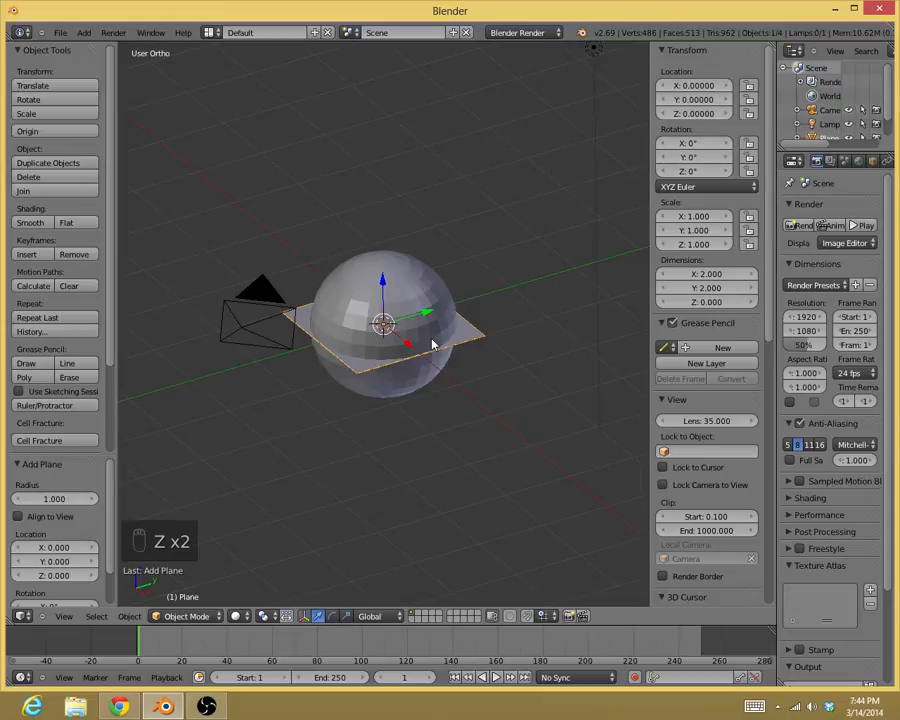
pyautogui.press('z')
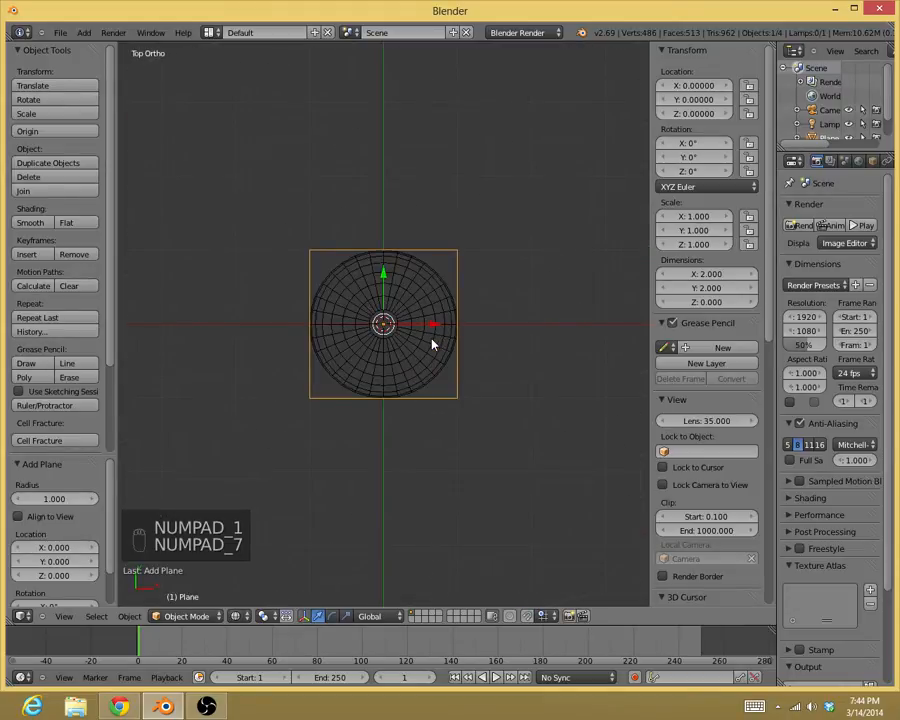
pyautogui.press('s')
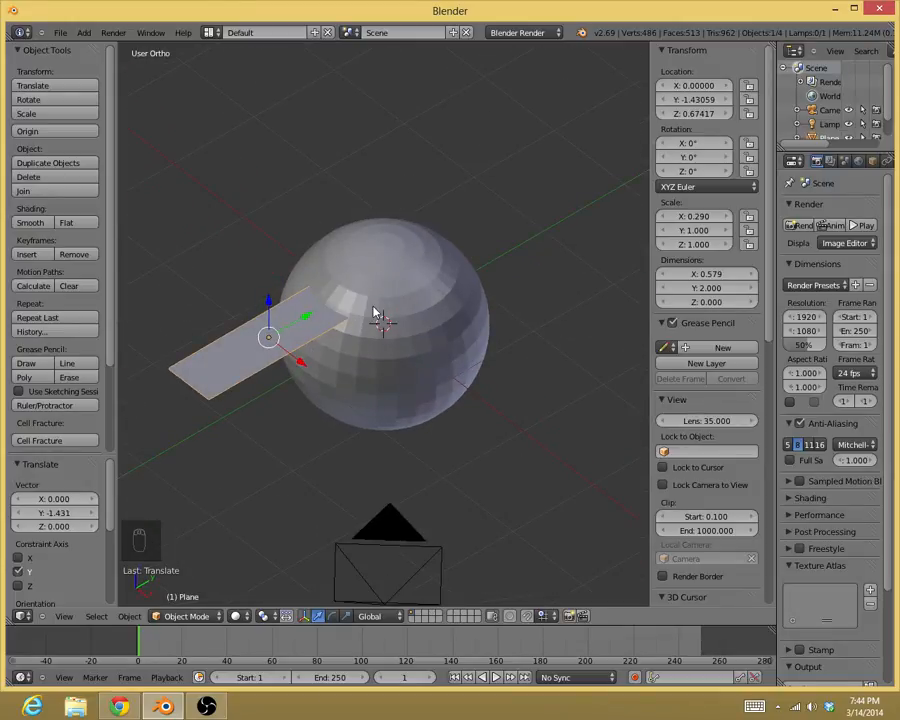
pyautogui.moveTo(325, 312)
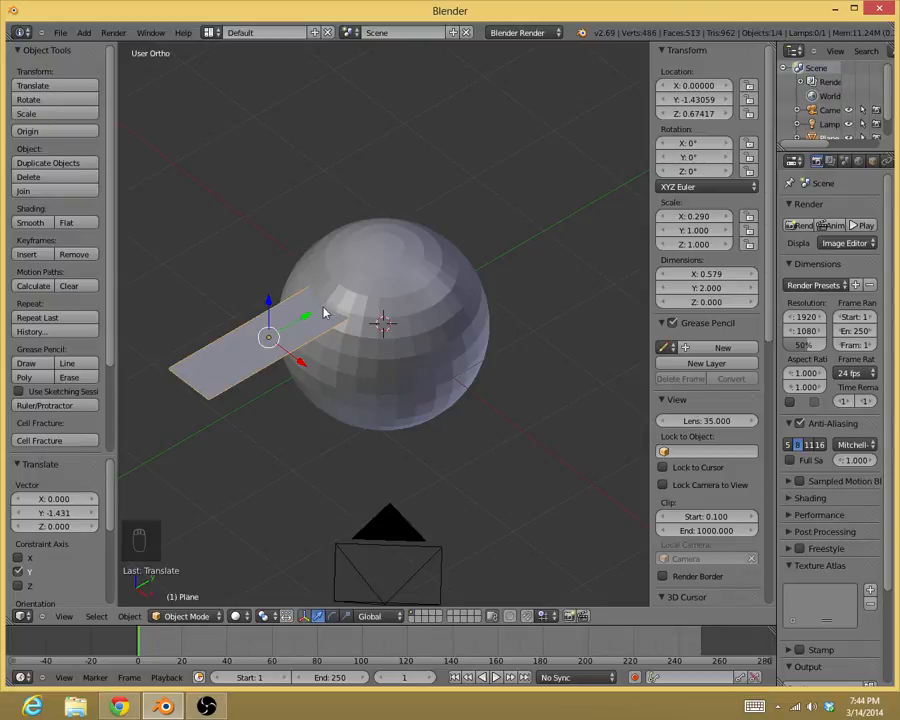
pyautogui.moveTo(250, 342)
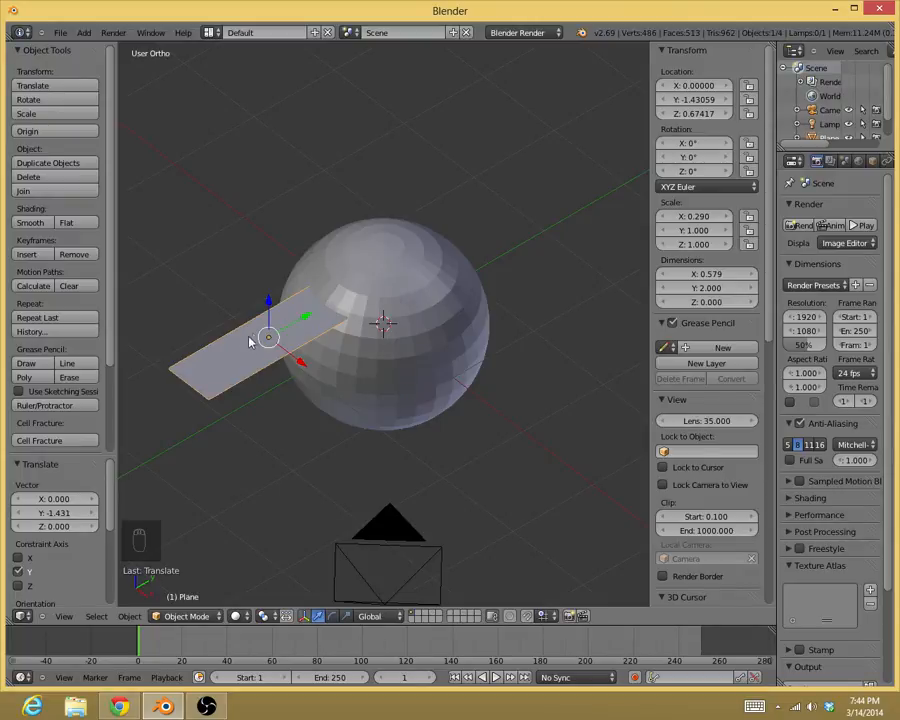
pyautogui.moveTo(330, 313)
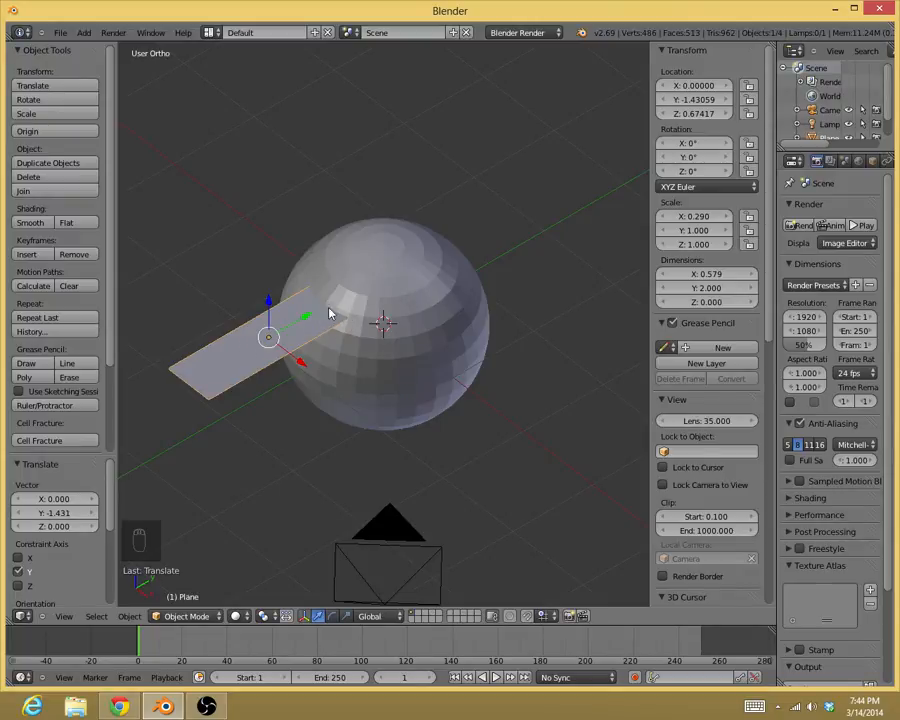
pyautogui.moveTo(345, 318)
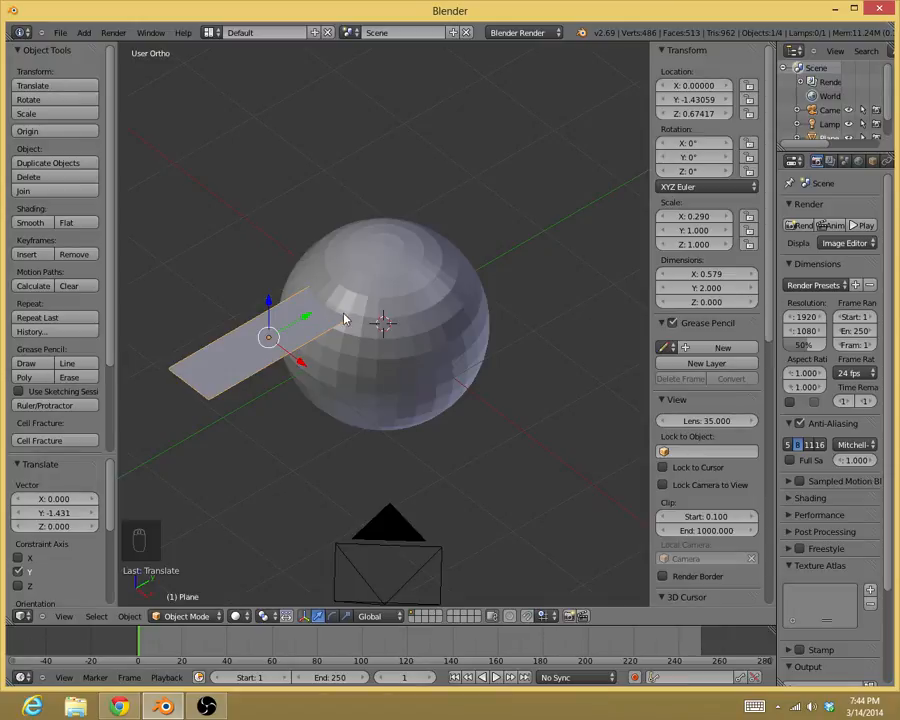
pyautogui.press('Tab')
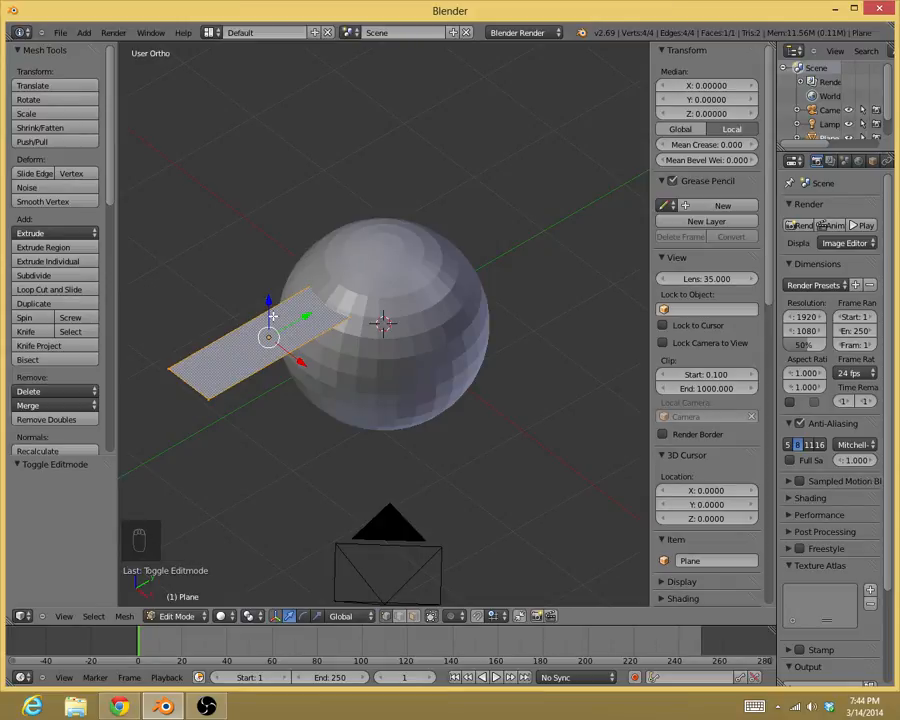
pyautogui.moveTo(161, 365)
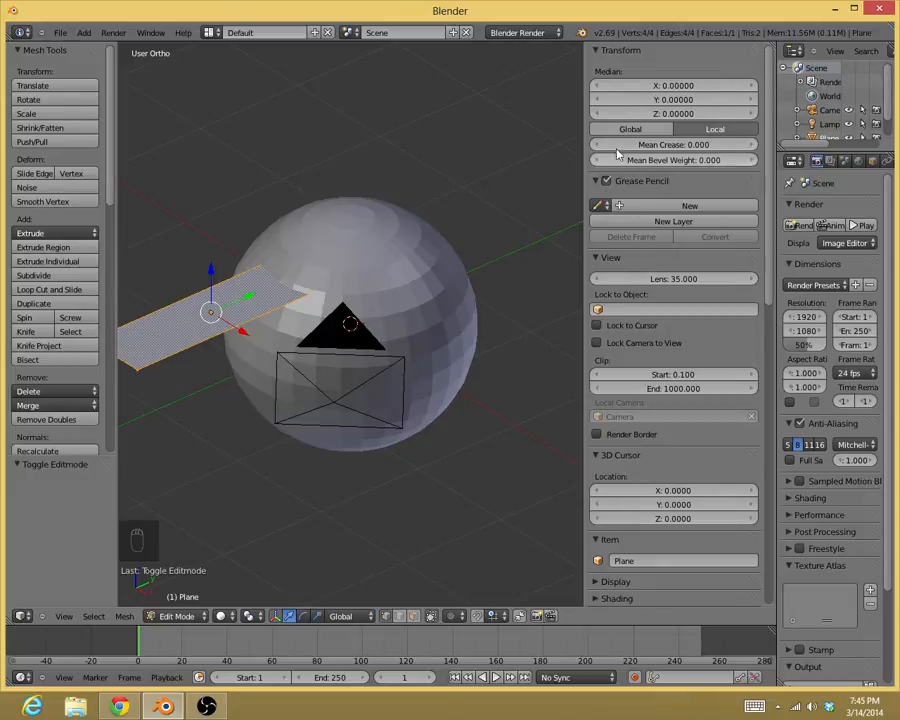
pyautogui.moveTo(268, 318)
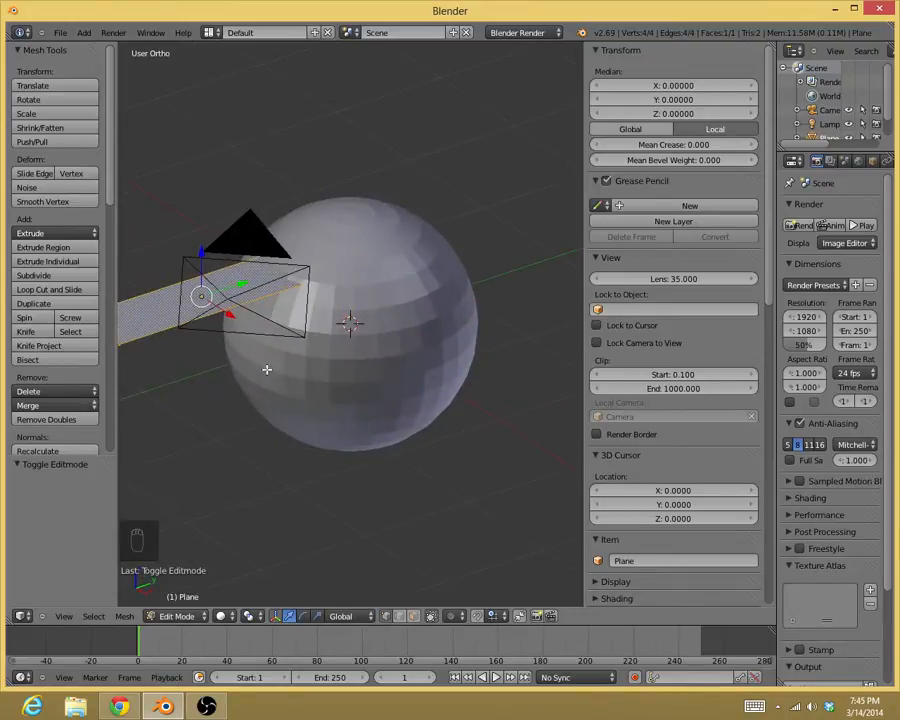
pyautogui.moveTo(482, 380)
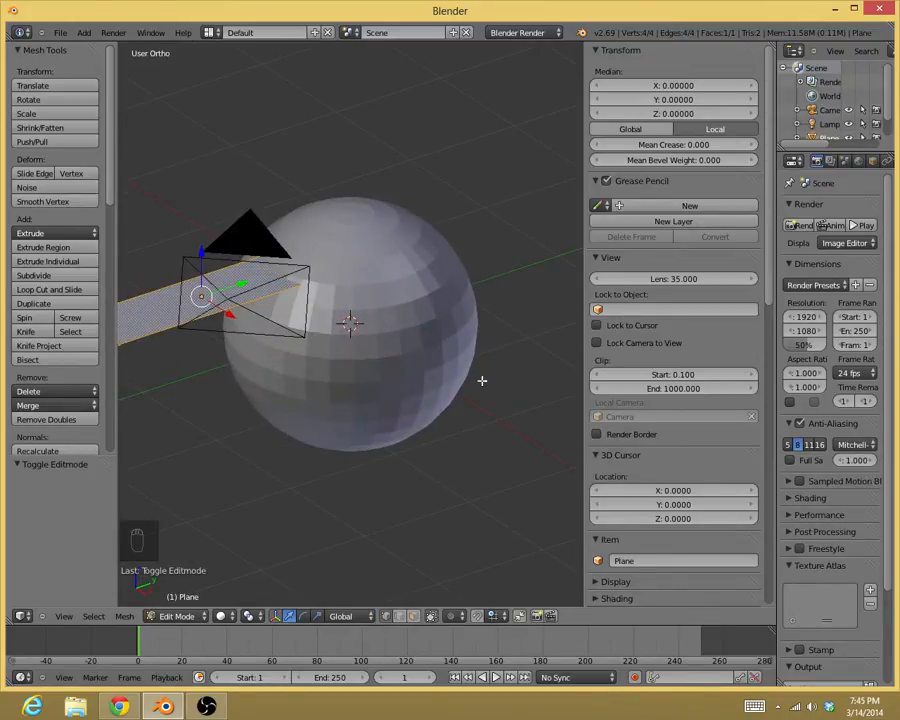
# Subdivide the plane strip into a 10-cut grid via the W specials menu
pyautogui.press('w')
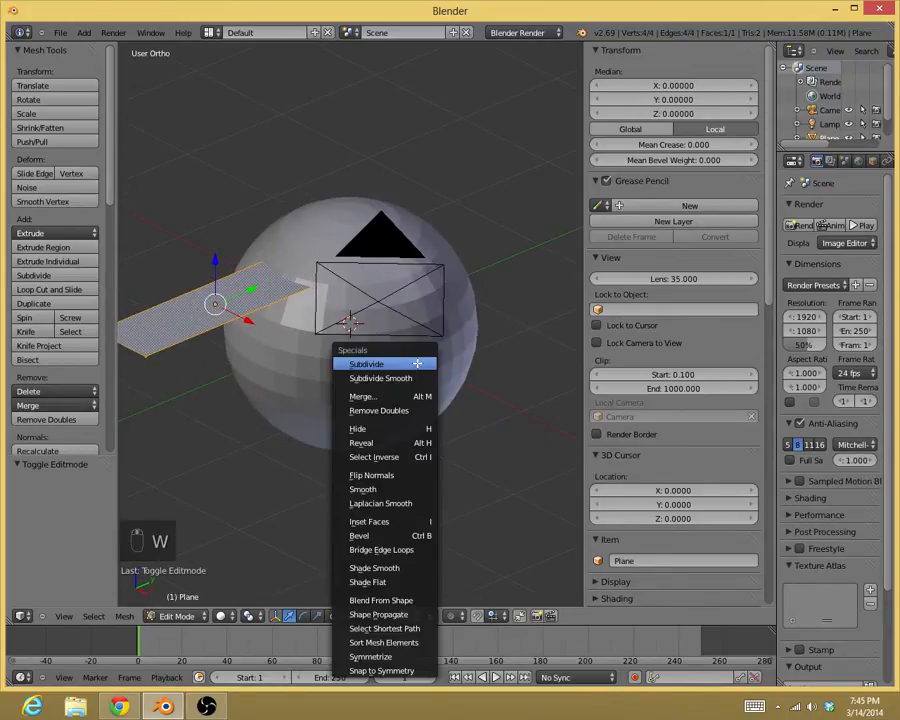
pyautogui.click(366, 363)
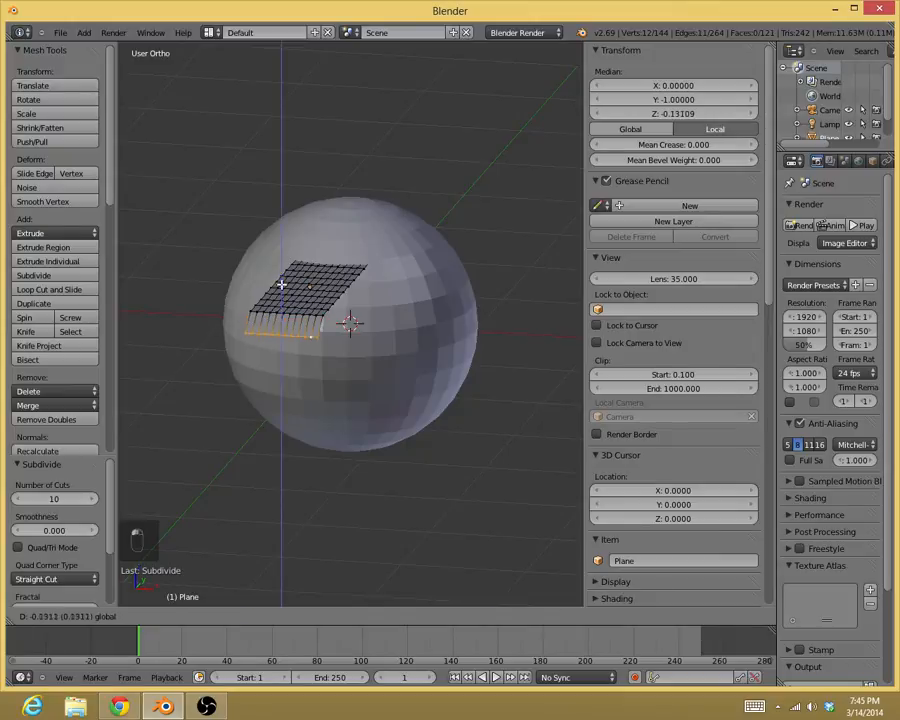
# Undo the last change, pull an edge row to drape the strip down the sphere's side, and leave Edit Mode
pyautogui.press('ctrl+z')
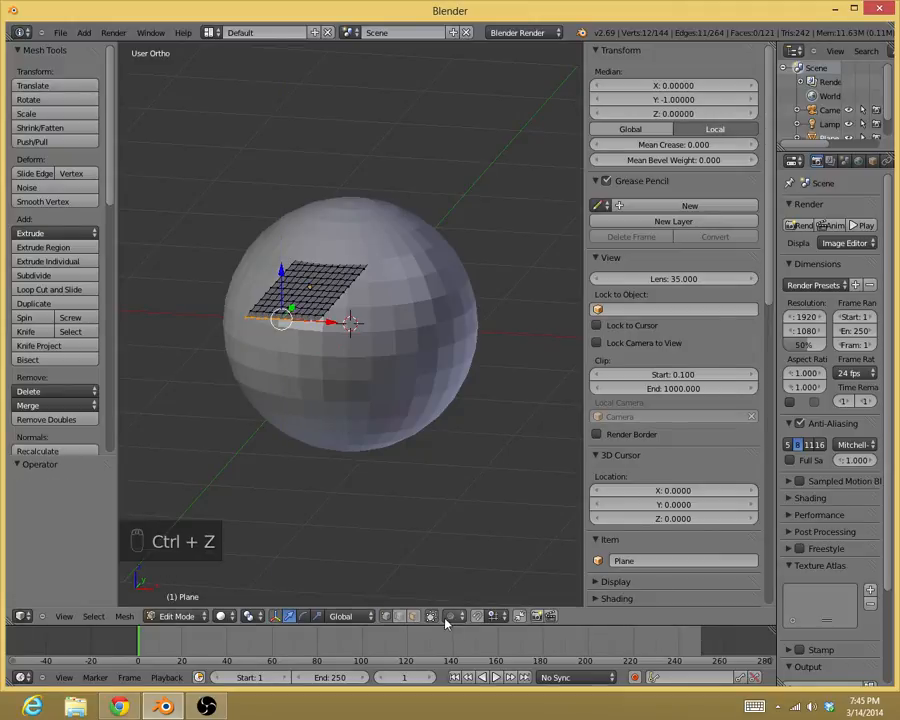
pyautogui.press('Ctrl+Z')
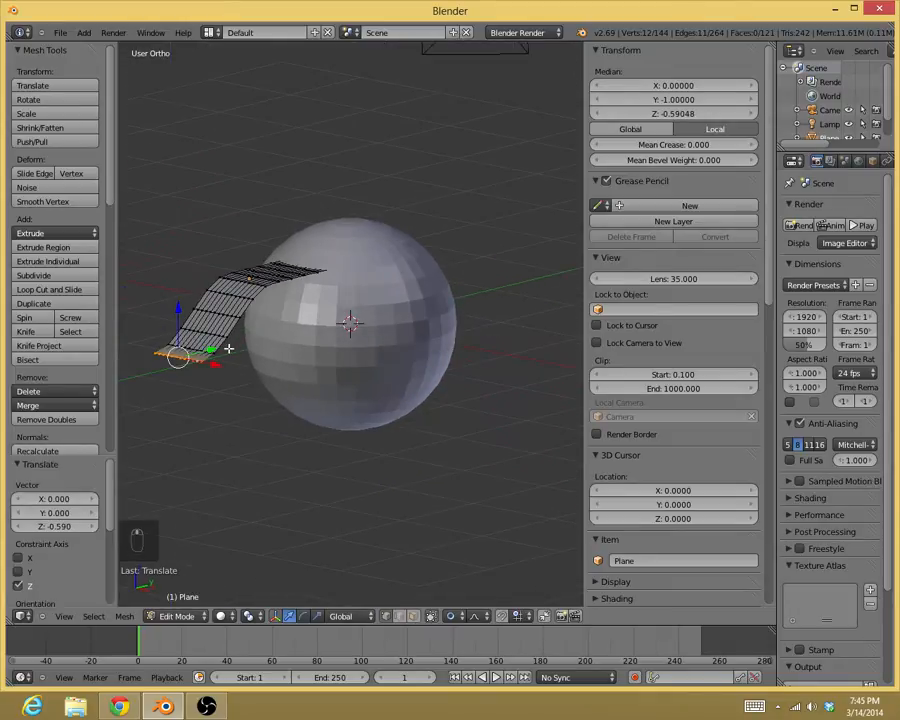
pyautogui.moveTo(215, 350); pyautogui.dragTo(515, 345)
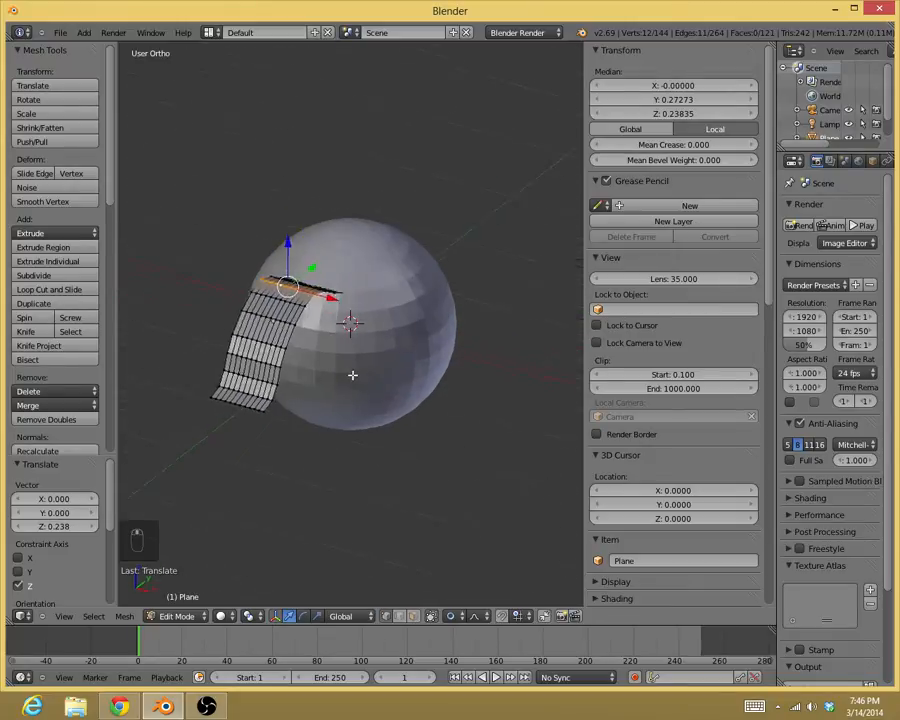
pyautogui.press('Tab')
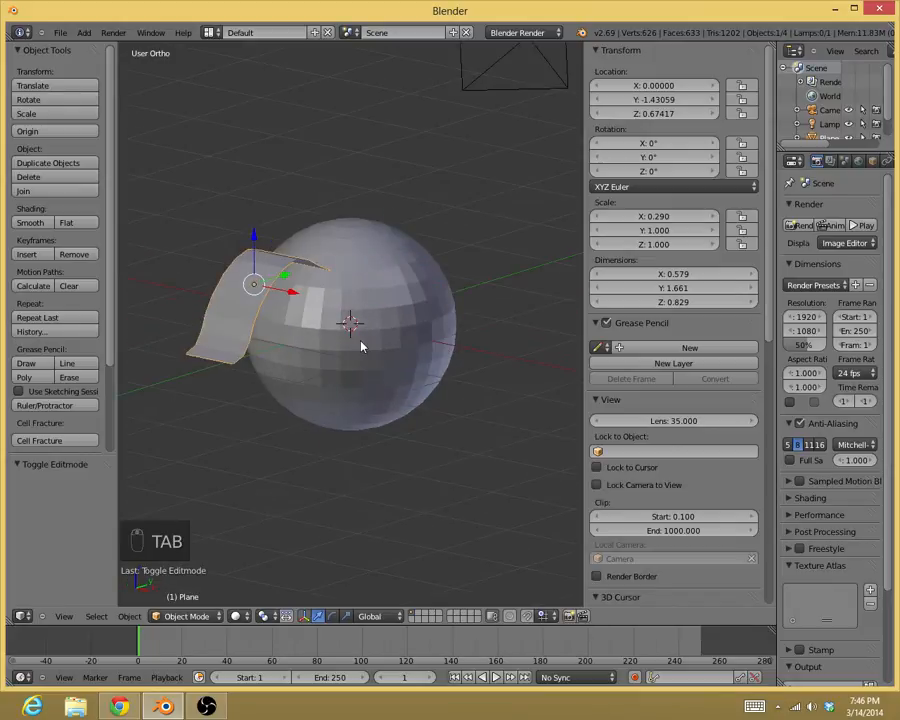
# Re-enter Edit Mode on the strip and enable connected proportional editing from the header
pyautogui.press('Tab')
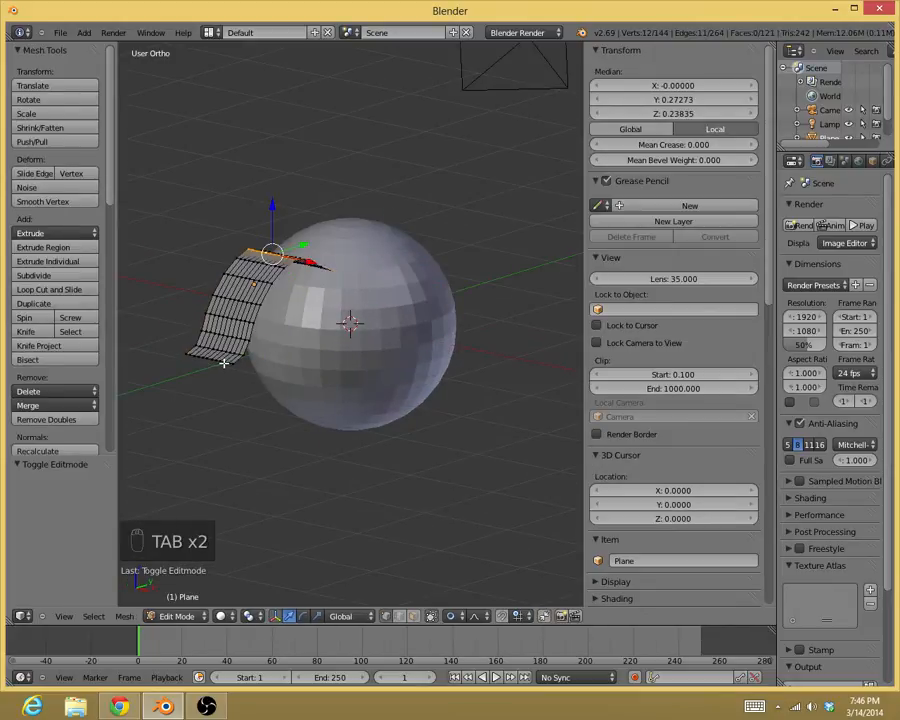
pyautogui.press('s')
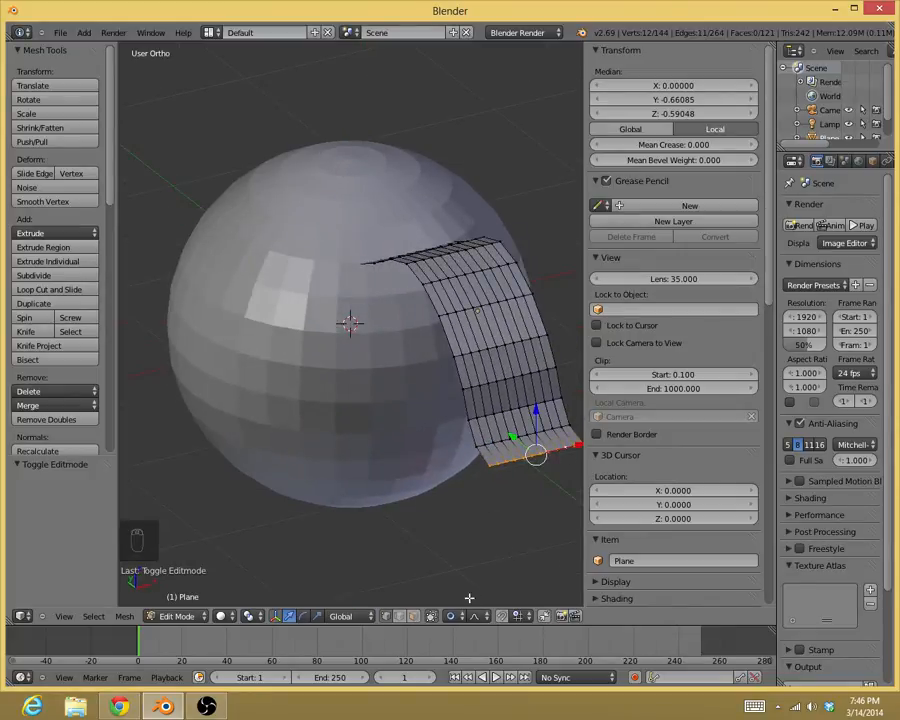
pyautogui.click(449, 616)
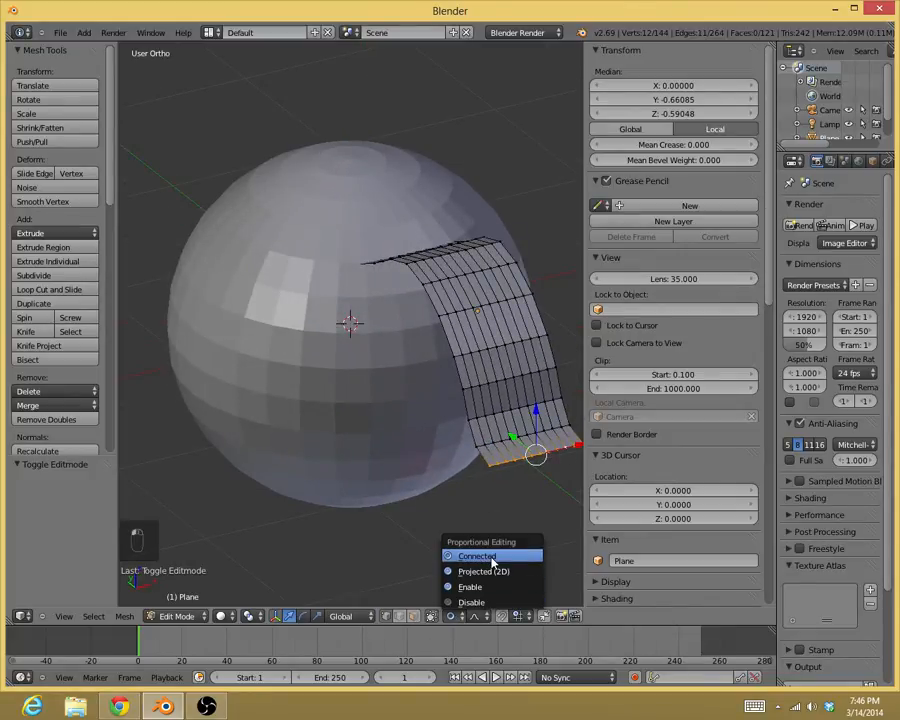
pyautogui.click(477, 556)
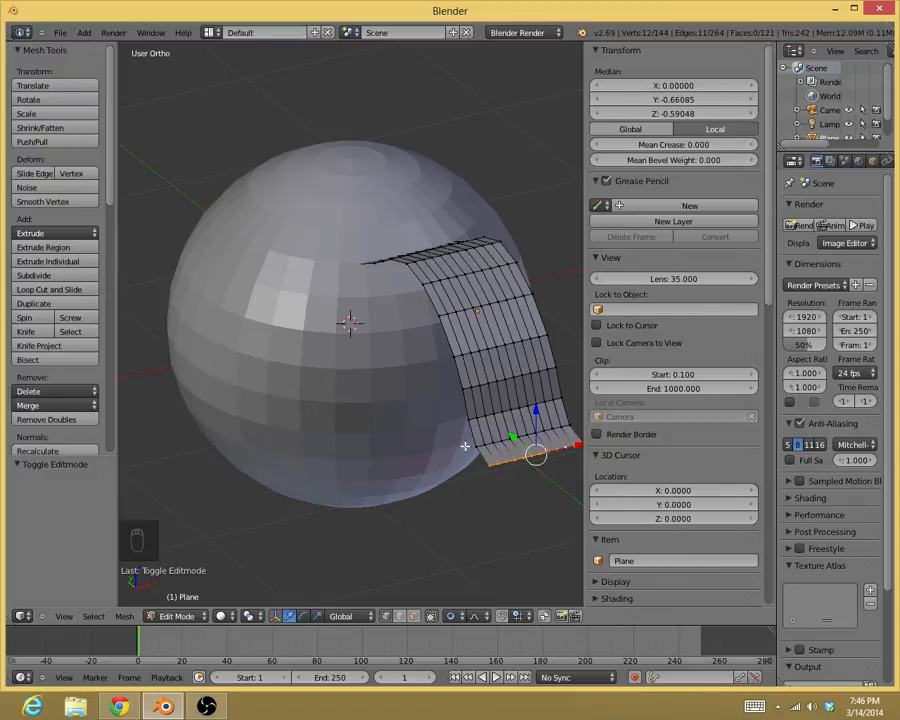
pyautogui.moveTo(435, 558)
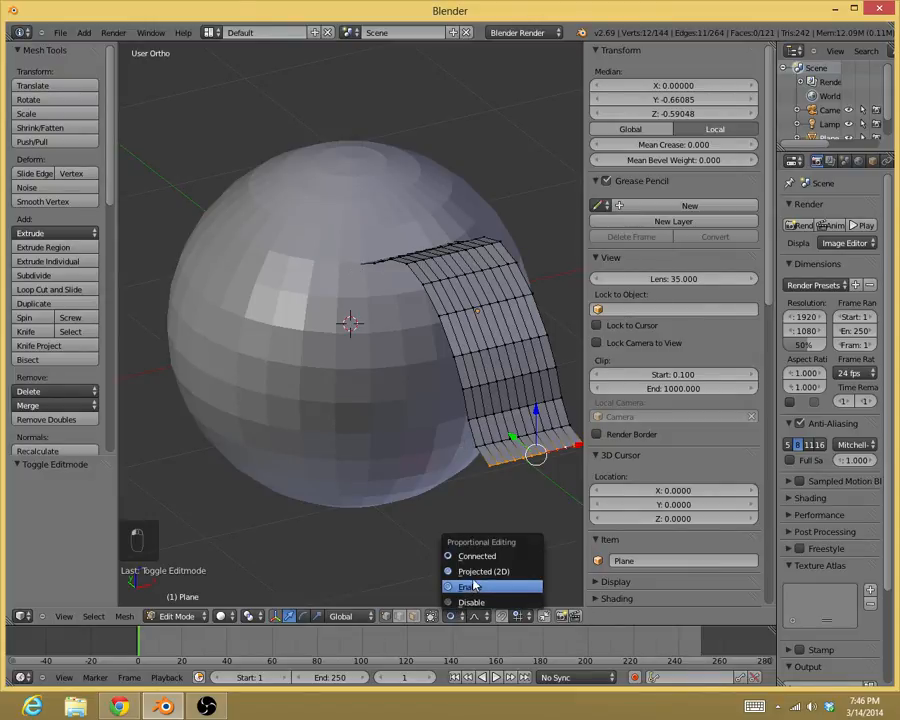
pyautogui.click(469, 586)
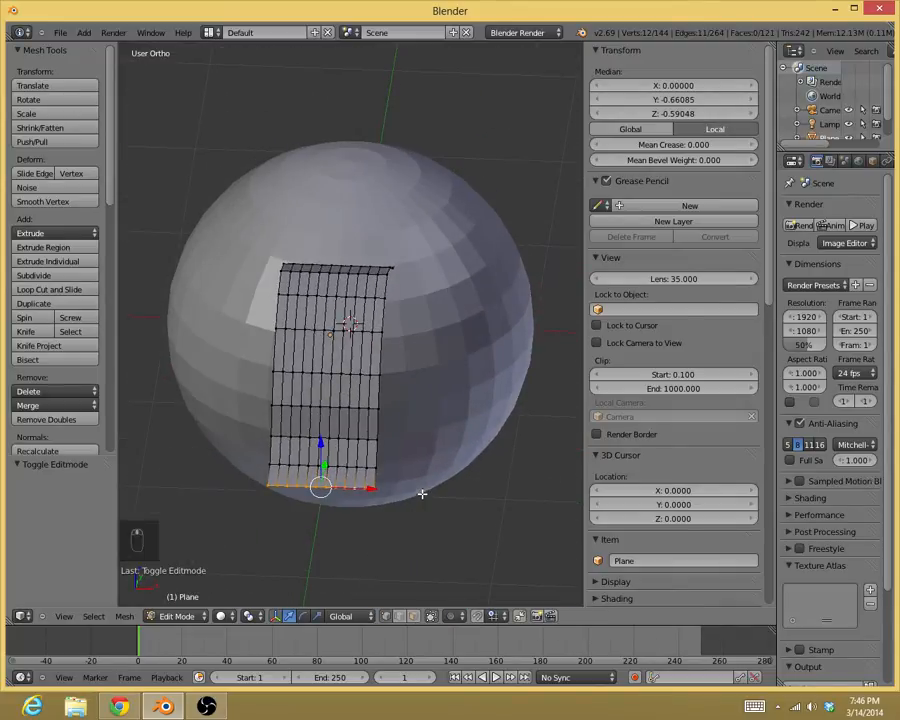
# Scale the strip's bottom edge row narrower, deselect, return to Object Mode and select the sphere
pyautogui.press('s')
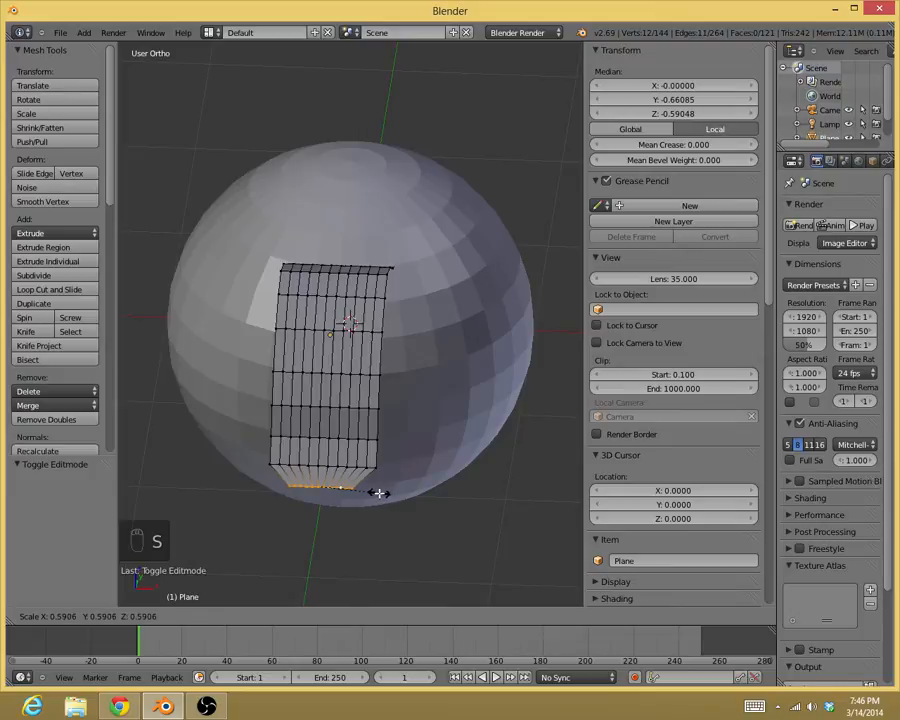
pyautogui.press('s')
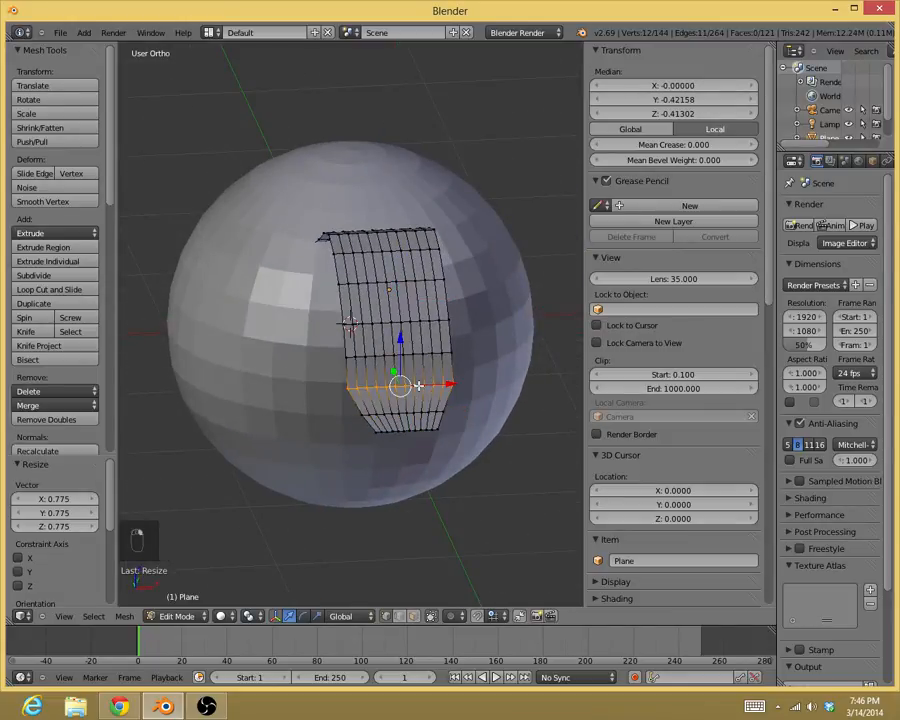
pyautogui.press('s')
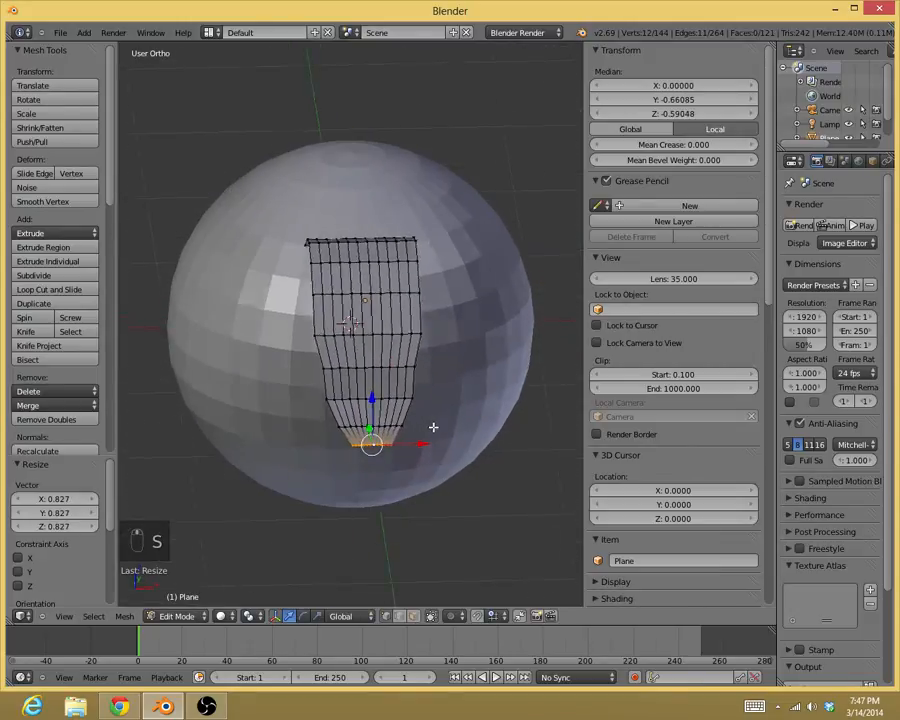
pyautogui.press('a')
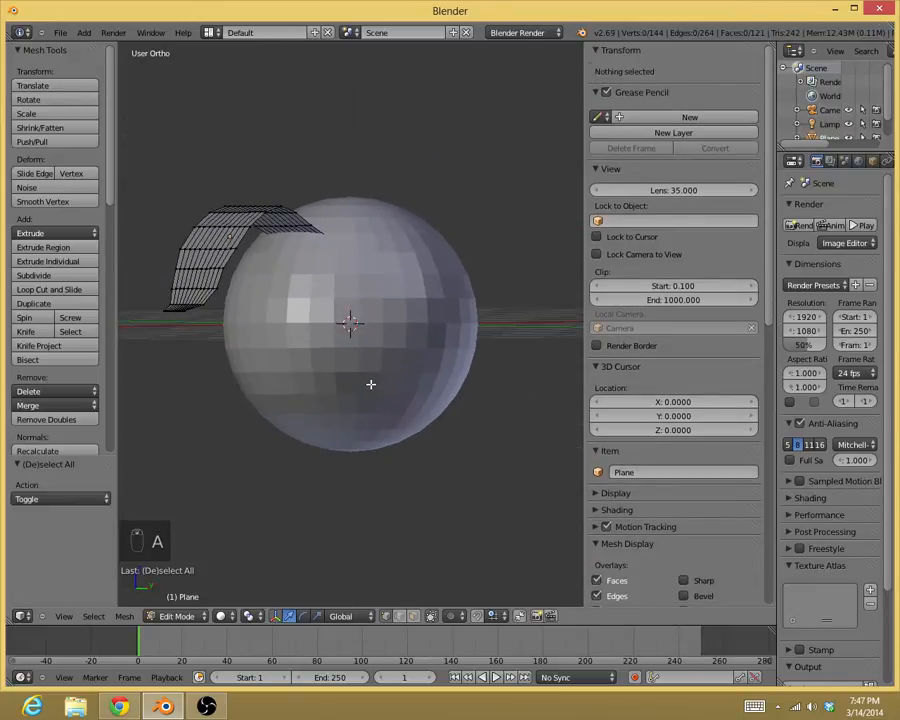
pyautogui.press('Tab')
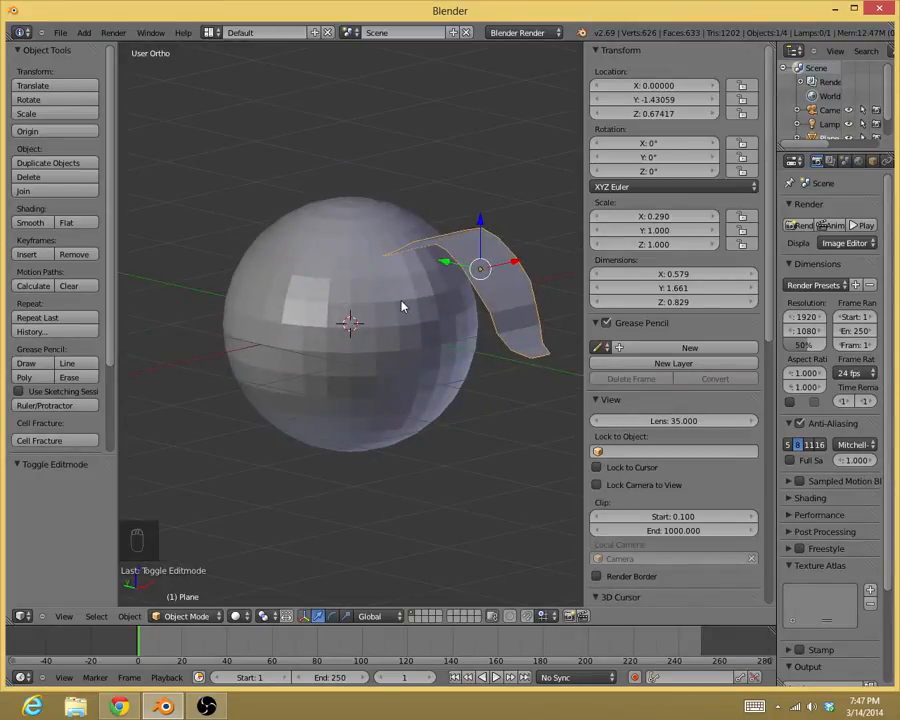
pyautogui.click(350, 300)
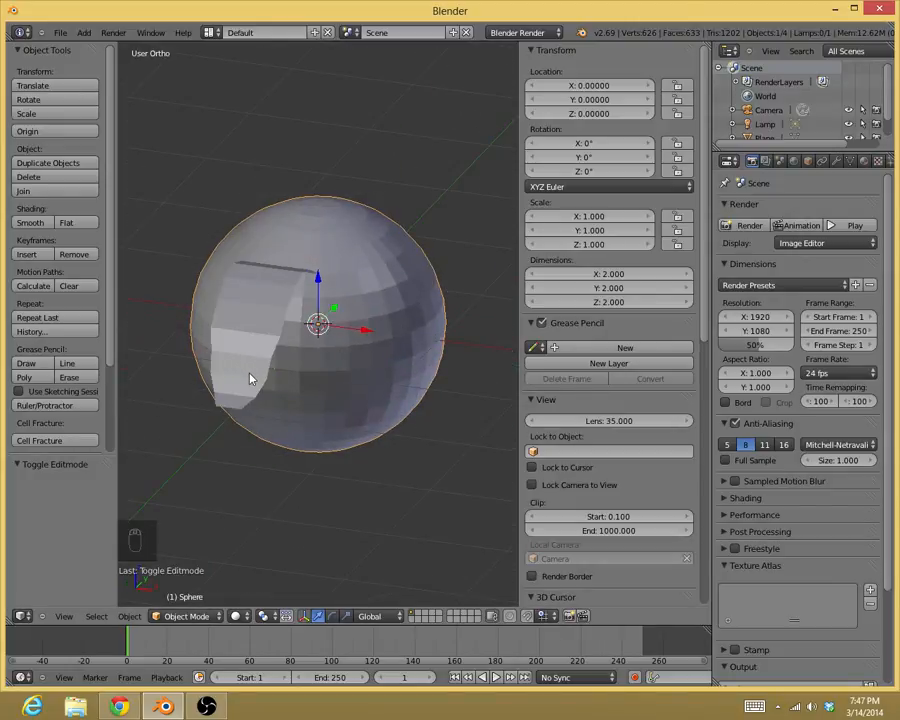
# Exit camera view with Numpad 0 and set the camera to follow viewport navigation
pyautogui.press('NUMPAD_0')
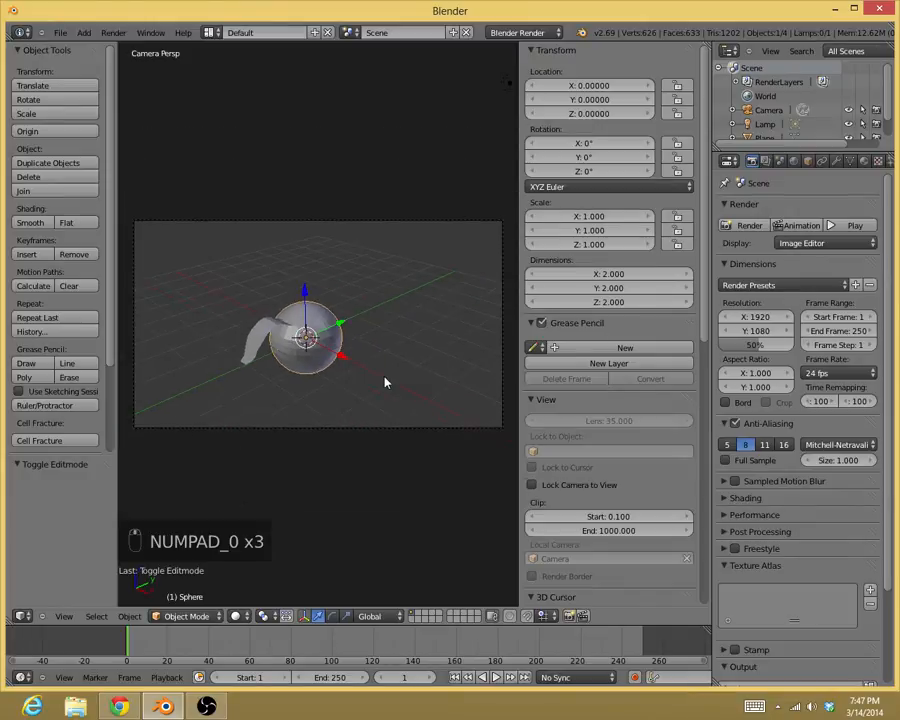
pyautogui.click(532, 484)
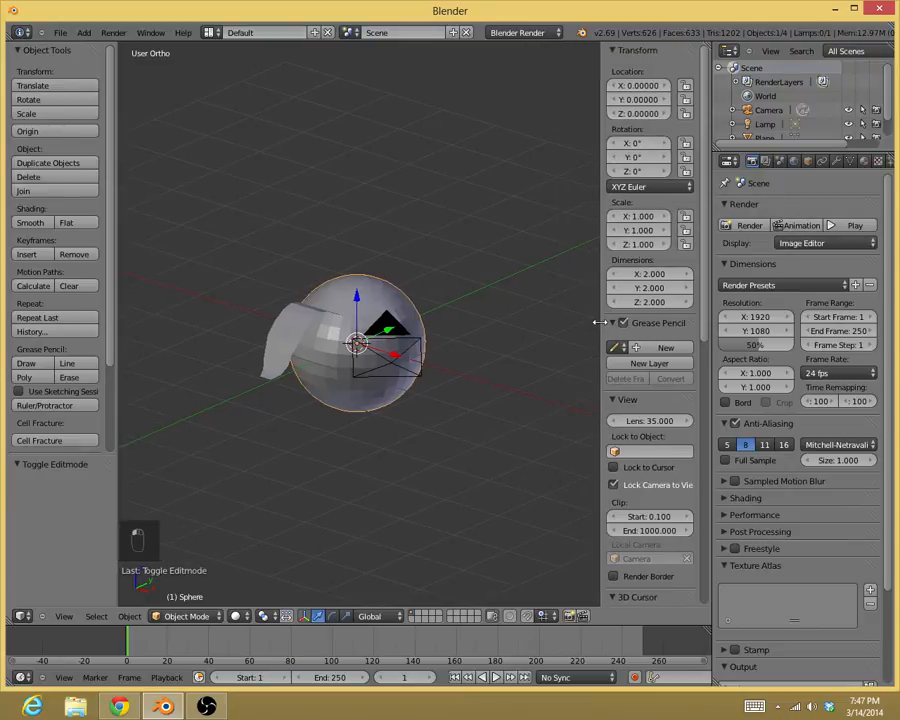
# Create a new blue diffuse material on the sphere, then select the hair guide plane
pyautogui.click(741, 161)
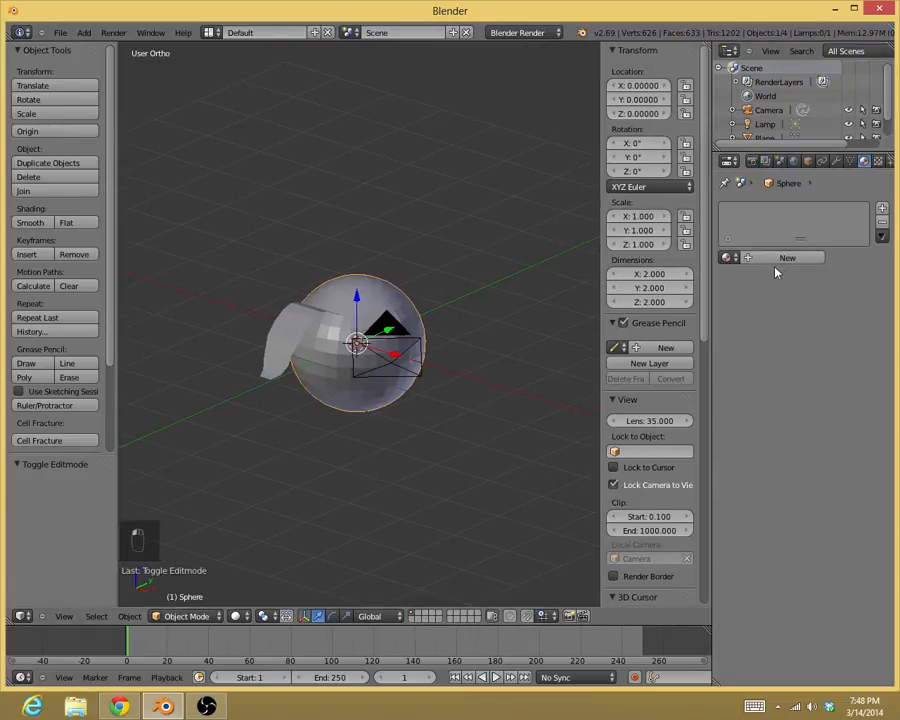
pyautogui.click(787, 258)
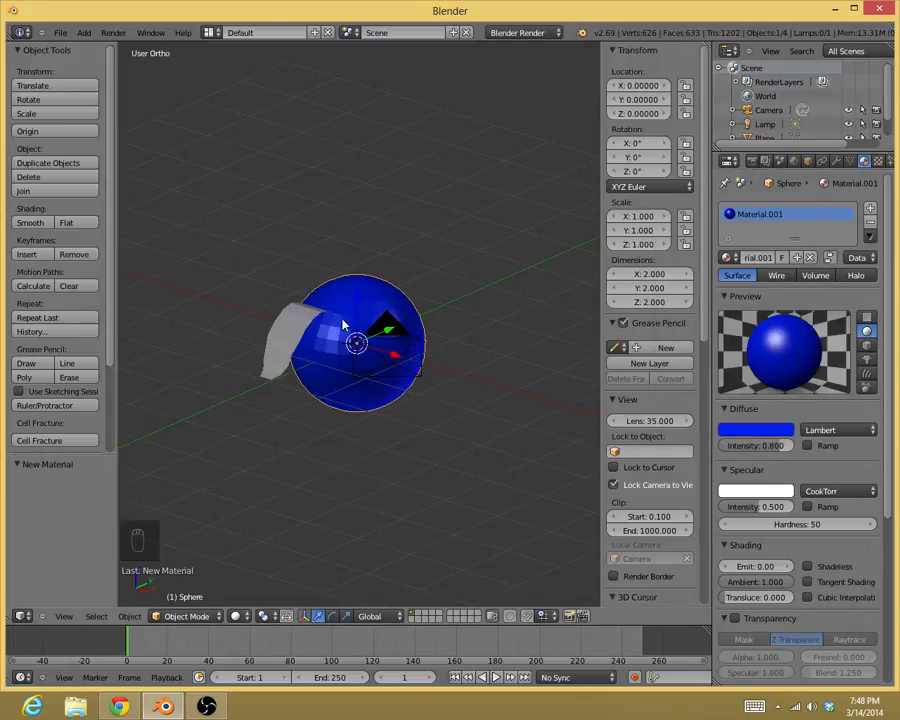
pyautogui.click(295, 328)
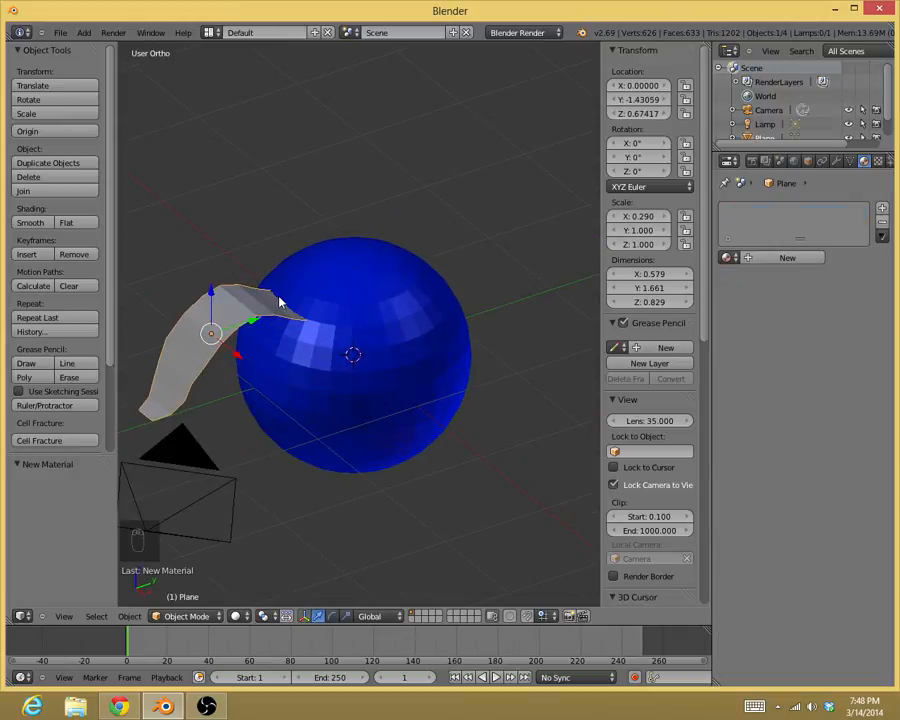
# Mark the strip's root edge as a seam via Ctrl+E, deselect, return to Object Mode in solid shading
pyautogui.press('Tab')
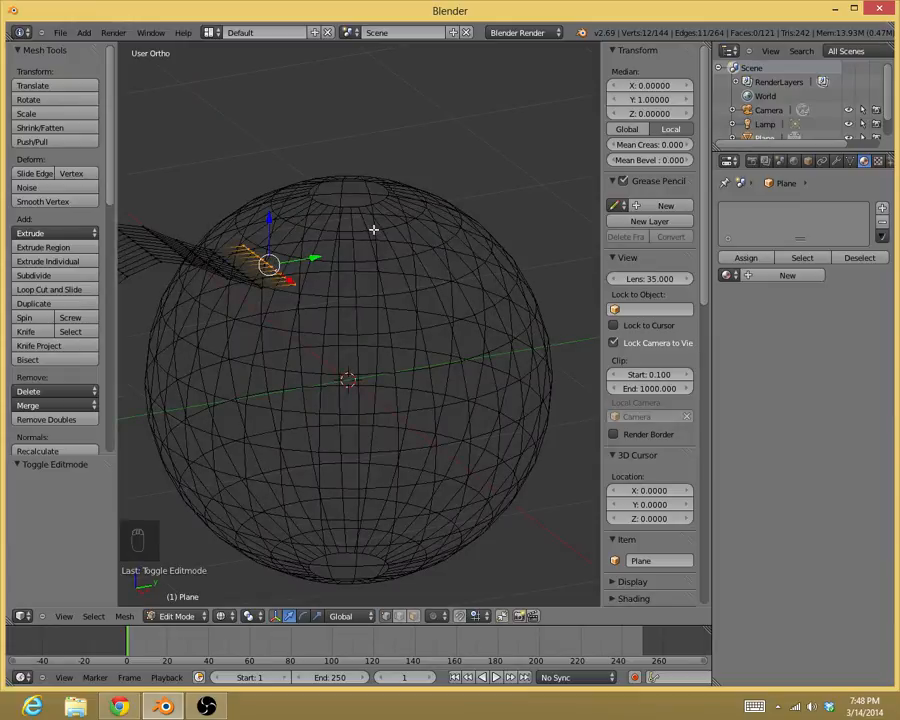
pyautogui.press('ctrl+e')
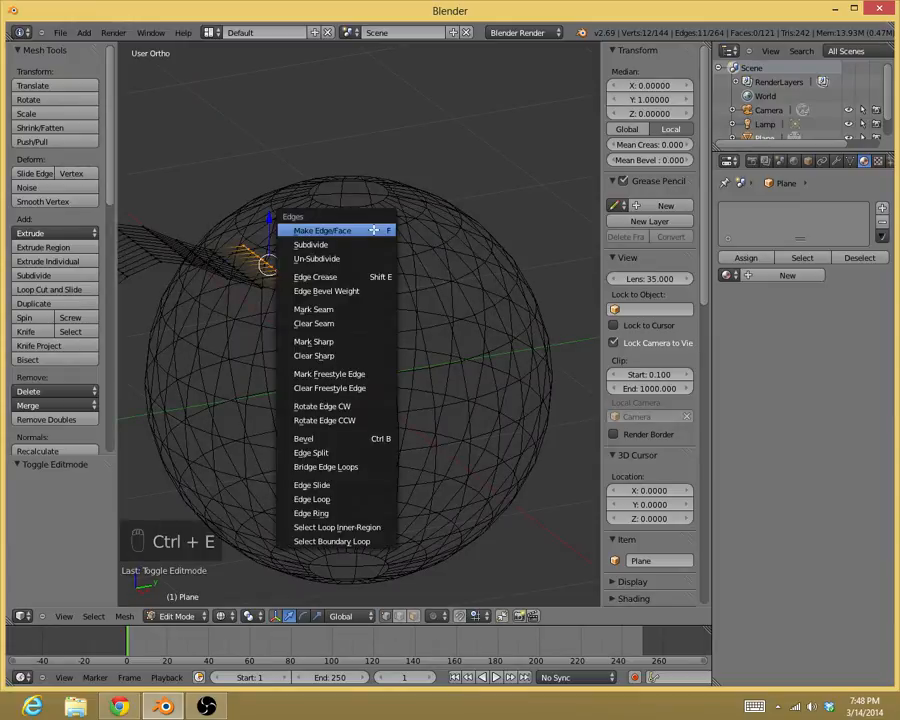
pyautogui.moveTo(314, 355)
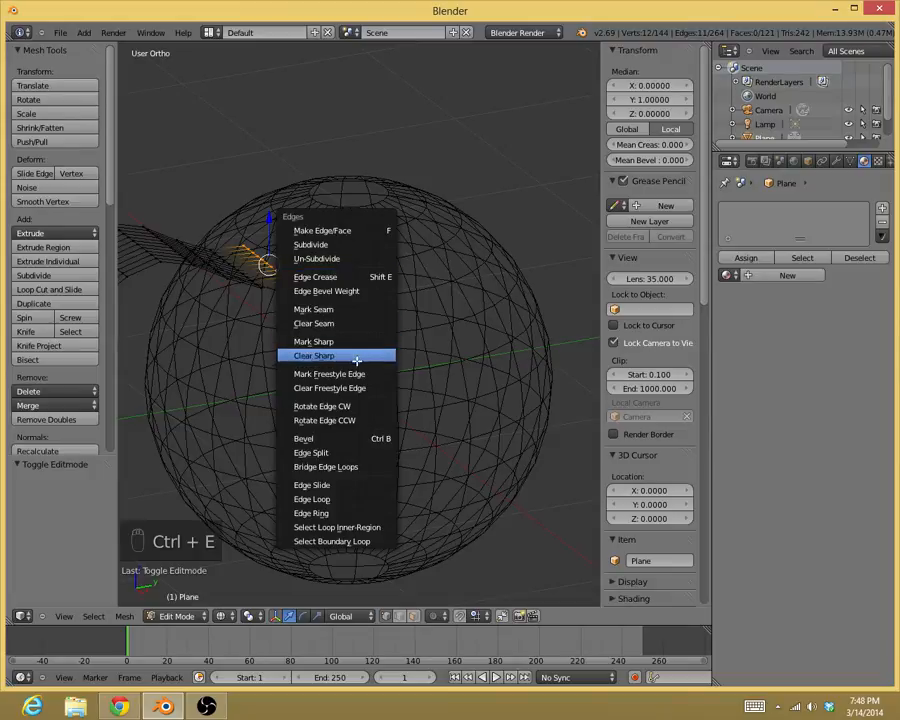
pyautogui.click(313, 308)
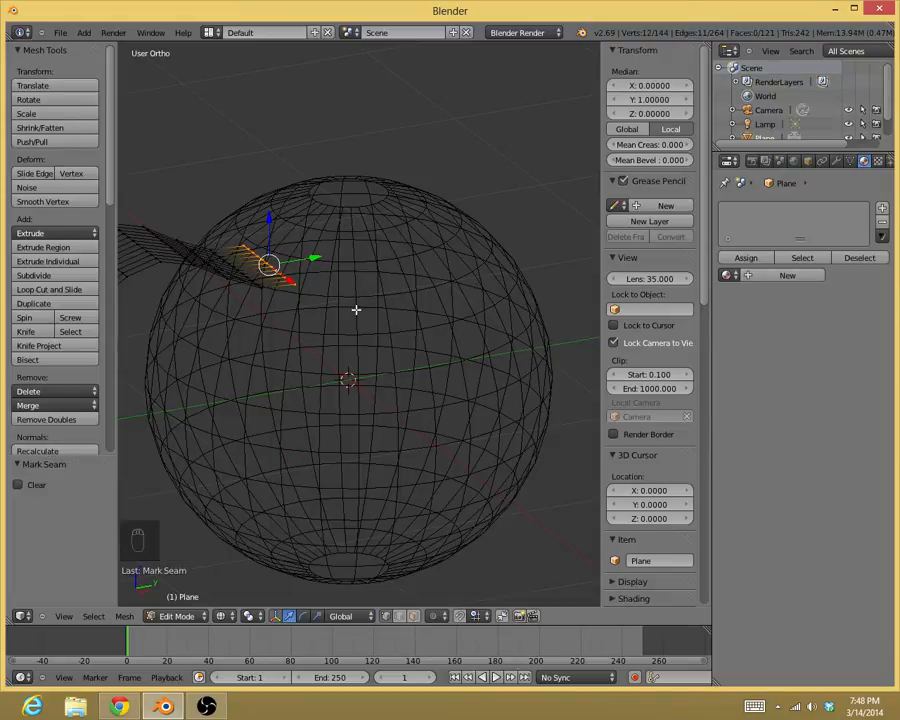
pyautogui.press('a')
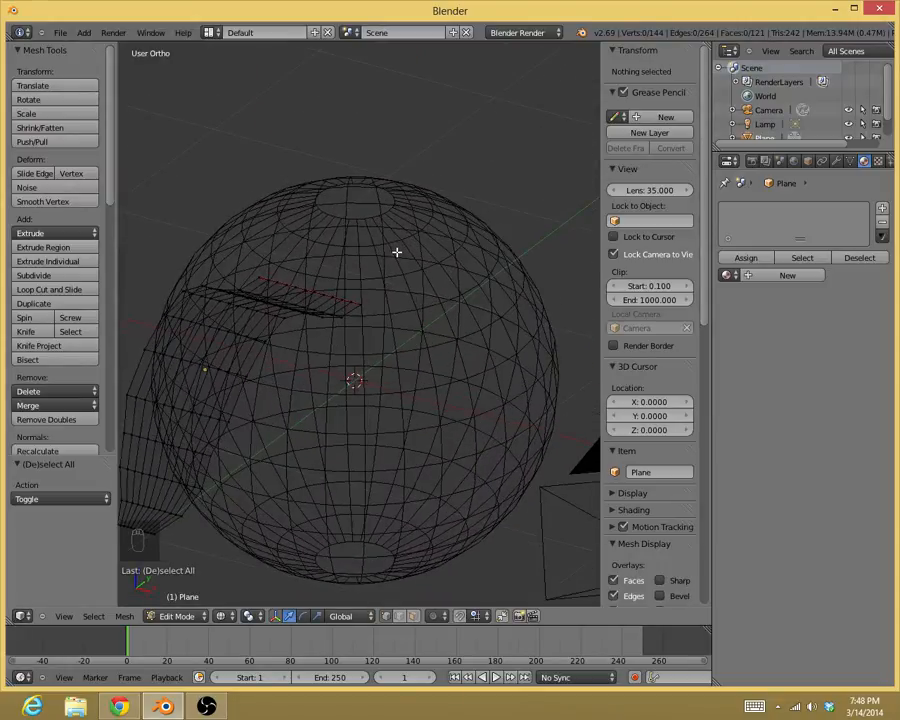
pyautogui.press('Tab')
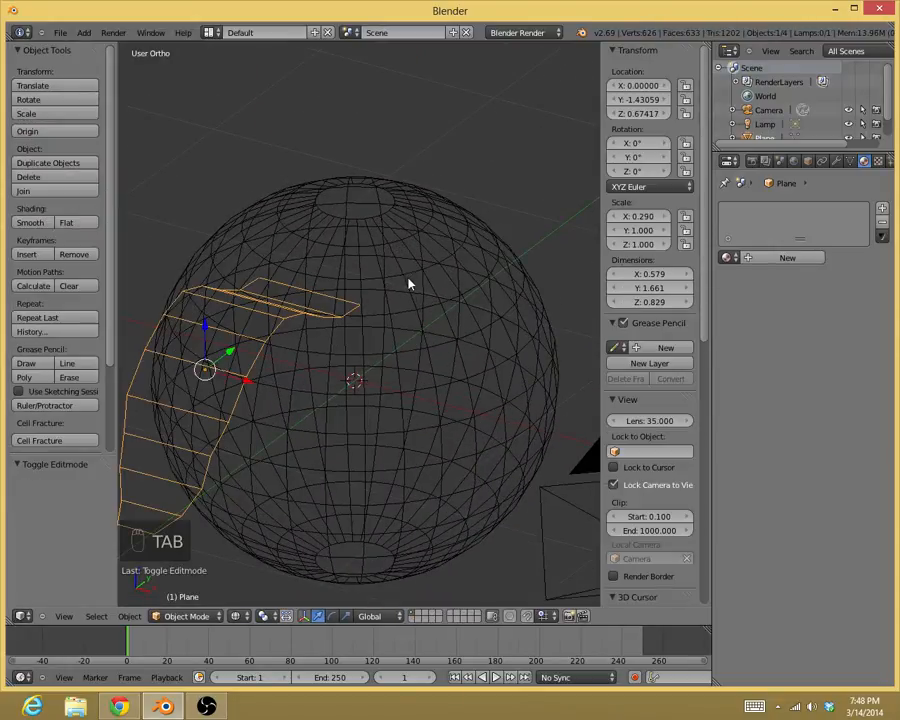
pyautogui.press('z')
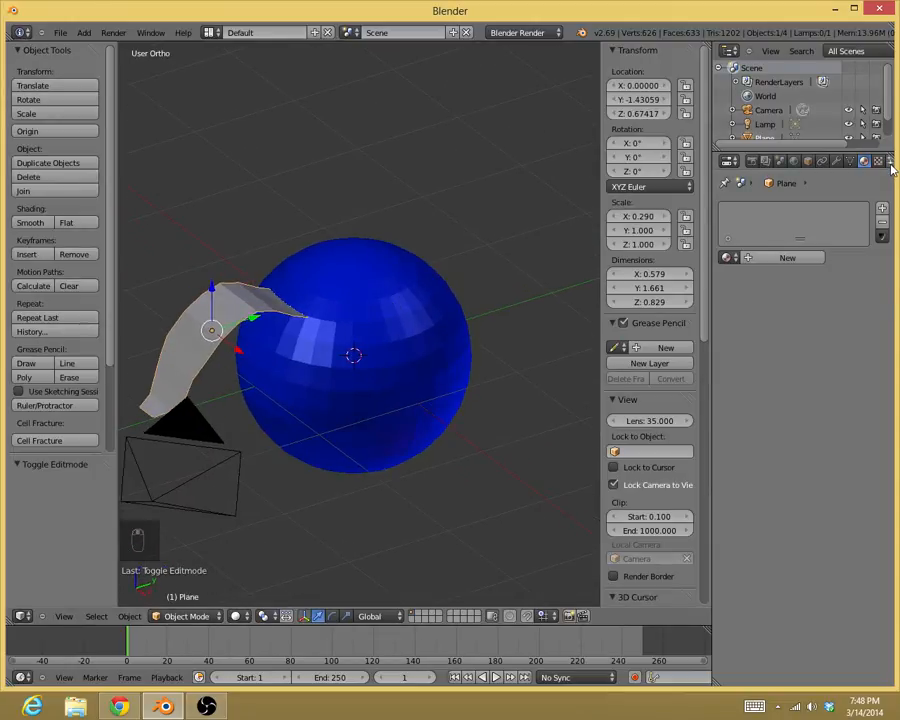
# Show the HairNet add-on panel and select the hair guide plane
pyautogui.click(863, 161)
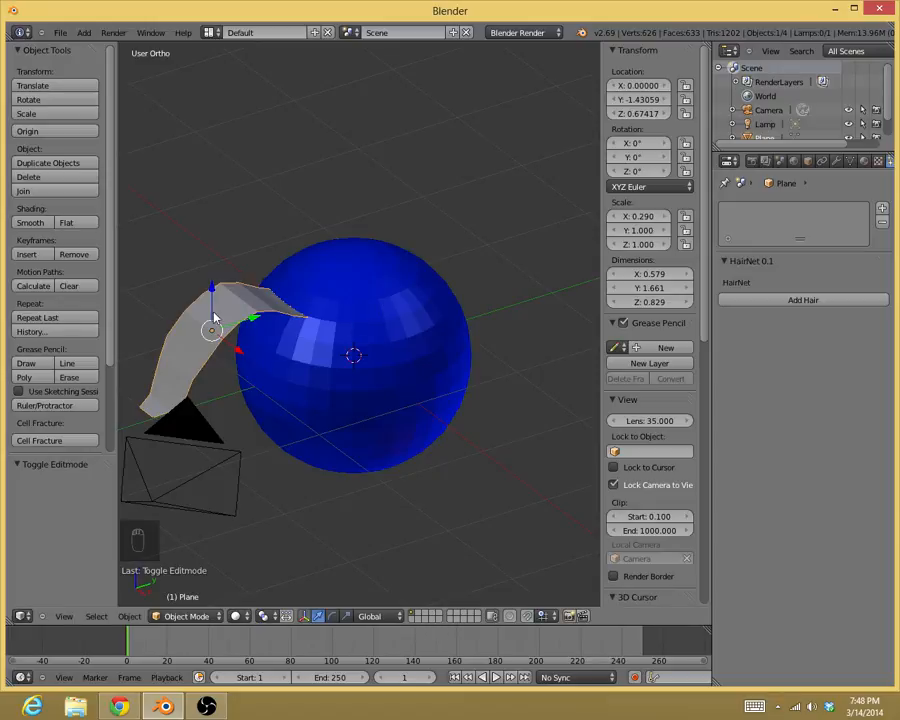
pyautogui.click(390, 306)
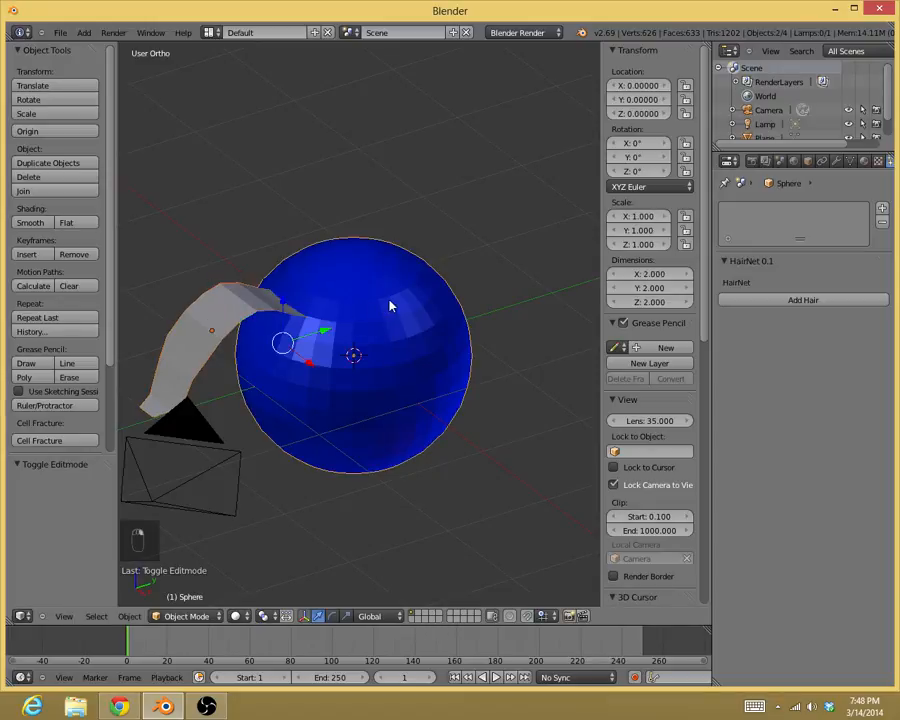
pyautogui.click(250, 315)
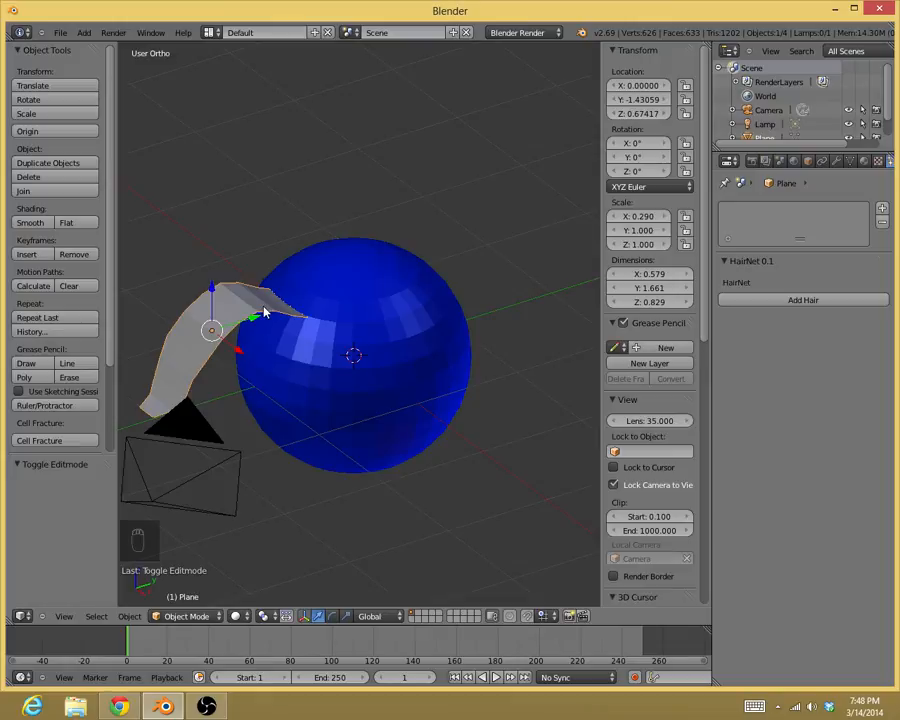
# Apply the plane's location, rotation and scale with Ctrl+A
pyautogui.press('ctrl+a')
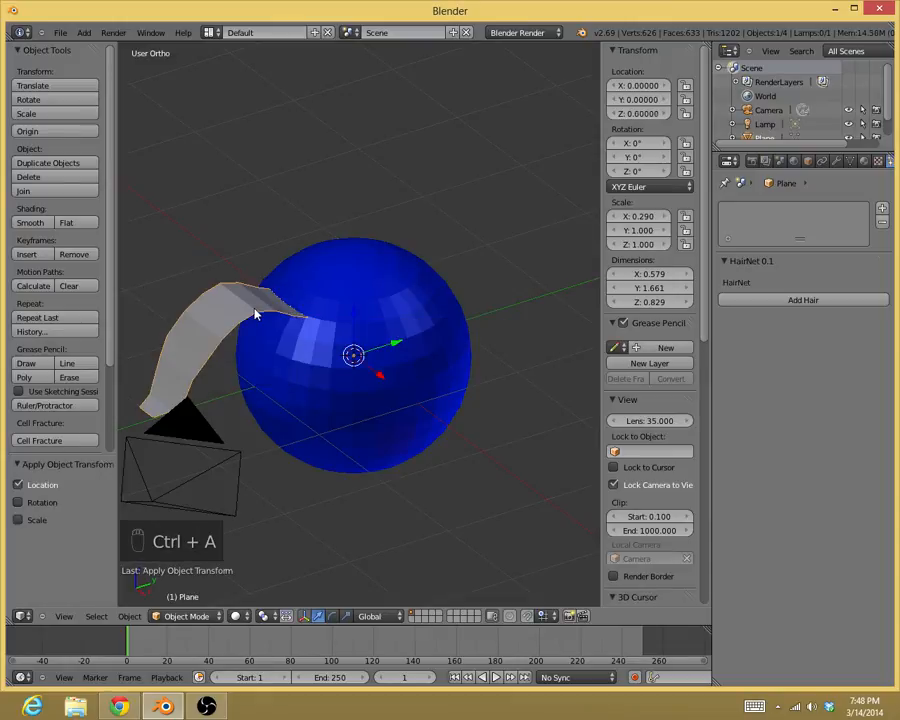
pyautogui.press('ctrl+a')
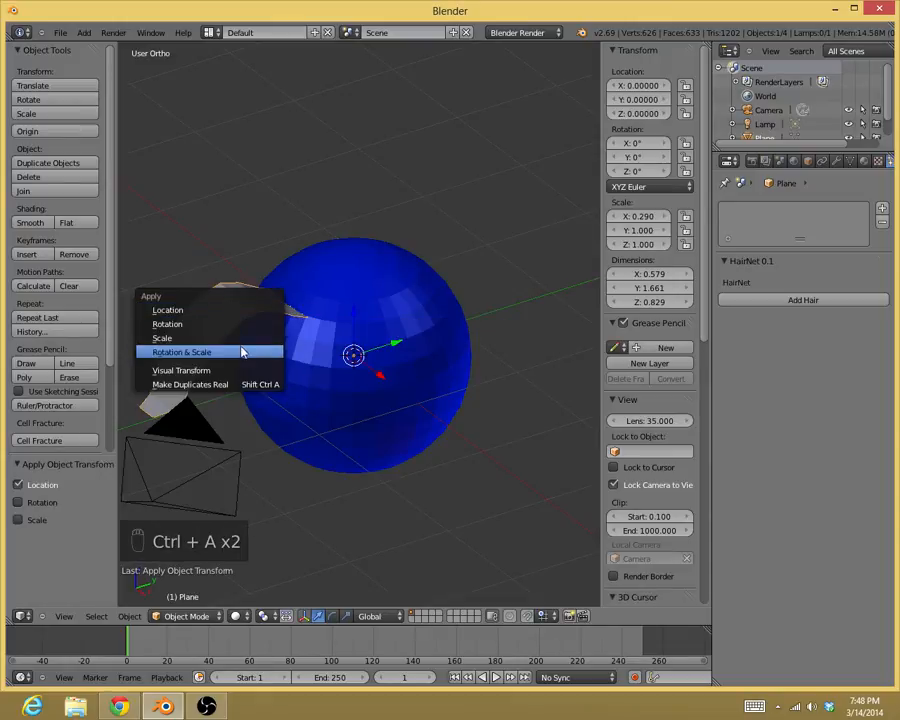
pyautogui.click(151, 333)
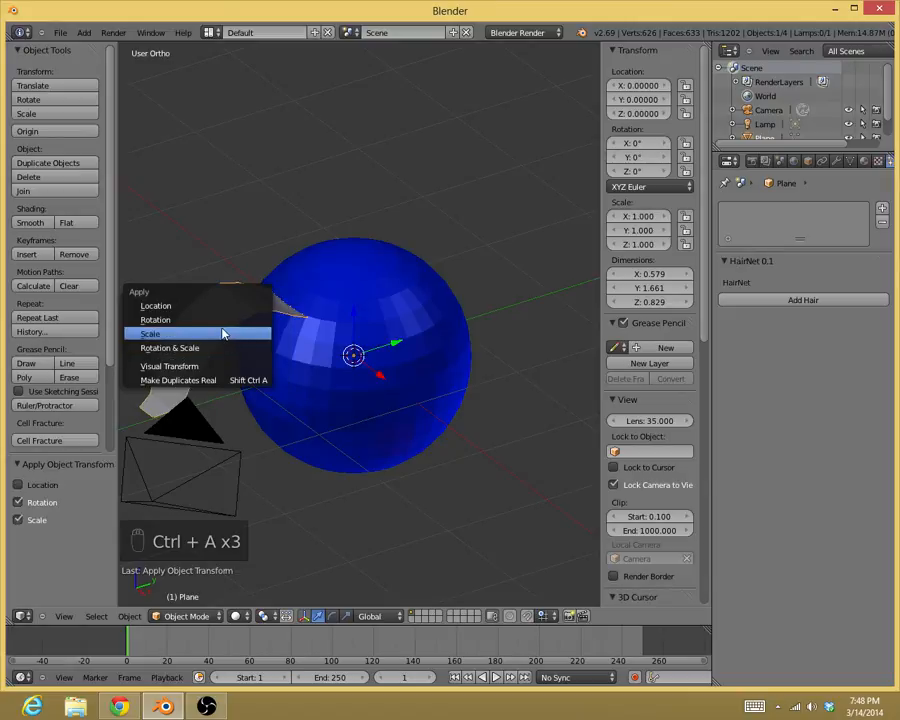
pyautogui.click(150, 333)
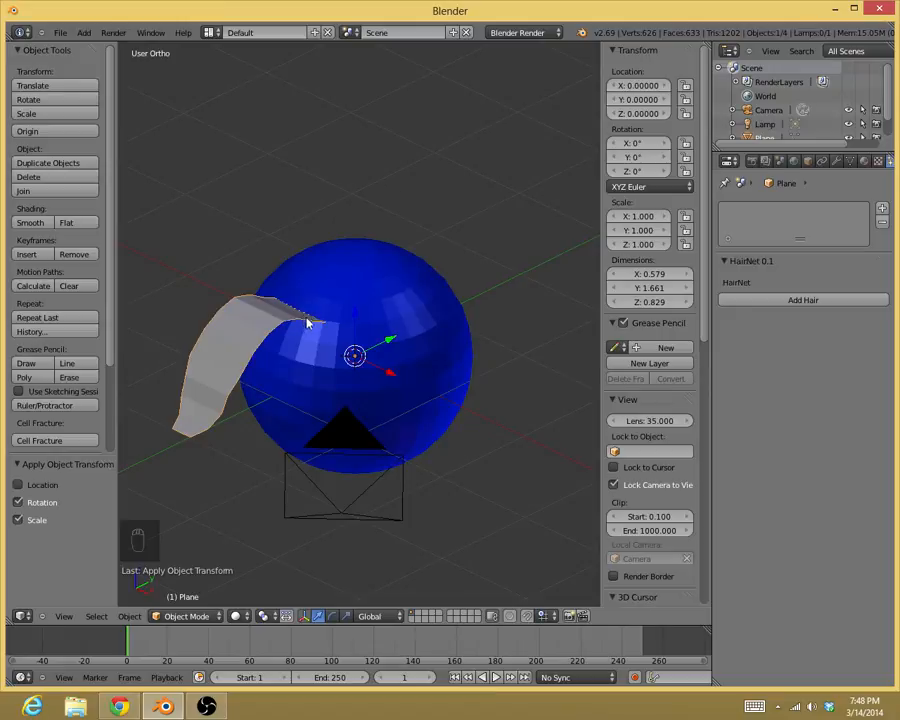
pyautogui.moveTo(315, 349)
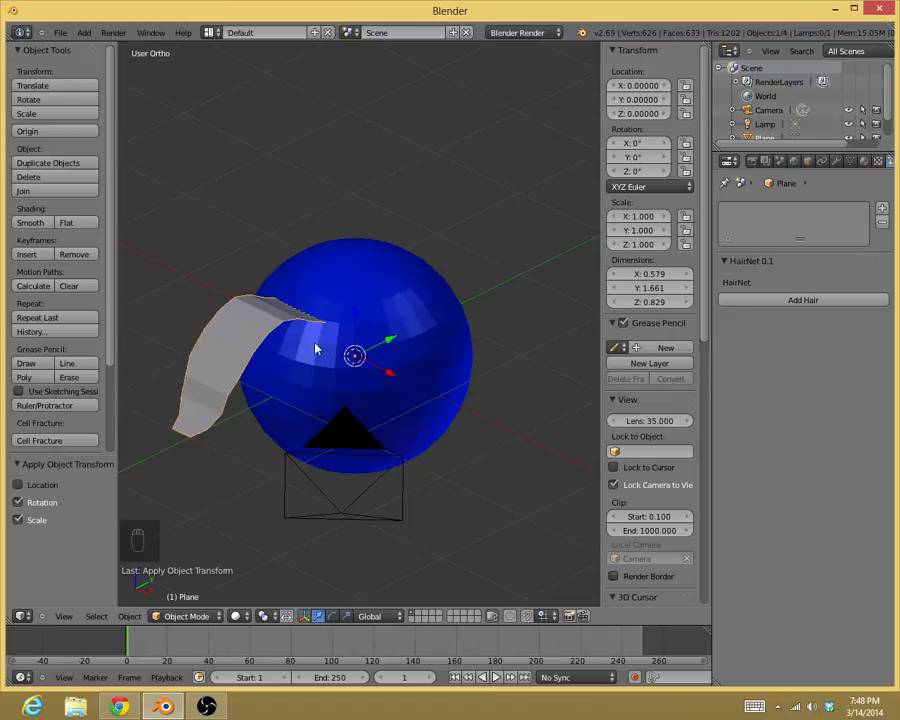
pyautogui.moveTo(362, 358)
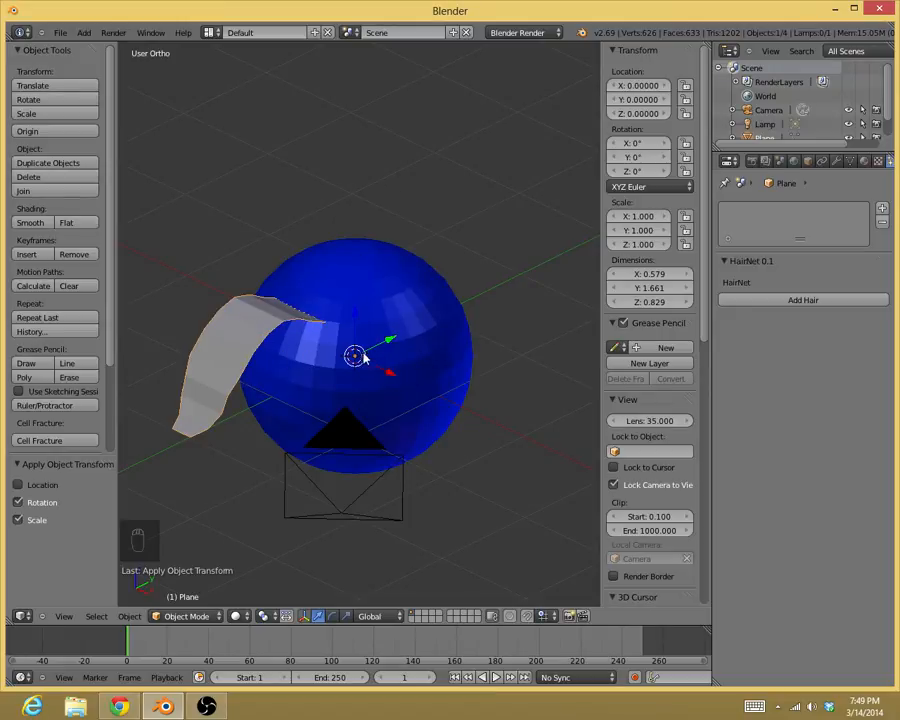
pyautogui.moveTo(250, 337)
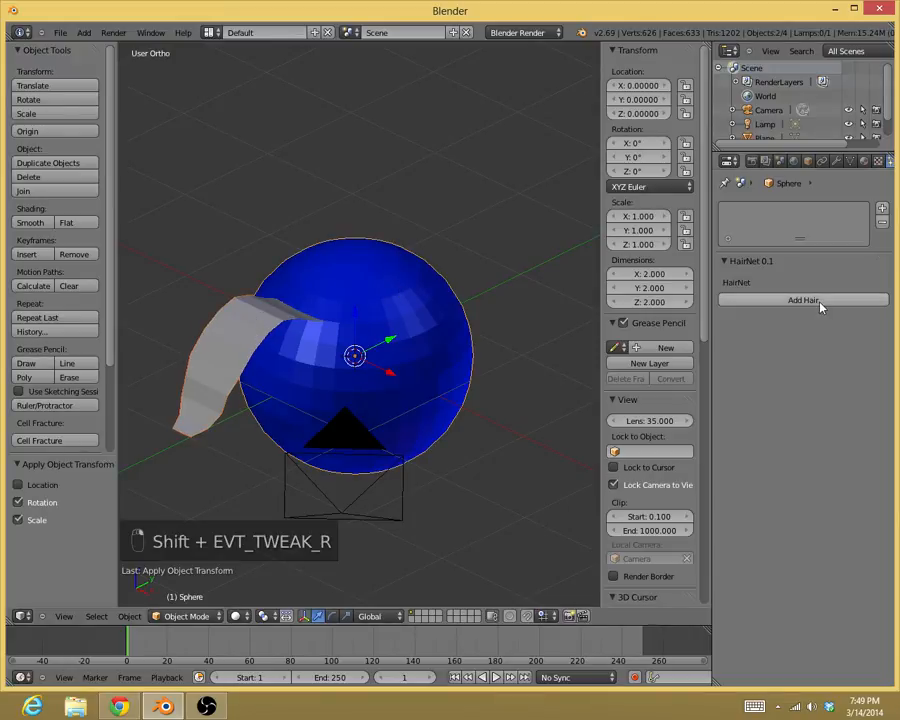
# Generate HairNet strands on the sphere with Add Hair, then move the guide plane to another layer
pyautogui.click(803, 300)
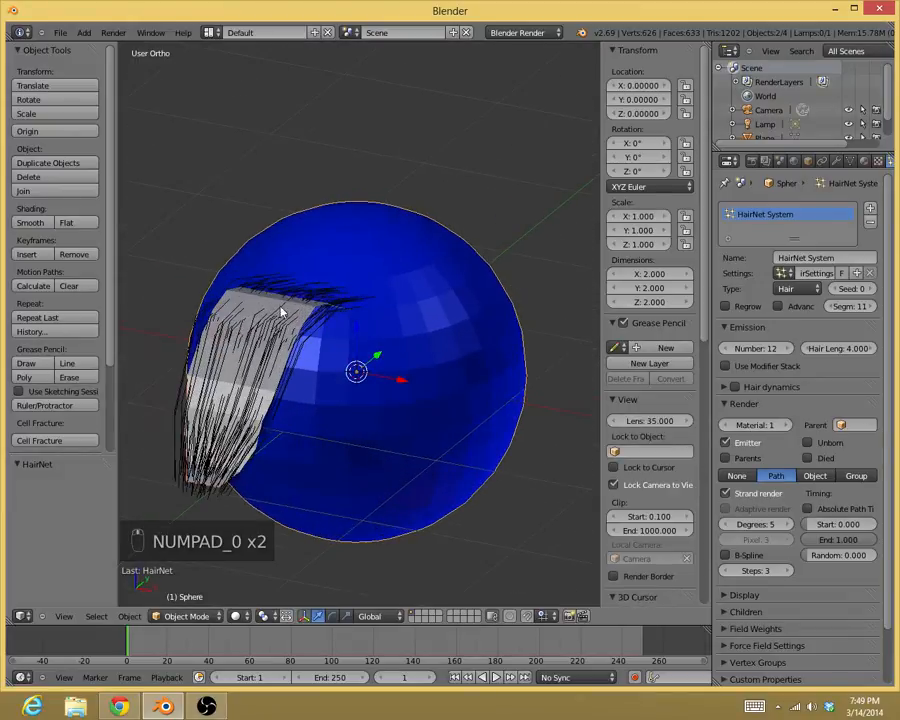
pyautogui.press('m')
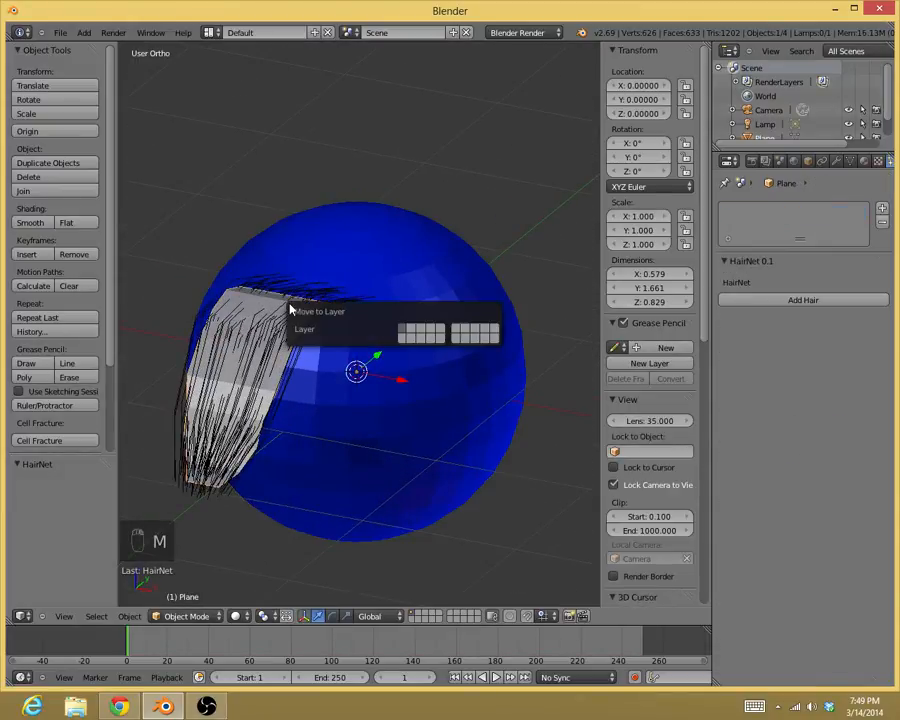
pyautogui.click(410, 325)
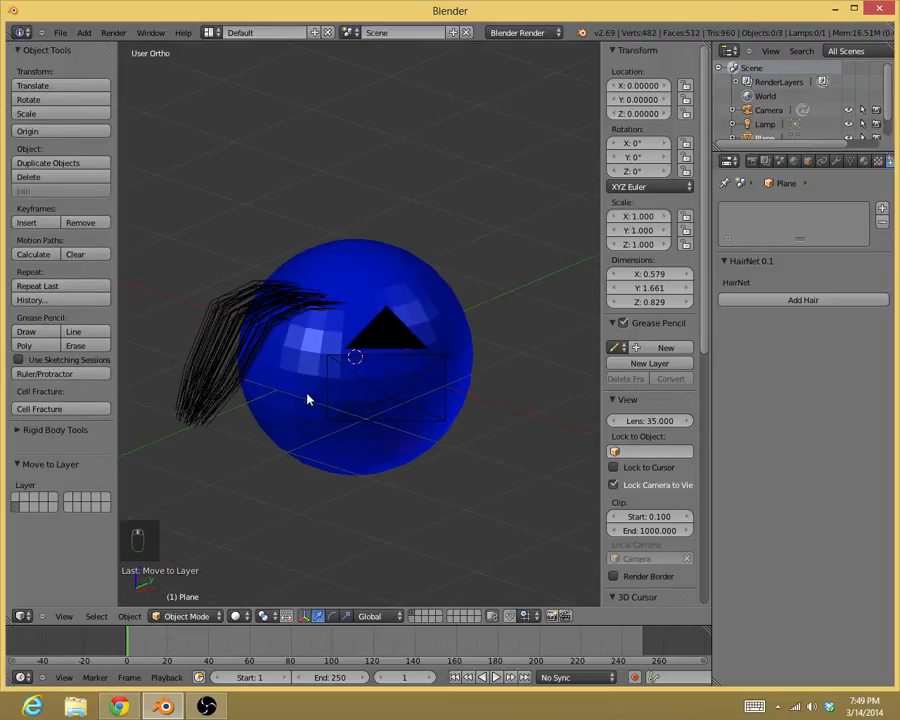
pyautogui.moveTo(798, 197)
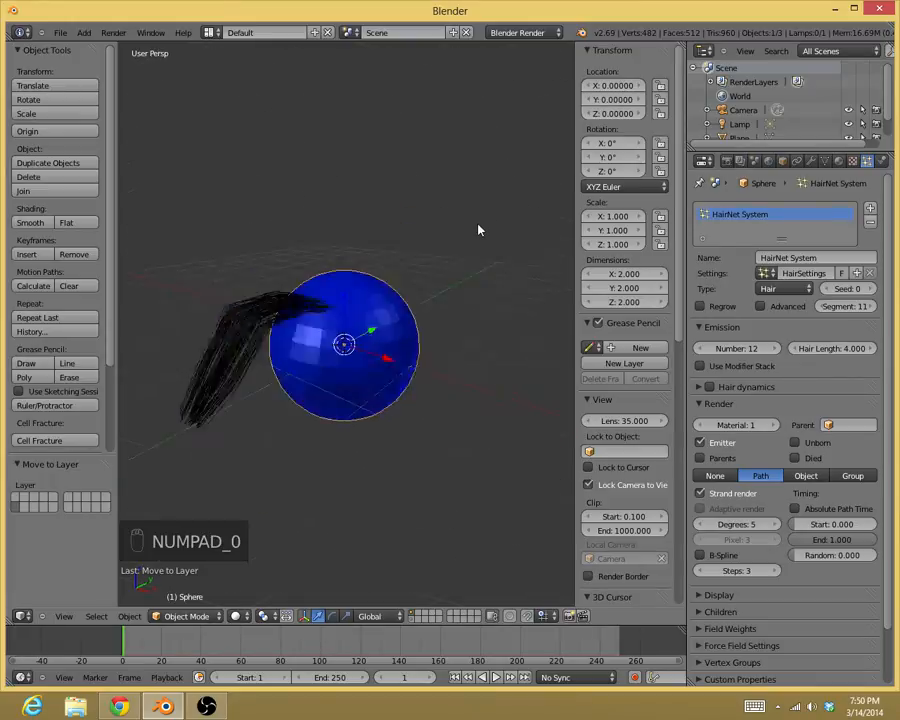
# Render the blue sphere with its HairNet strands using F12
pyautogui.press('F12')
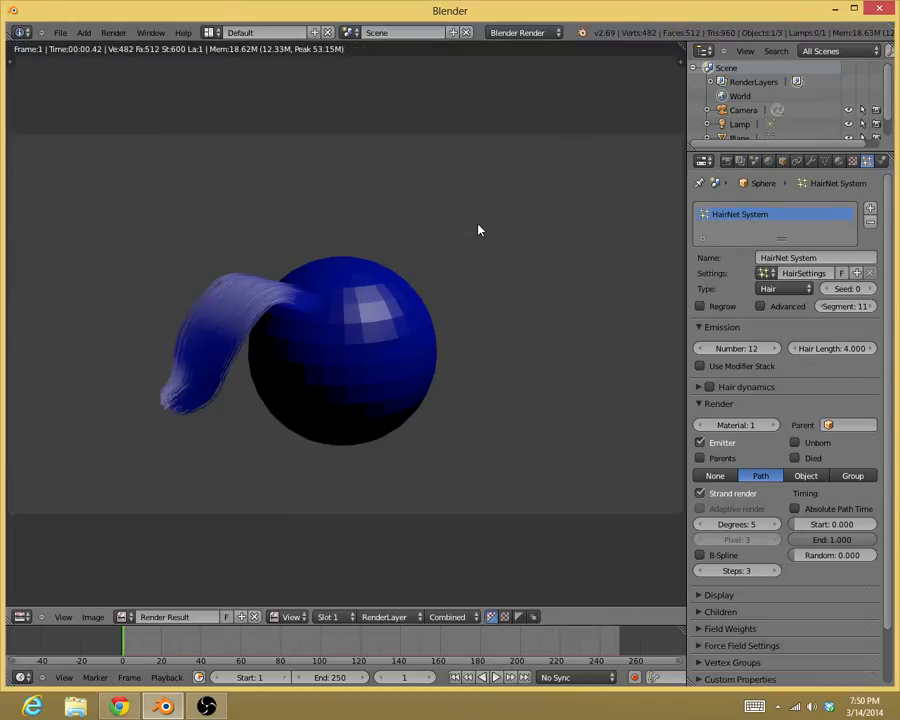
pyautogui.moveTo(305, 320)
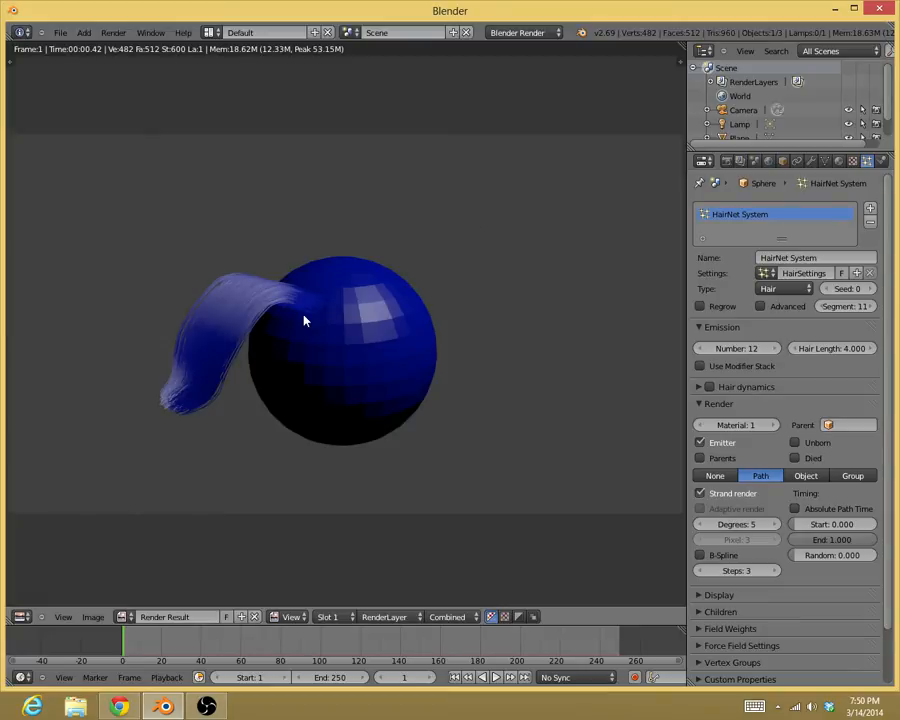
pyautogui.moveTo(271, 315)
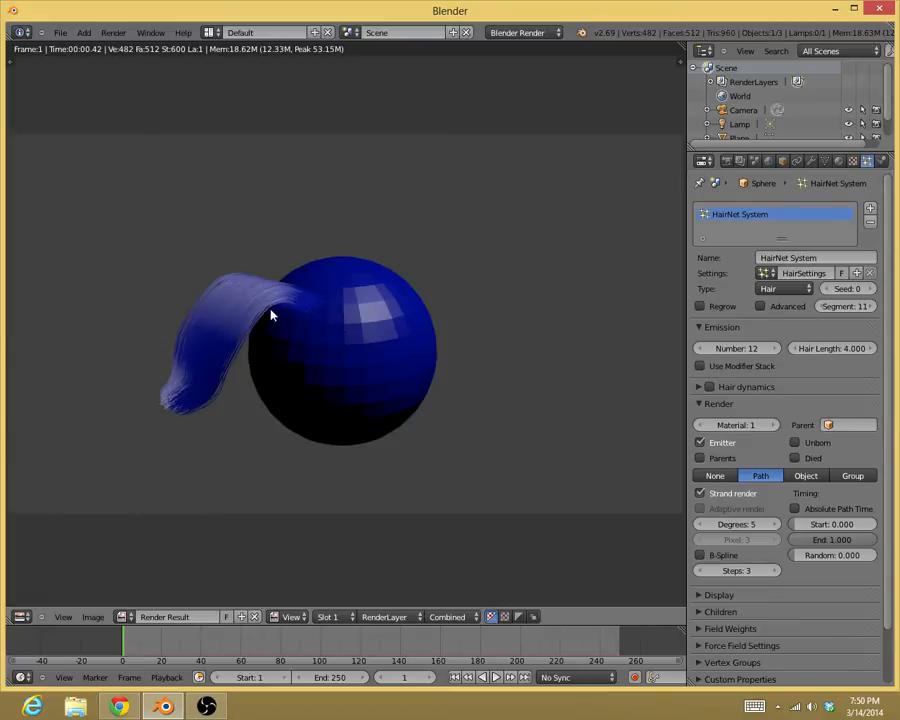
pyautogui.moveTo(205, 407)
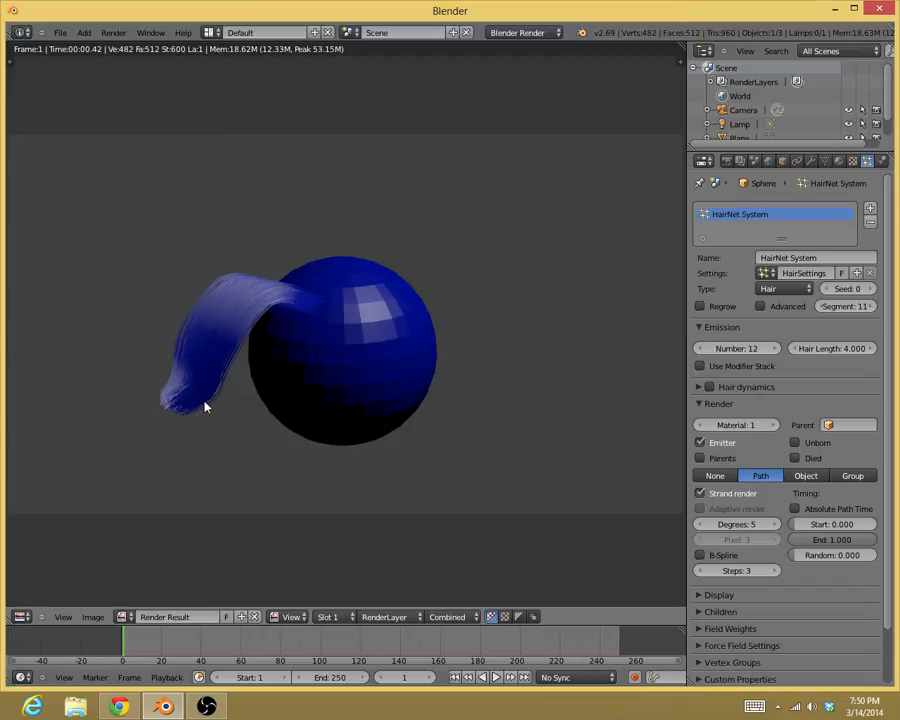
pyautogui.moveTo(192, 411)
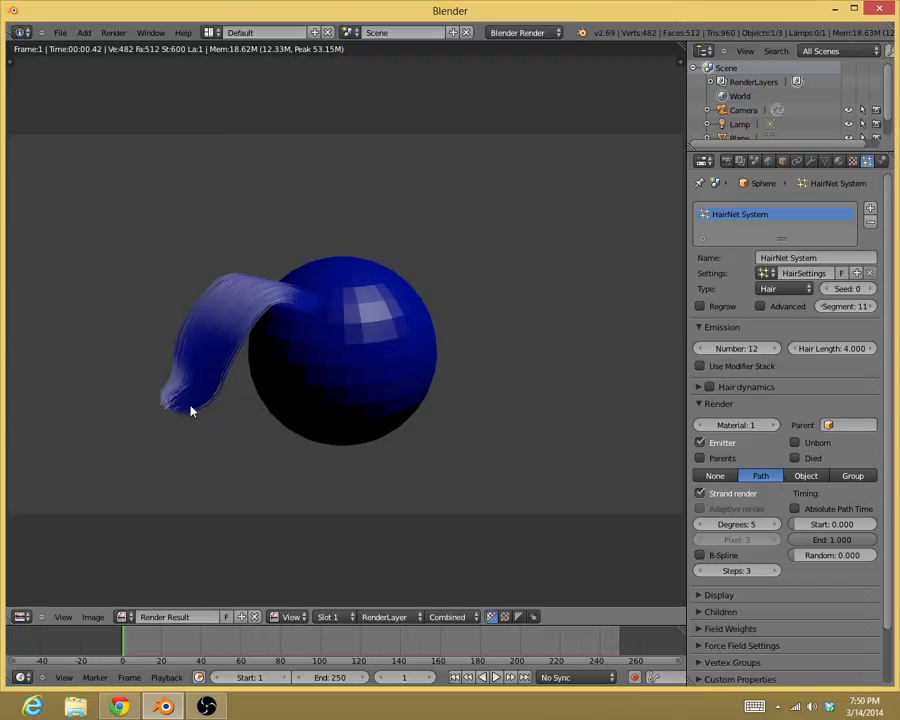
pyautogui.moveTo(170, 400)
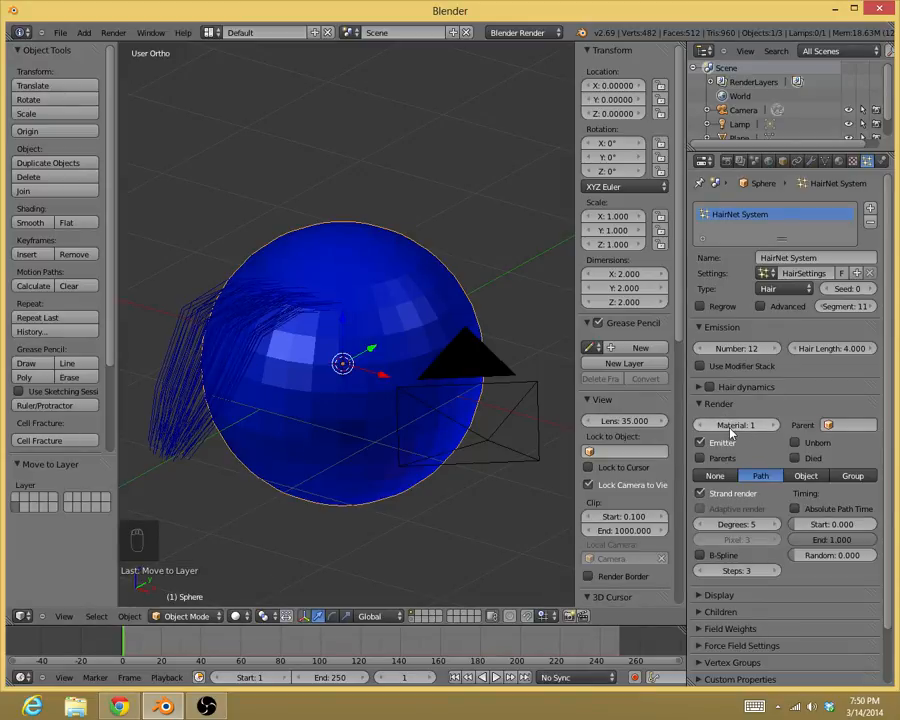
pyautogui.moveTo(378, 347)
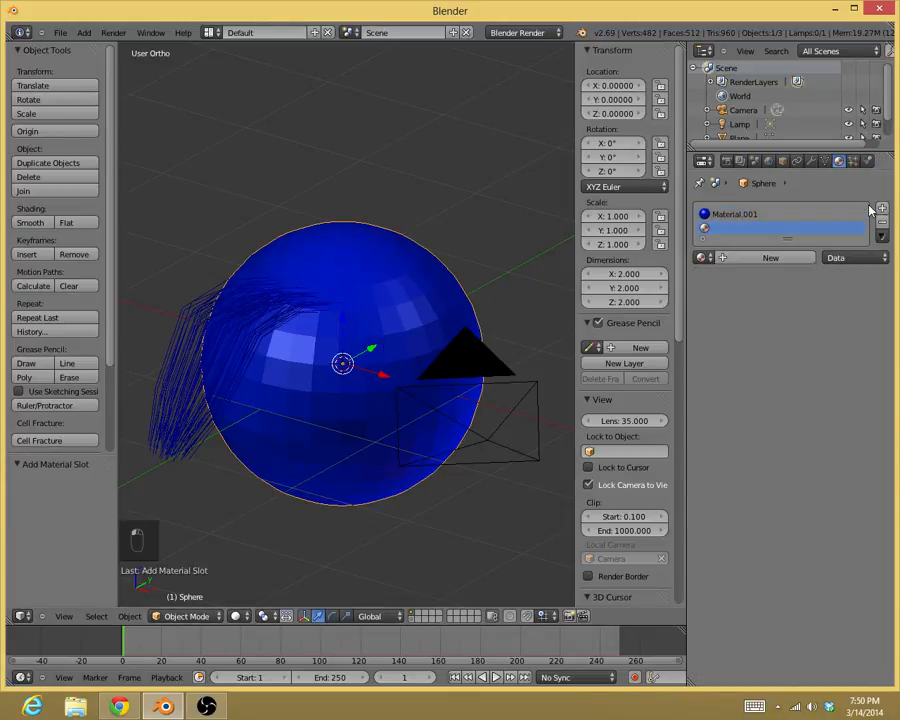
# Create Material.002 in the new slot with Specular Intensity 0 and Z Transparency at Alpha 0
pyautogui.click(770, 257)
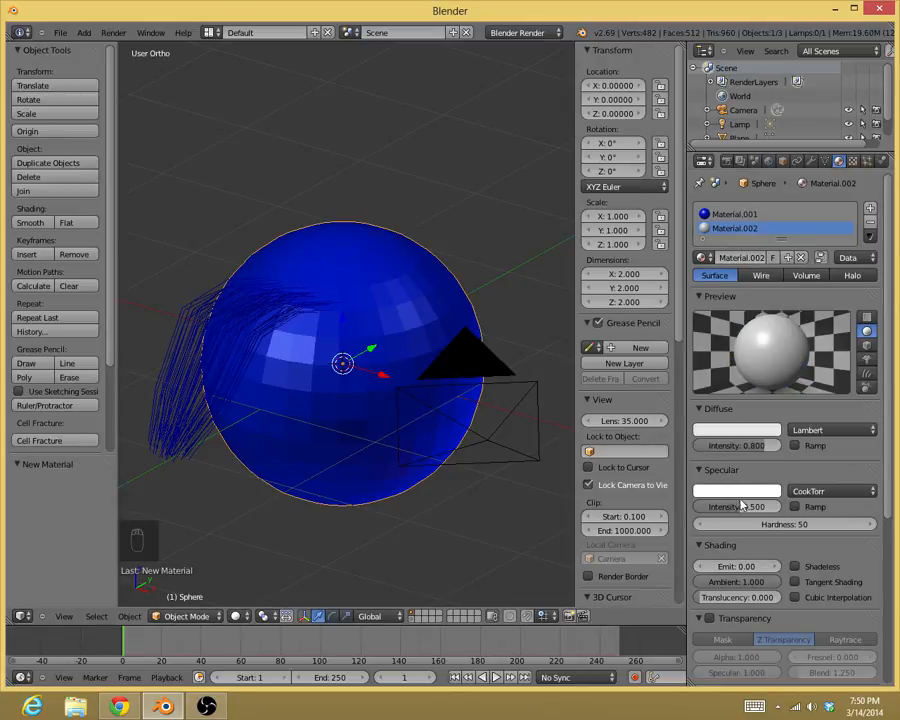
pyautogui.scroll(-3)
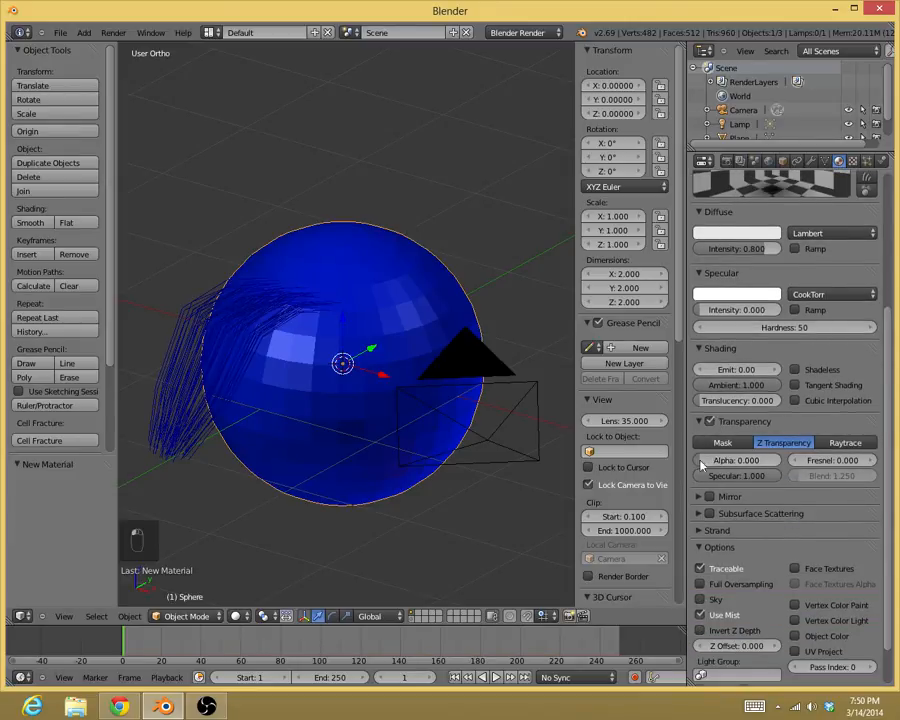
pyautogui.click(869, 180)
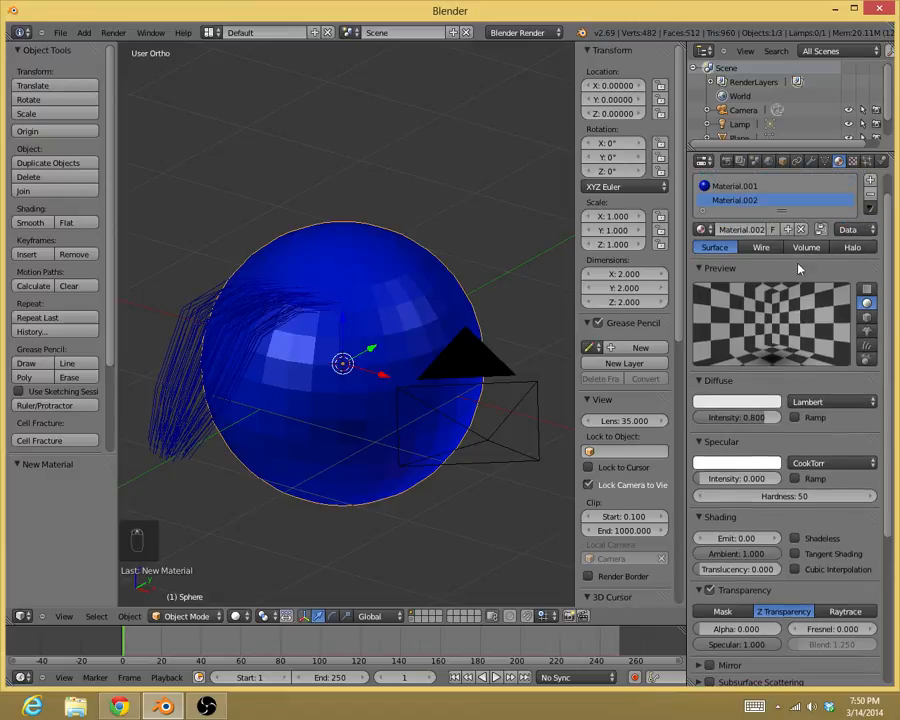
pyautogui.moveTo(818, 282)
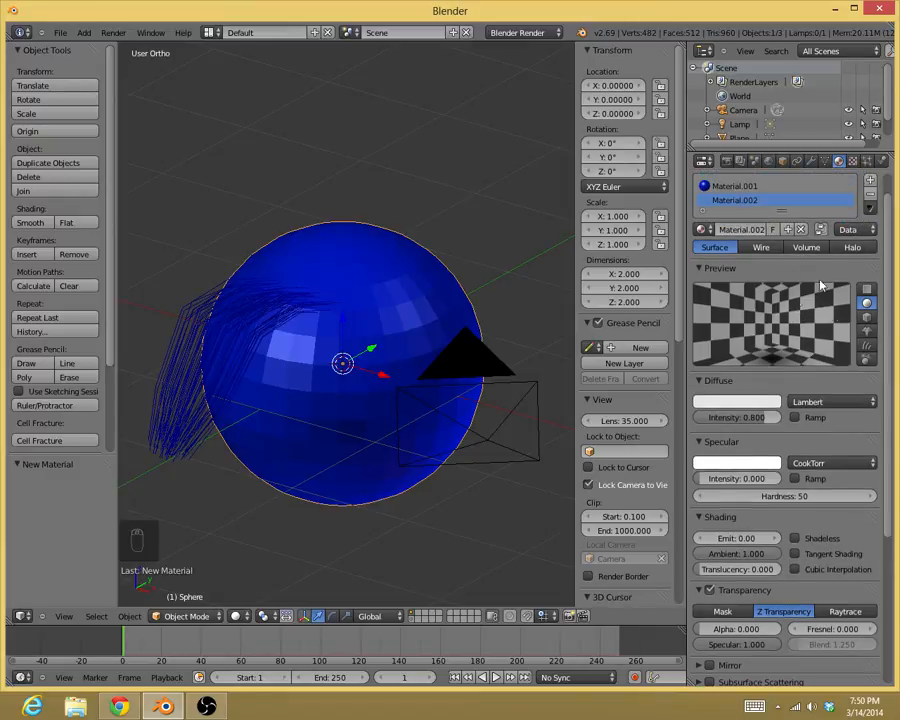
pyautogui.moveTo(745, 288)
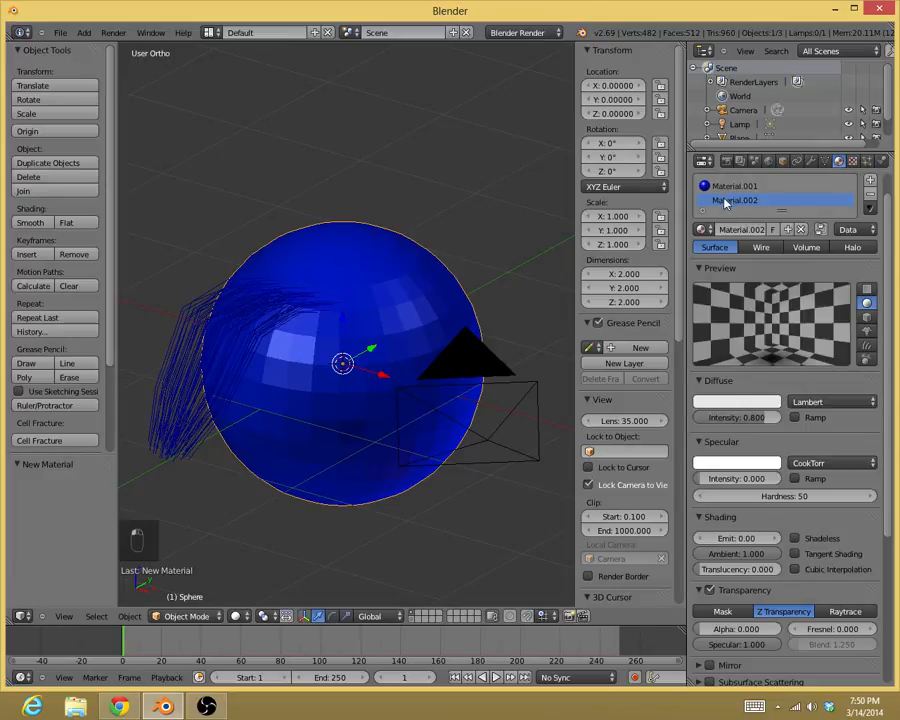
# Give the second material a Blend texture using Strand / Particle coordinates, previewed with the material
pyautogui.click(851, 161)
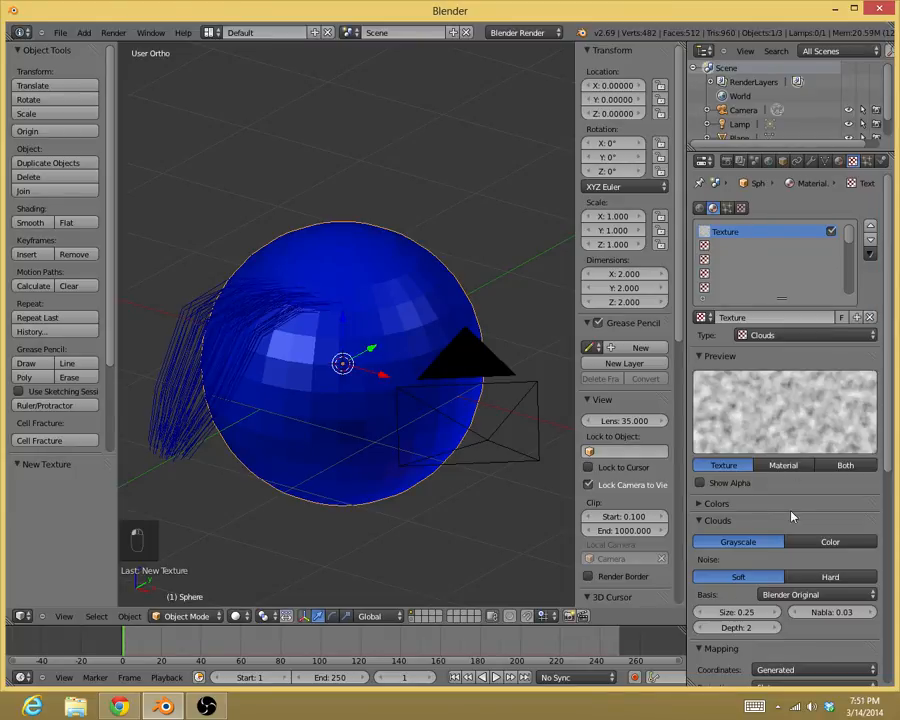
pyautogui.click(800, 335)
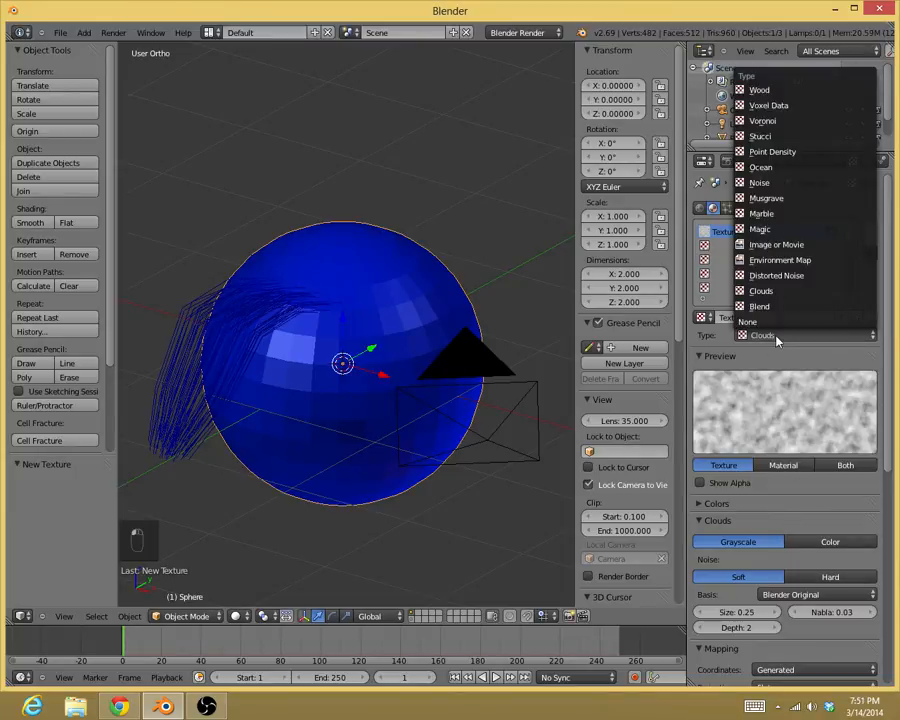
pyautogui.click(759, 306)
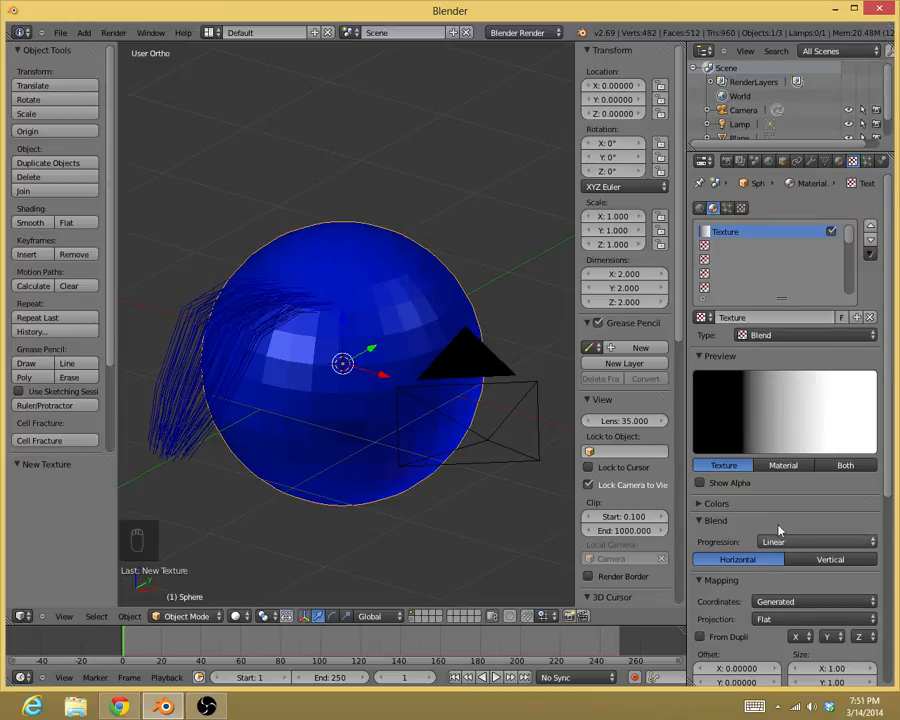
pyautogui.click(810, 601)
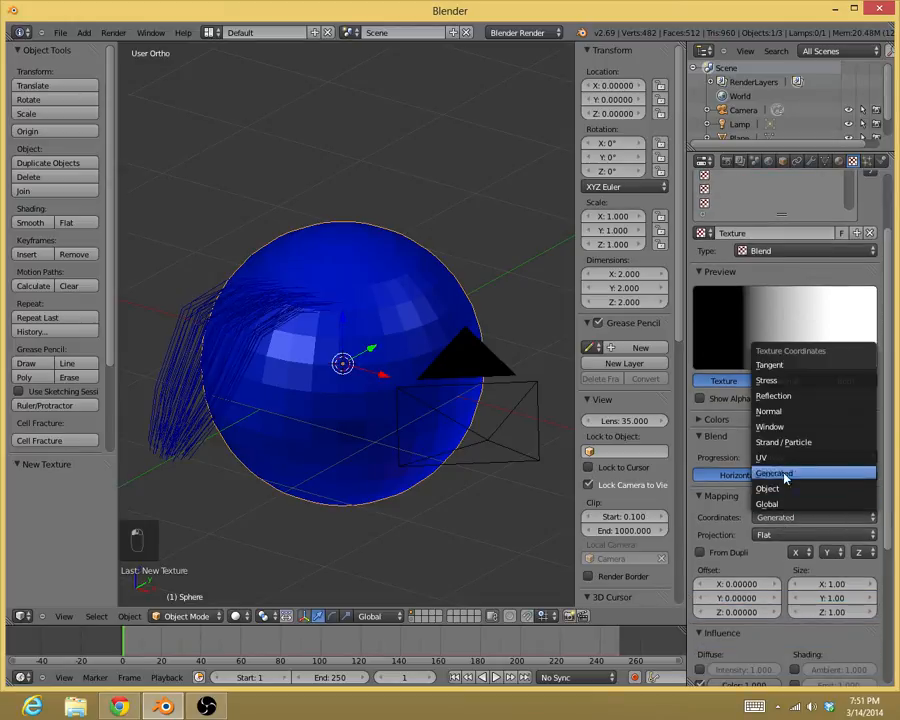
pyautogui.moveTo(784, 442)
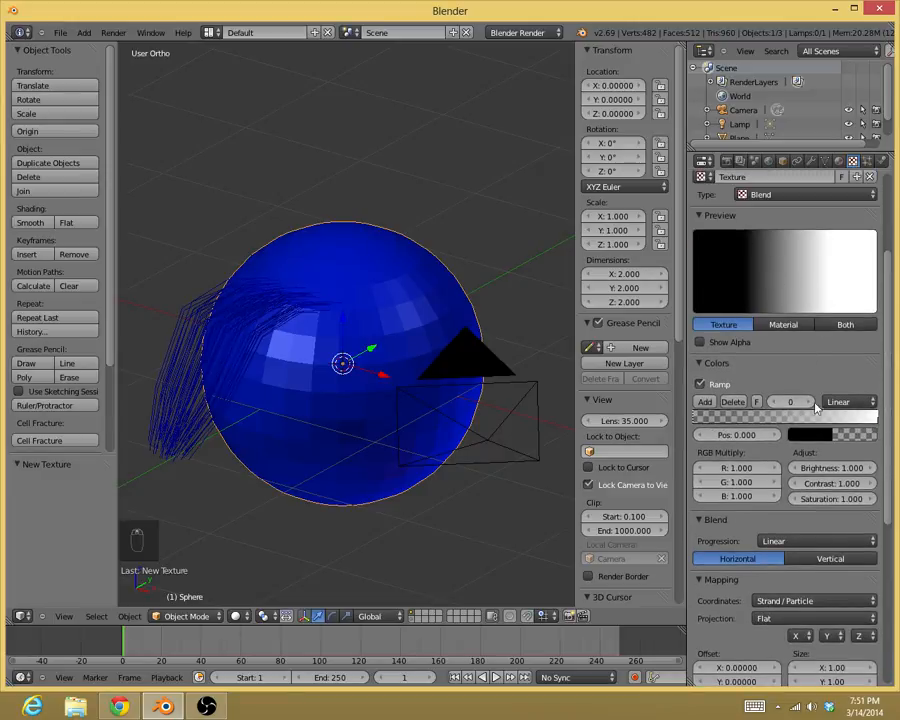
pyautogui.scroll(-3)
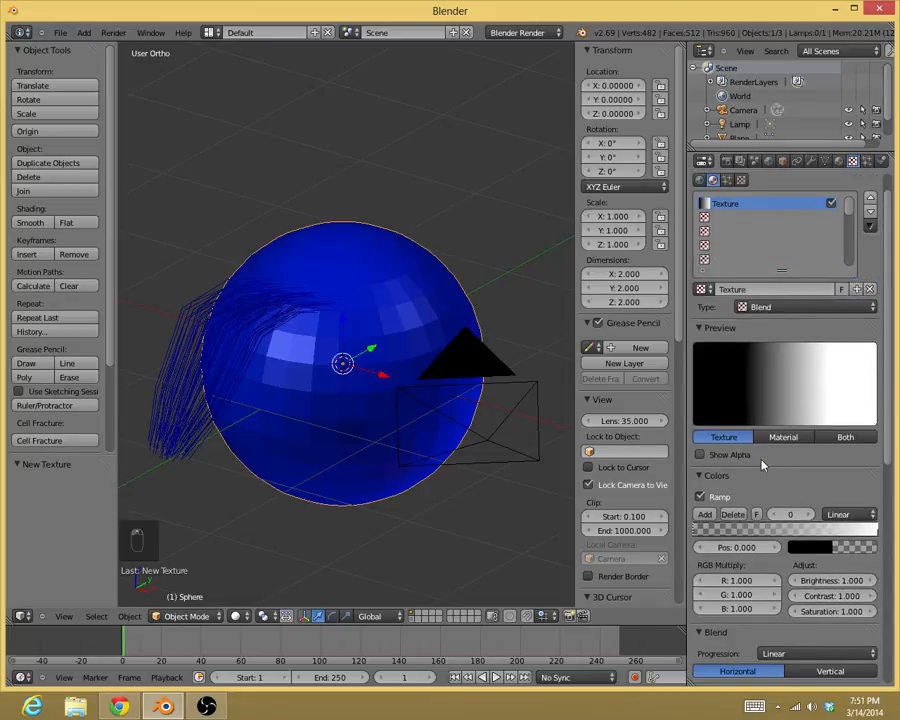
pyautogui.click(845, 437)
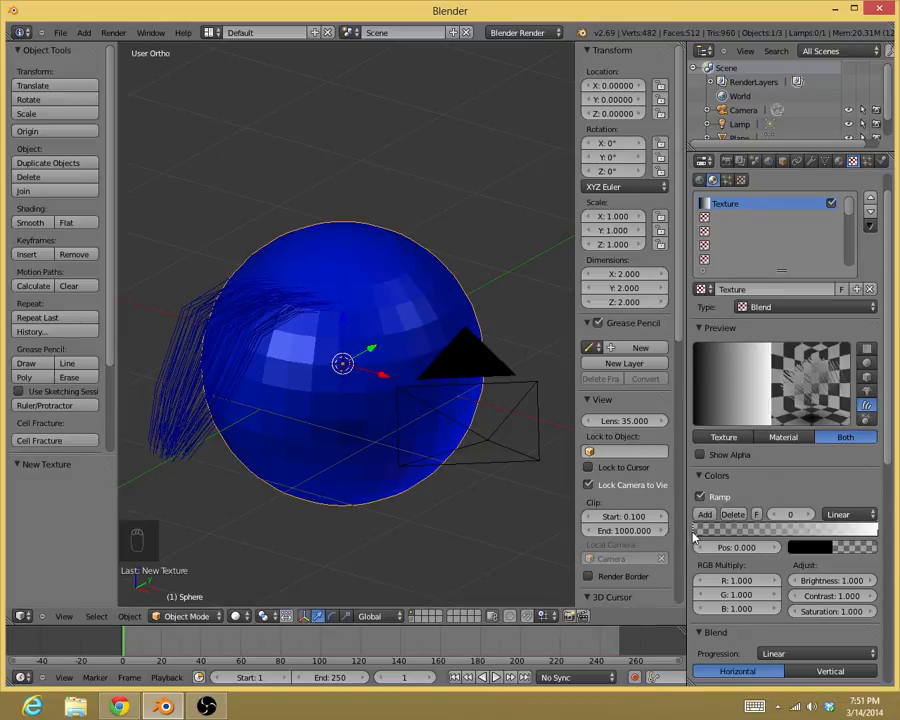
pyautogui.moveTo(814, 413)
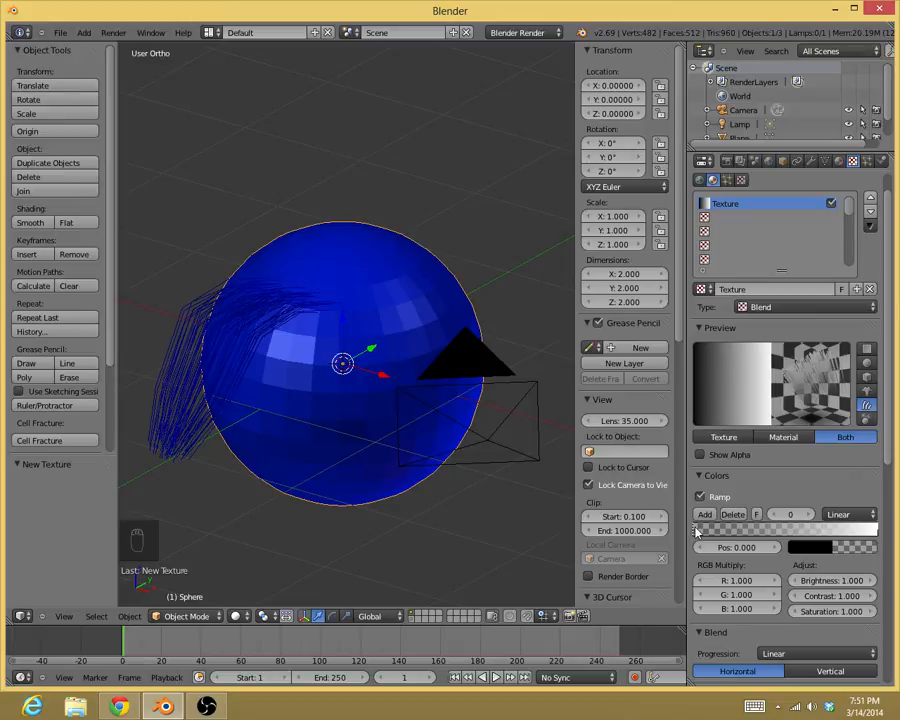
pyautogui.moveTo(808, 418)
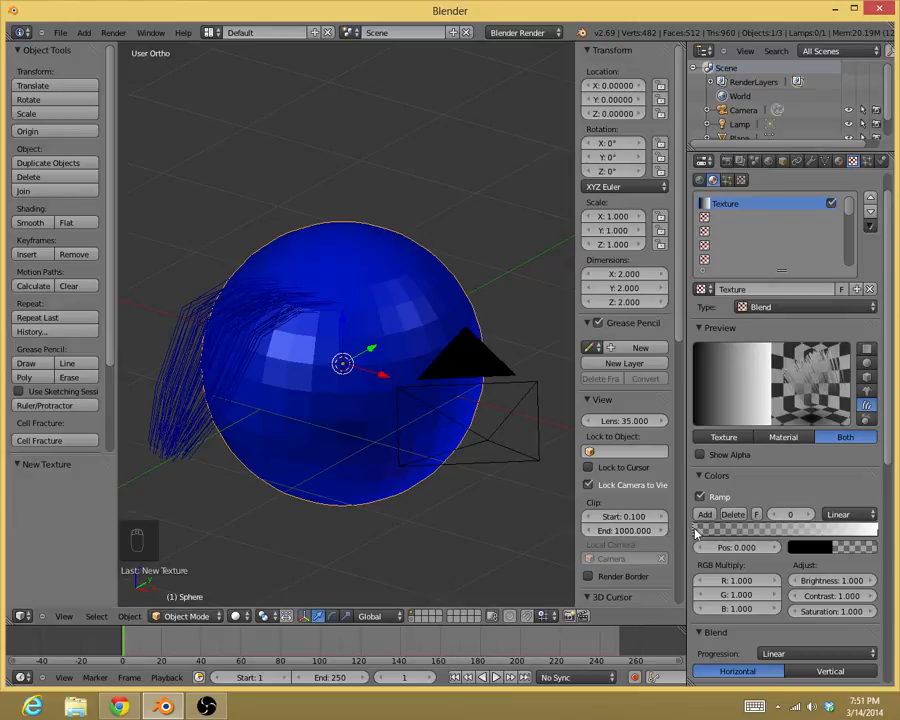
# Colour the texture ramp dark brown to orange with an extra middle stop
pyautogui.click(810, 546)
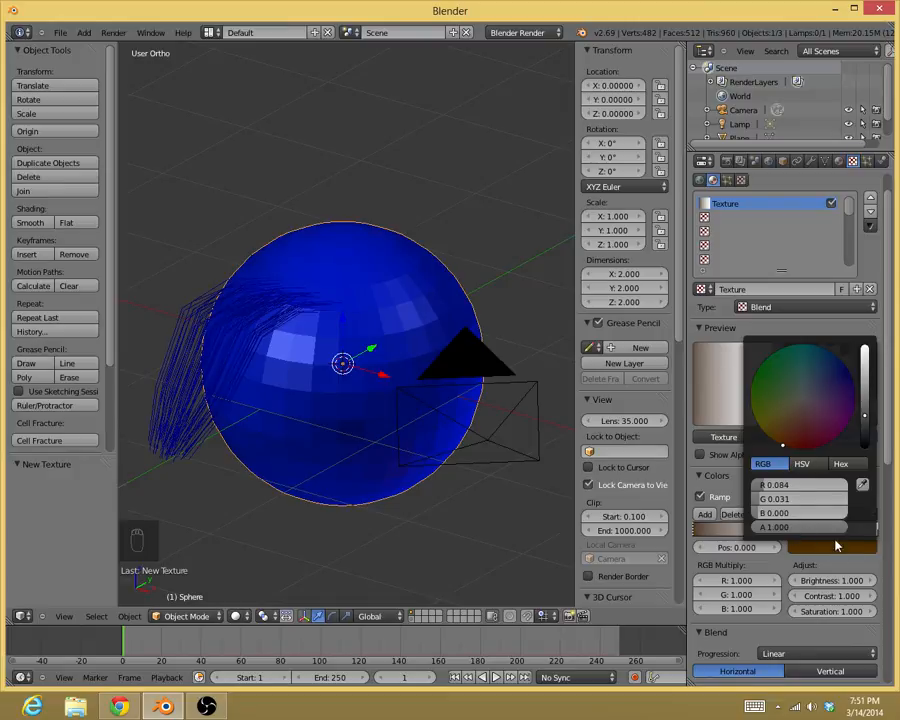
pyautogui.click(845, 437)
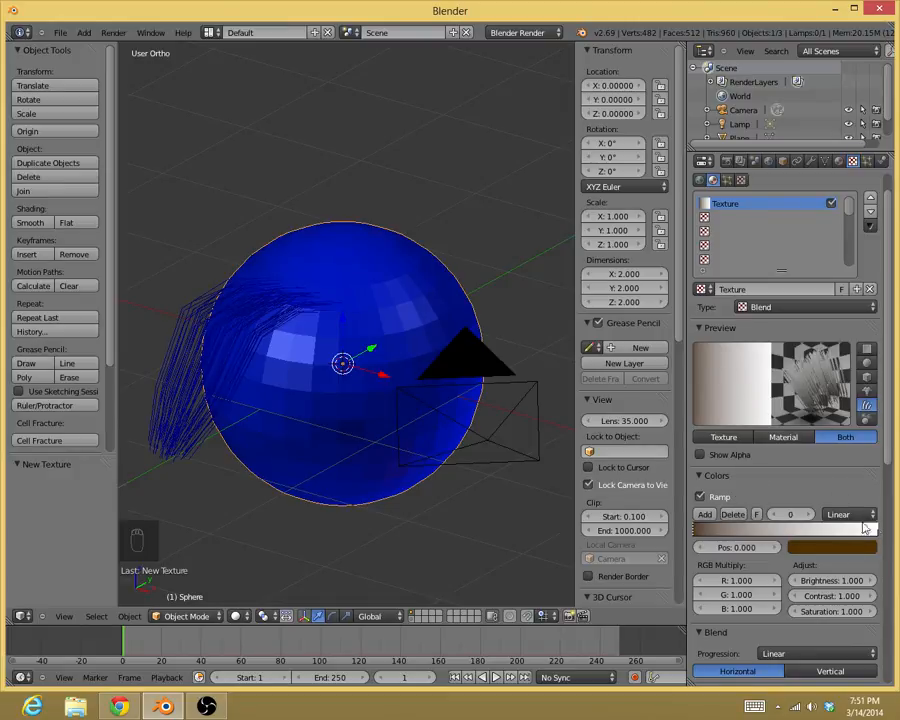
pyautogui.click(832, 546)
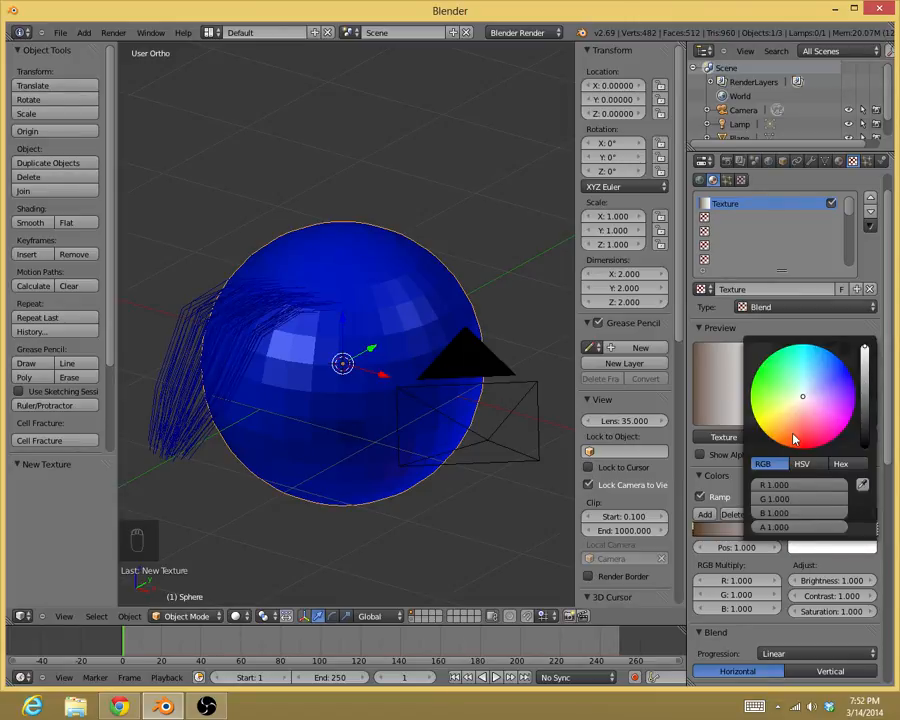
pyautogui.click(785, 443)
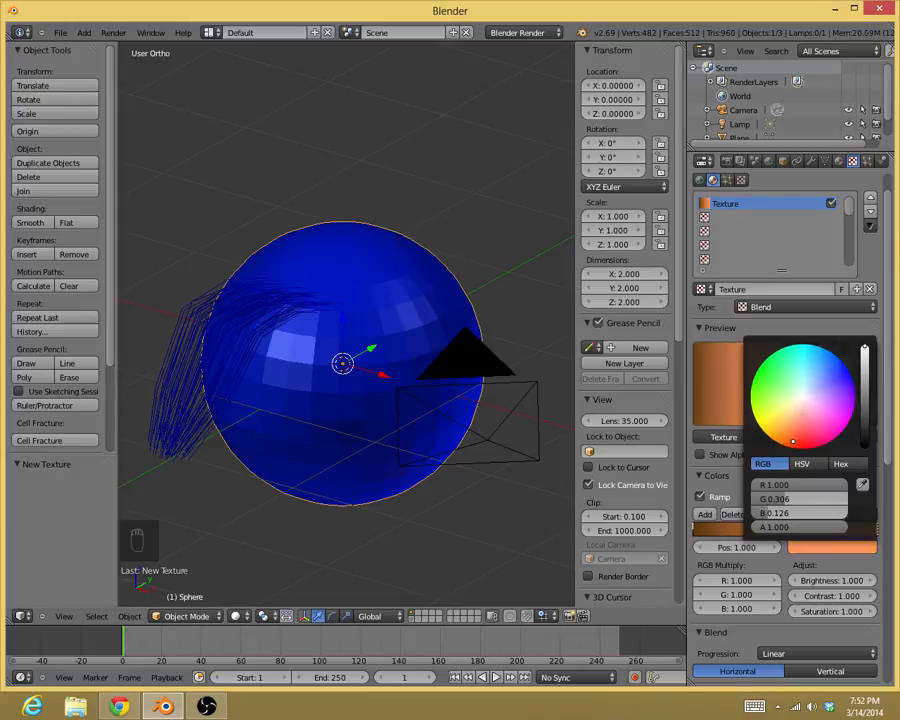
pyautogui.click(793, 440)
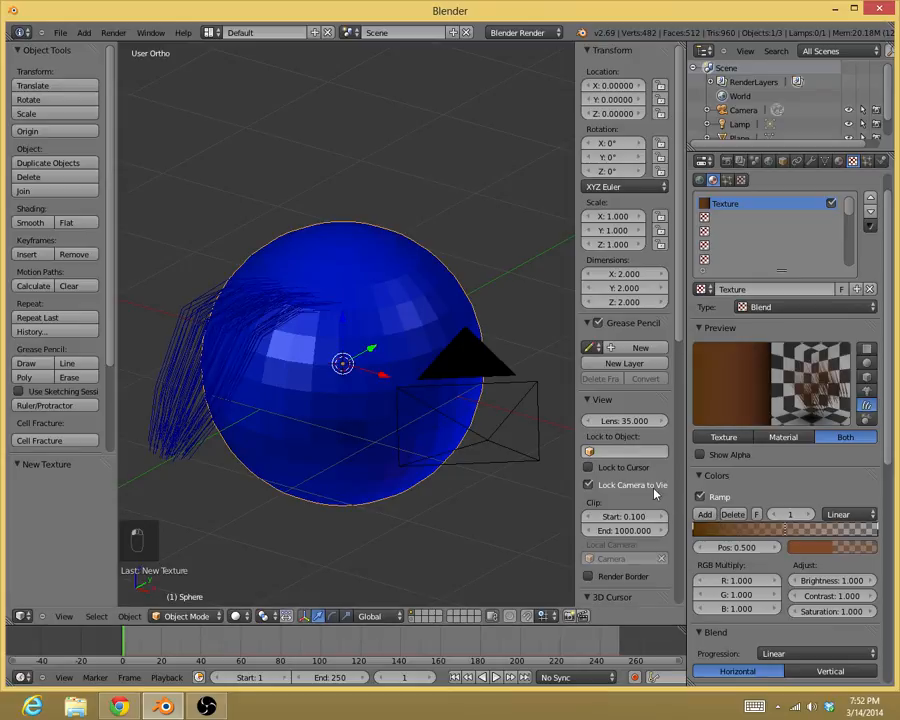
pyautogui.moveTo(768, 358)
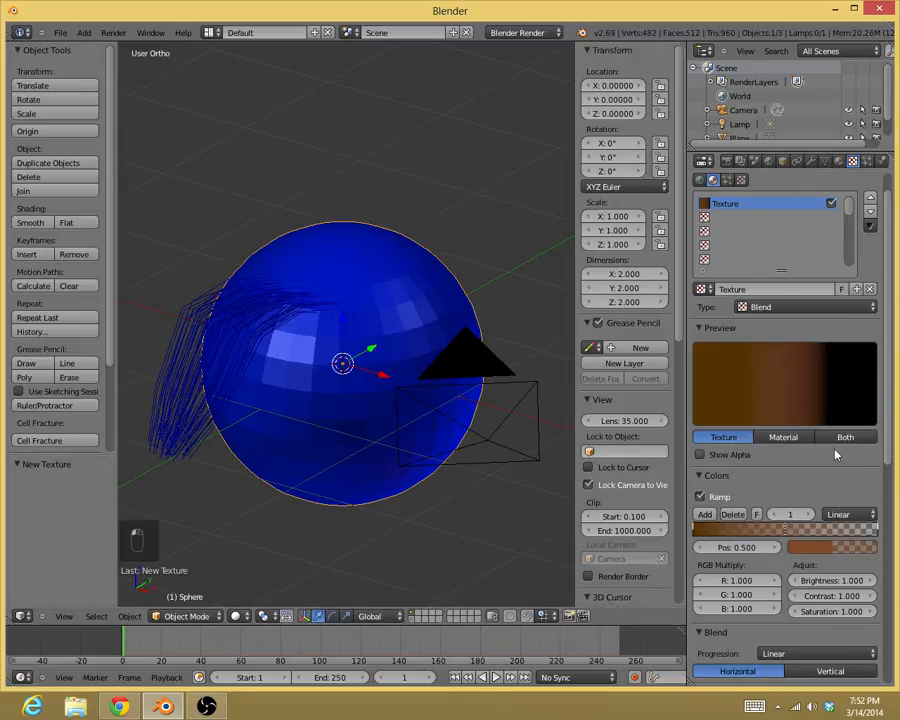
pyautogui.click(845, 437)
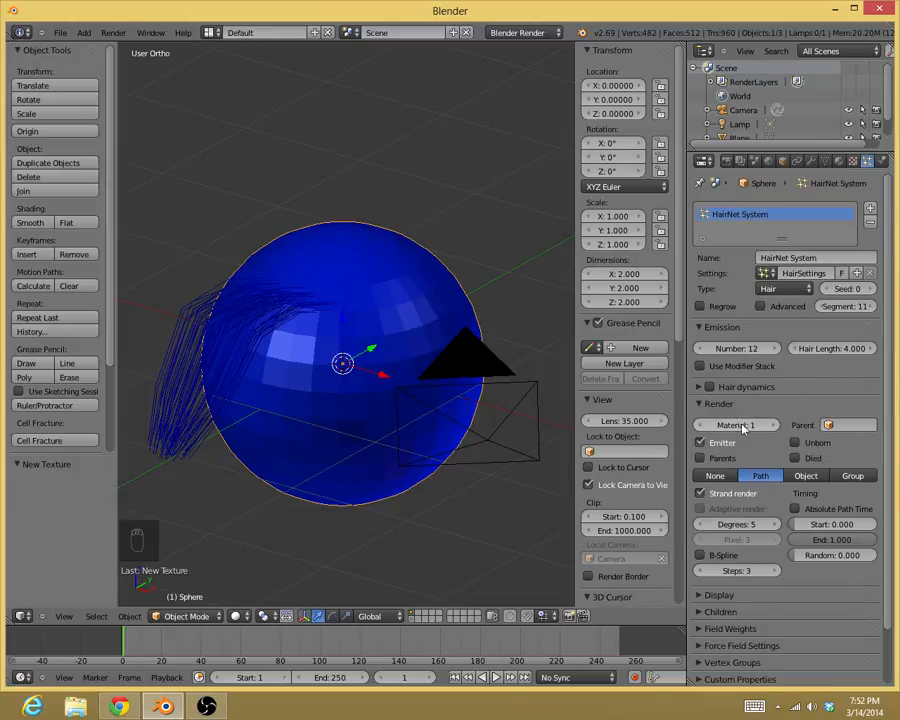
pyautogui.moveTo(770, 425)
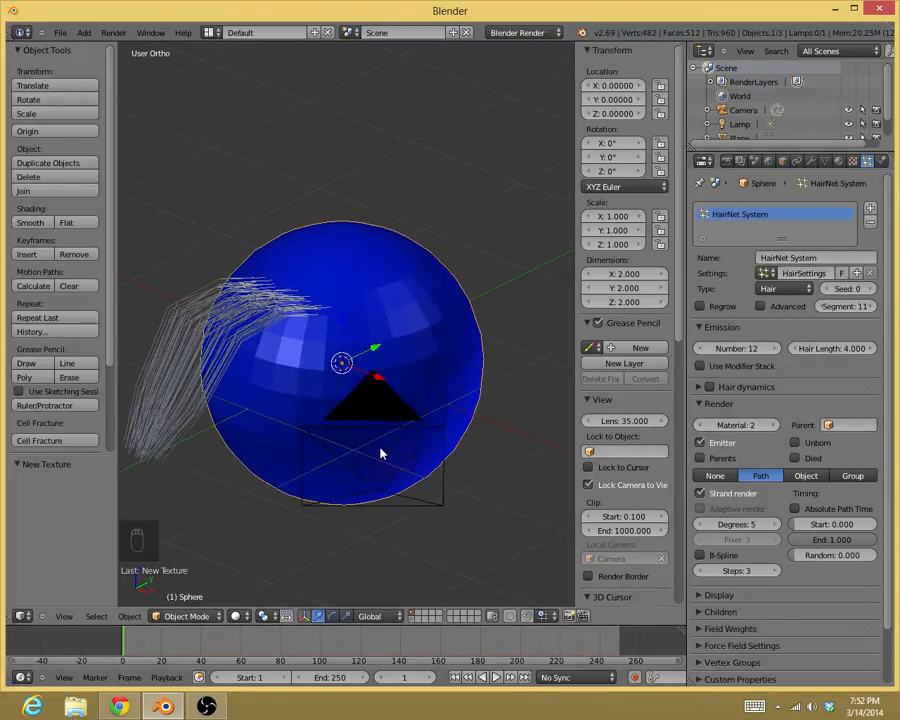
pyautogui.press('F12')
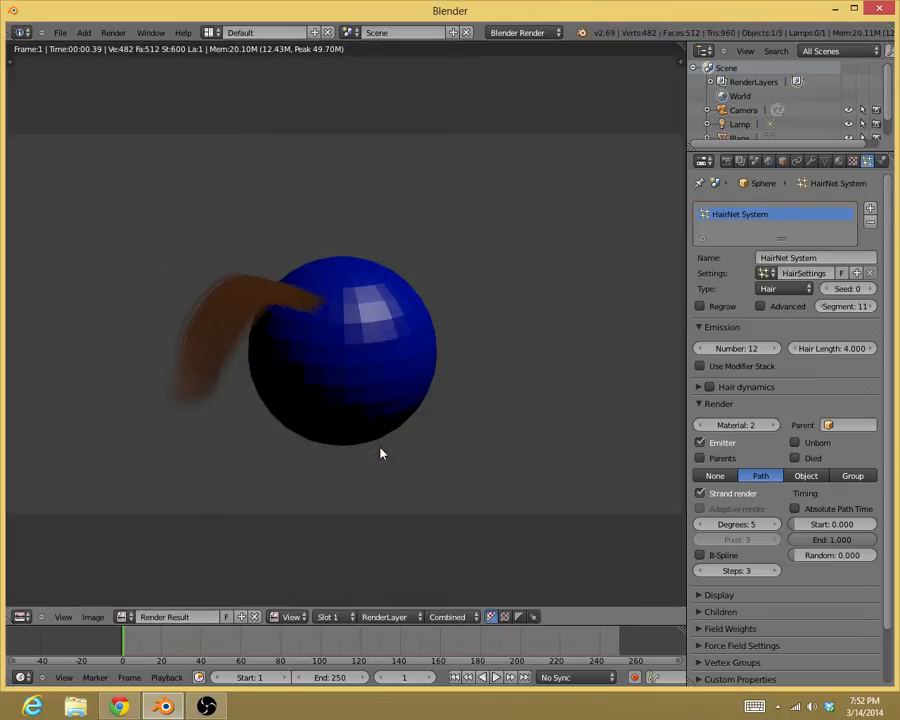
pyautogui.moveTo(230, 270)
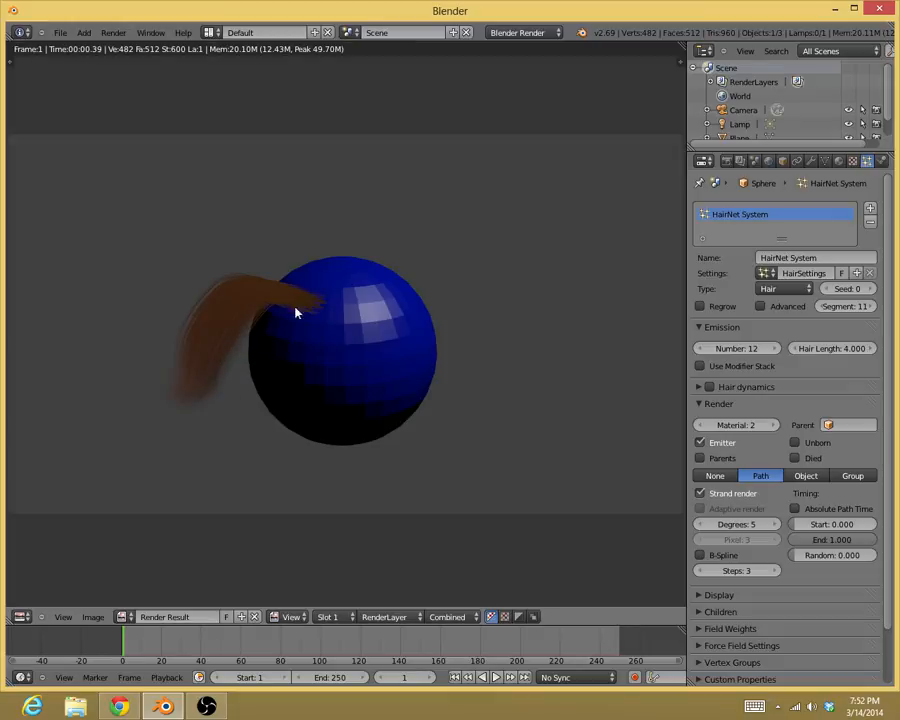
pyautogui.moveTo(536, 330)
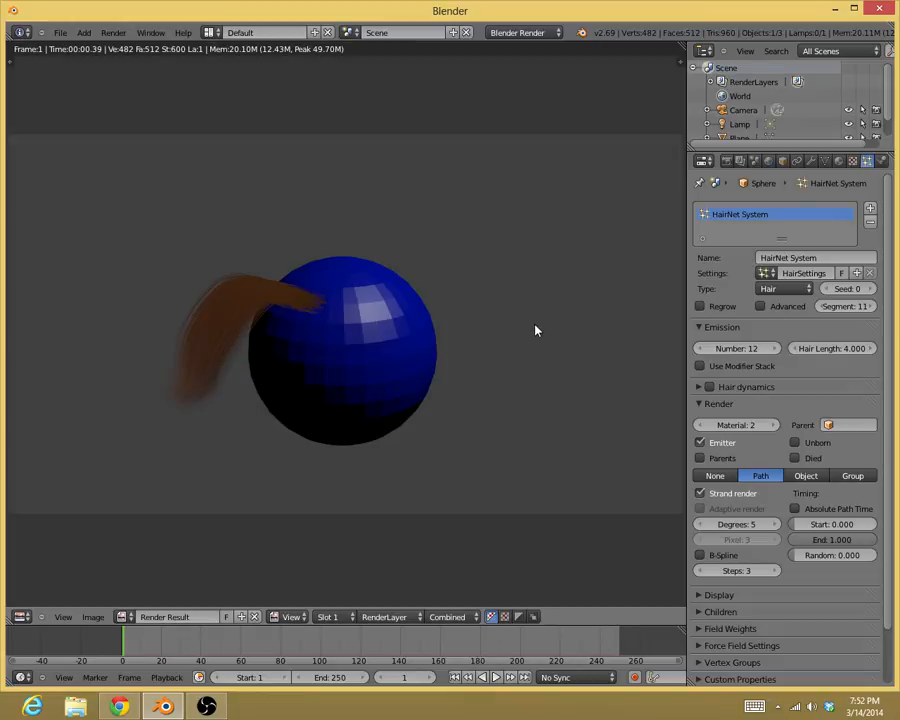
pyautogui.moveTo(376, 322)
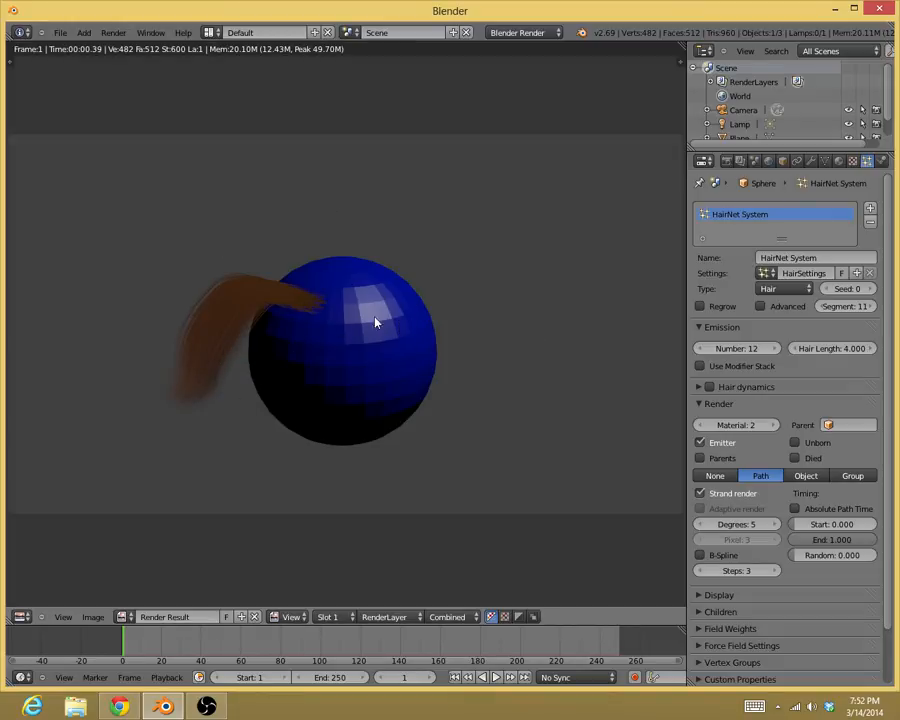
pyautogui.moveTo(335, 335)
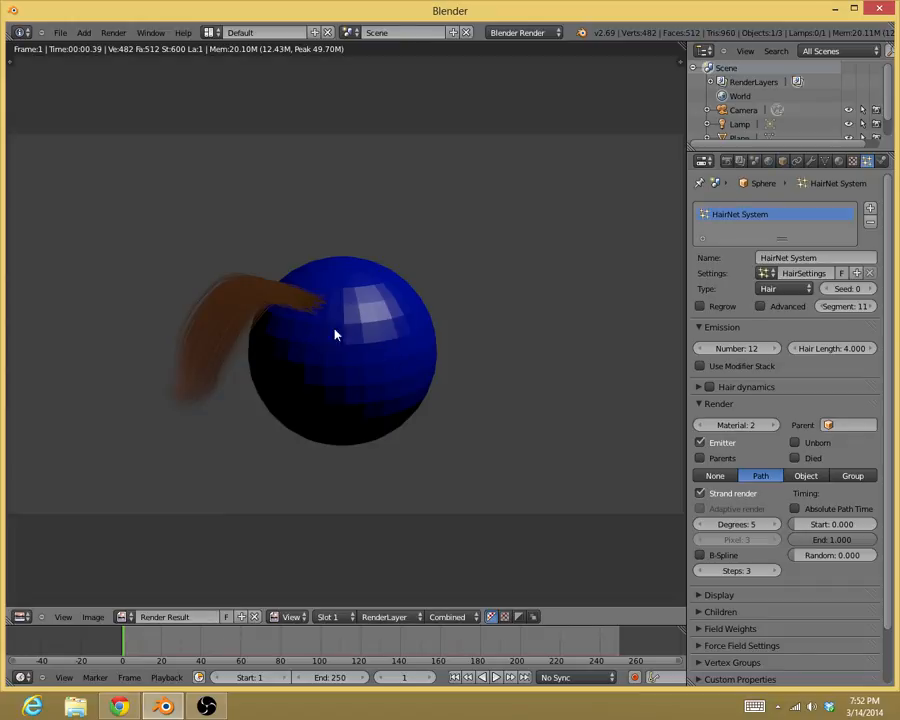
pyautogui.moveTo(357, 299)
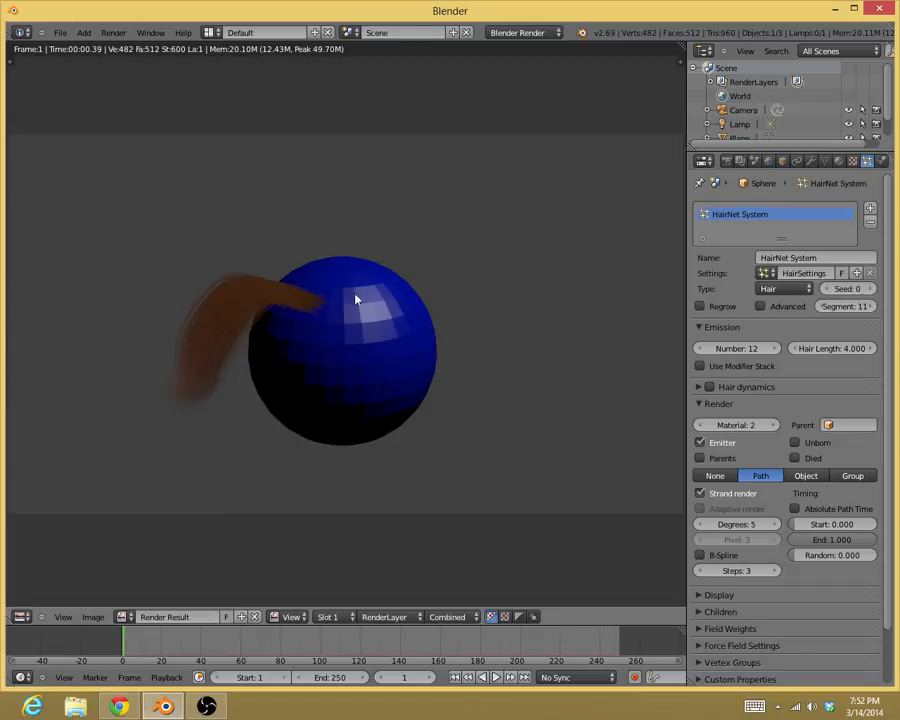
pyautogui.moveTo(358, 306)
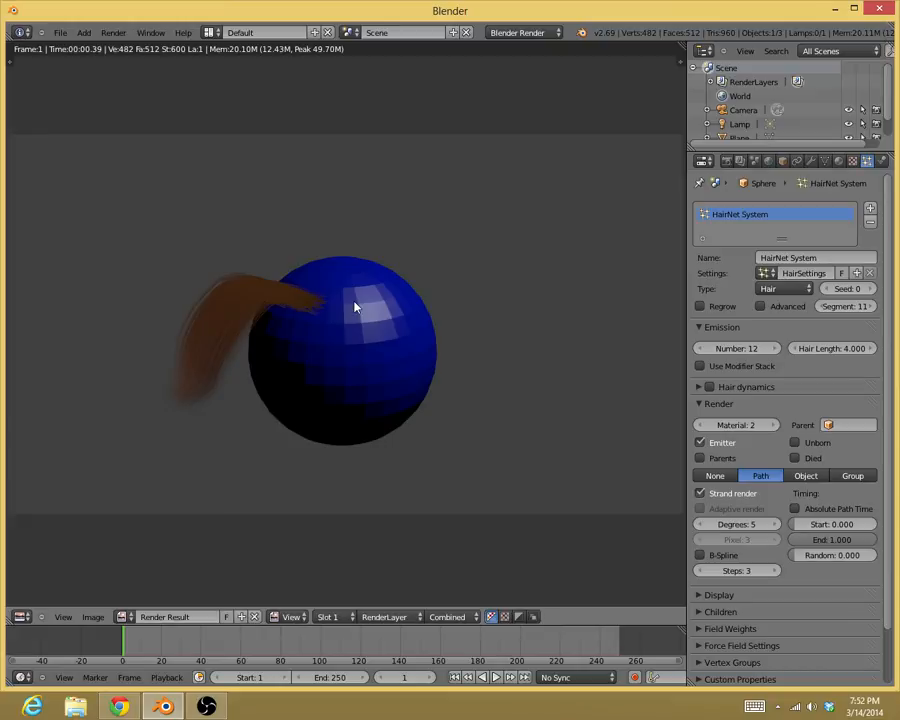
pyautogui.moveTo(355, 307)
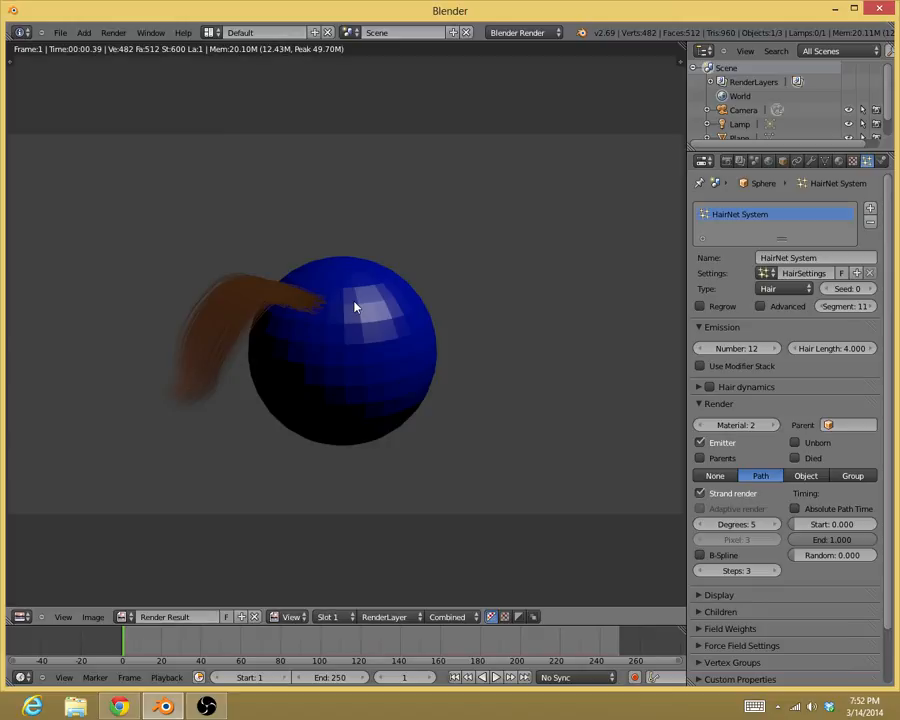
pyautogui.moveTo(360, 291)
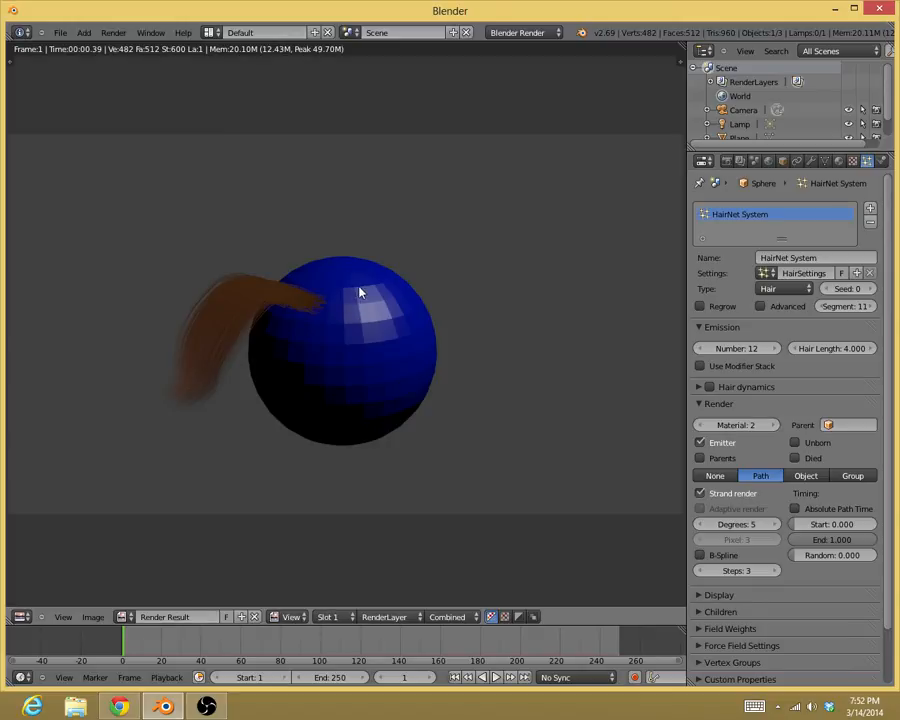
pyautogui.moveTo(283, 293)
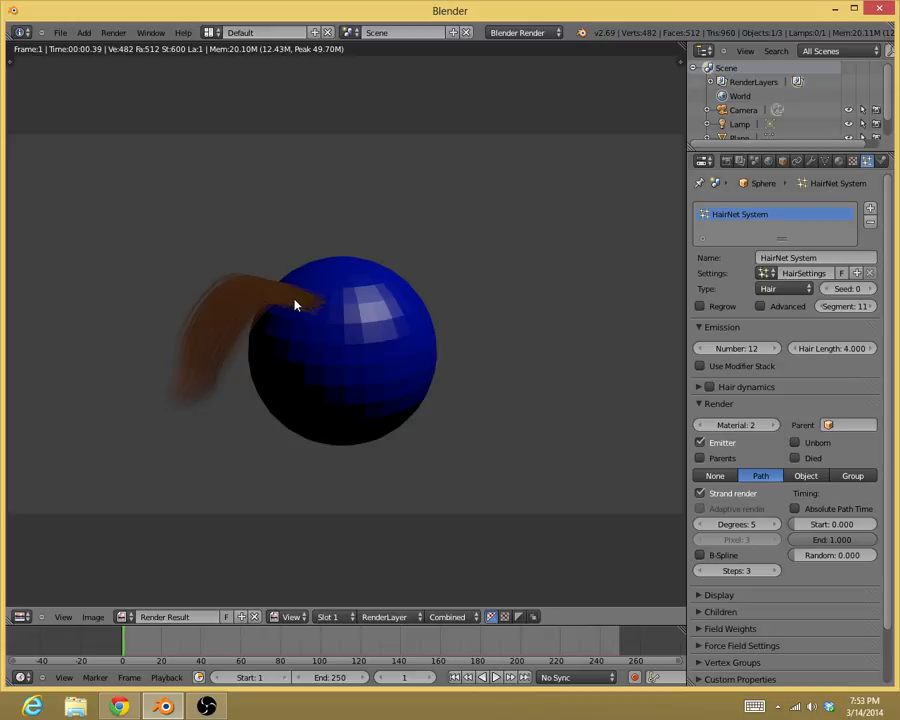
pyautogui.moveTo(215, 410)
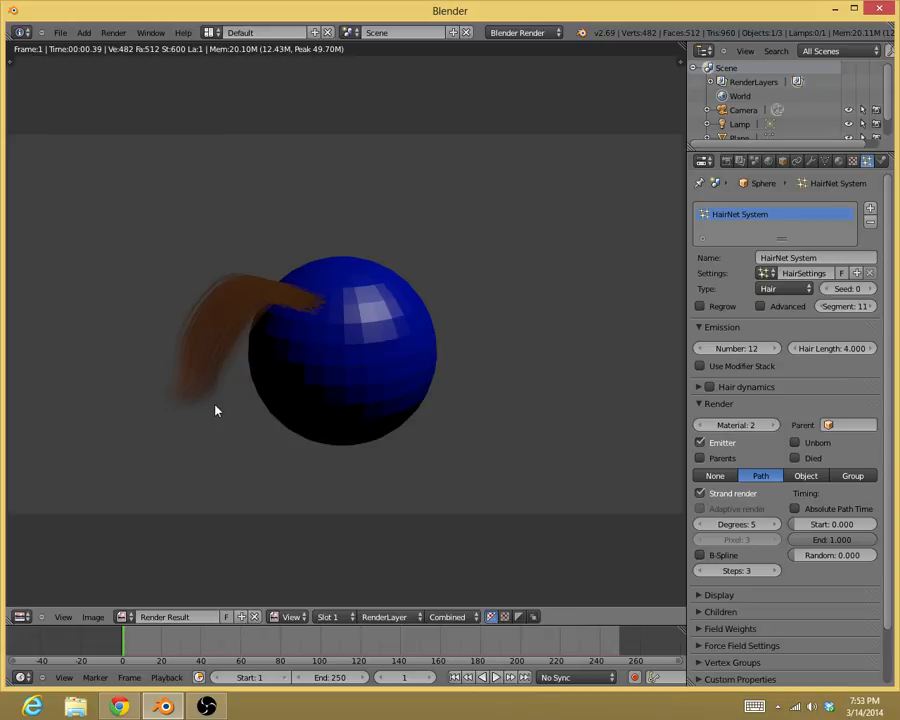
pyautogui.moveTo(296, 300)
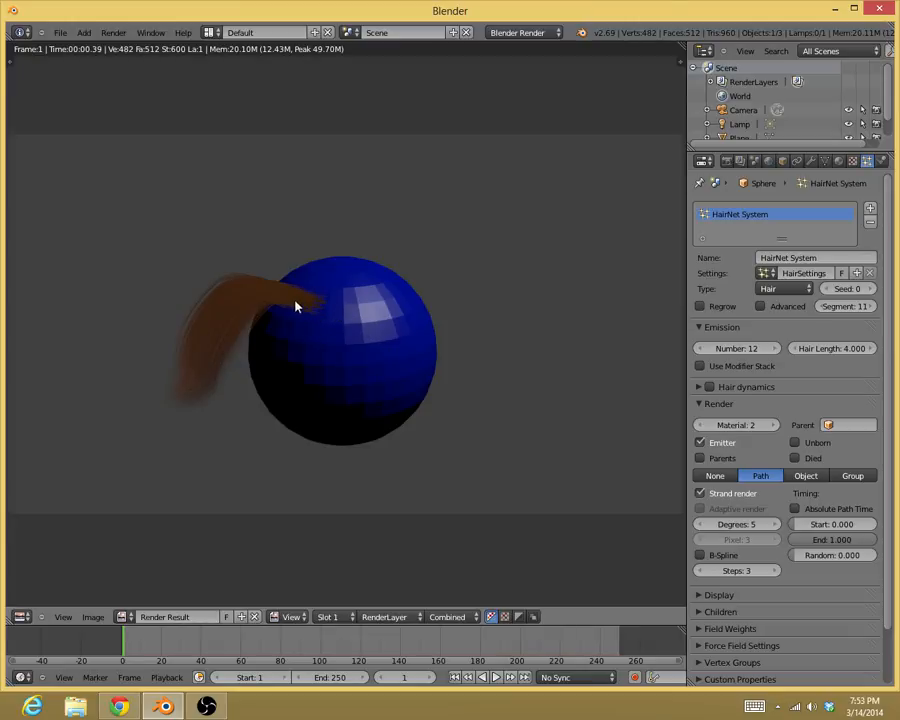
pyautogui.moveTo(273, 360)
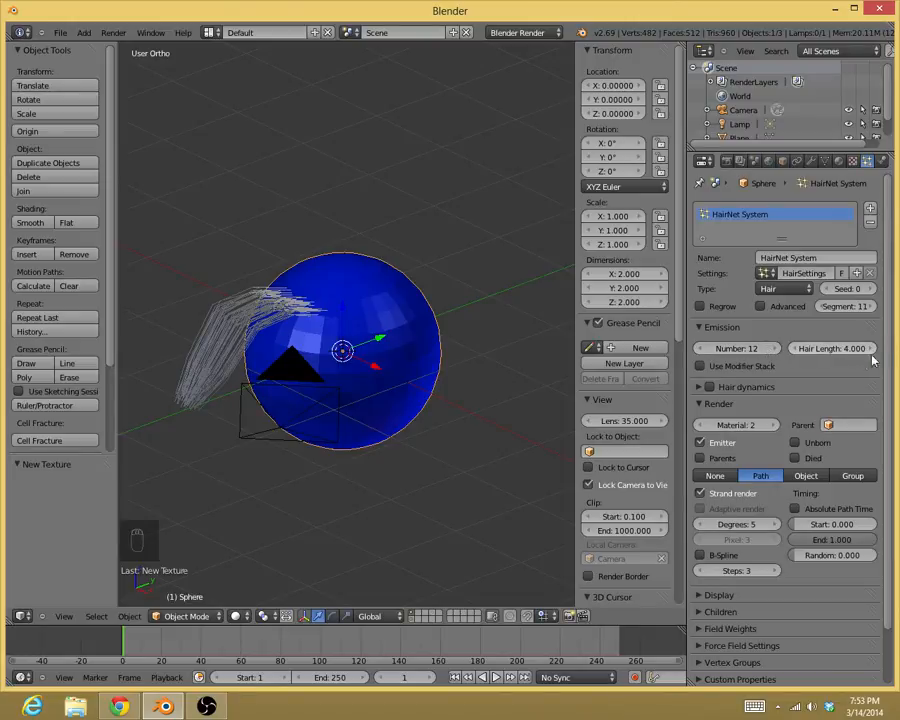
# Enable hair dynamics for the HairNet System strands
pyautogui.click(710, 387)
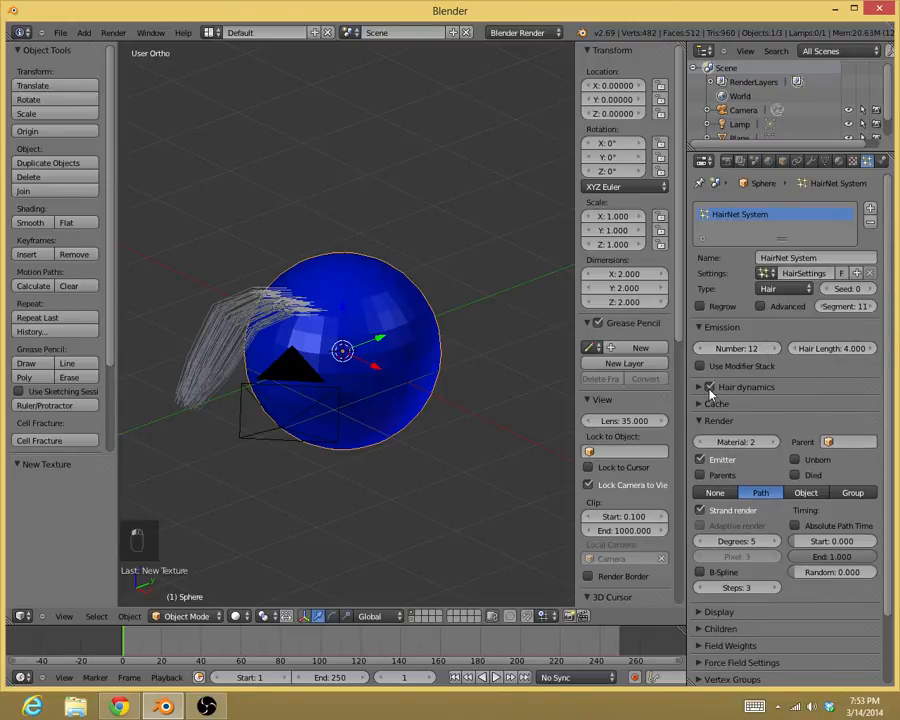
pyautogui.click(700, 387)
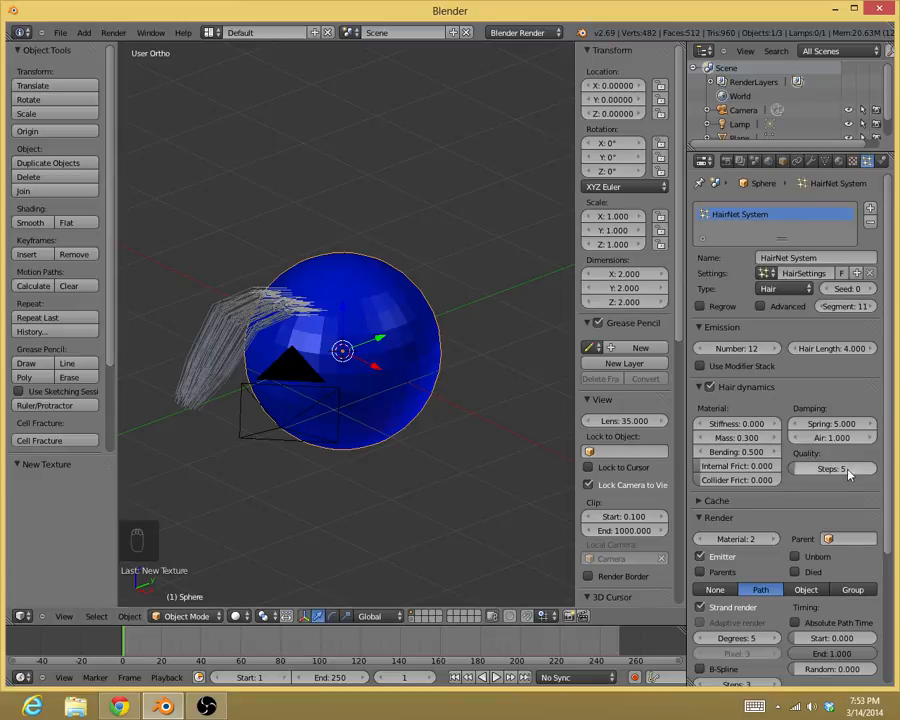
pyautogui.click(710, 387)
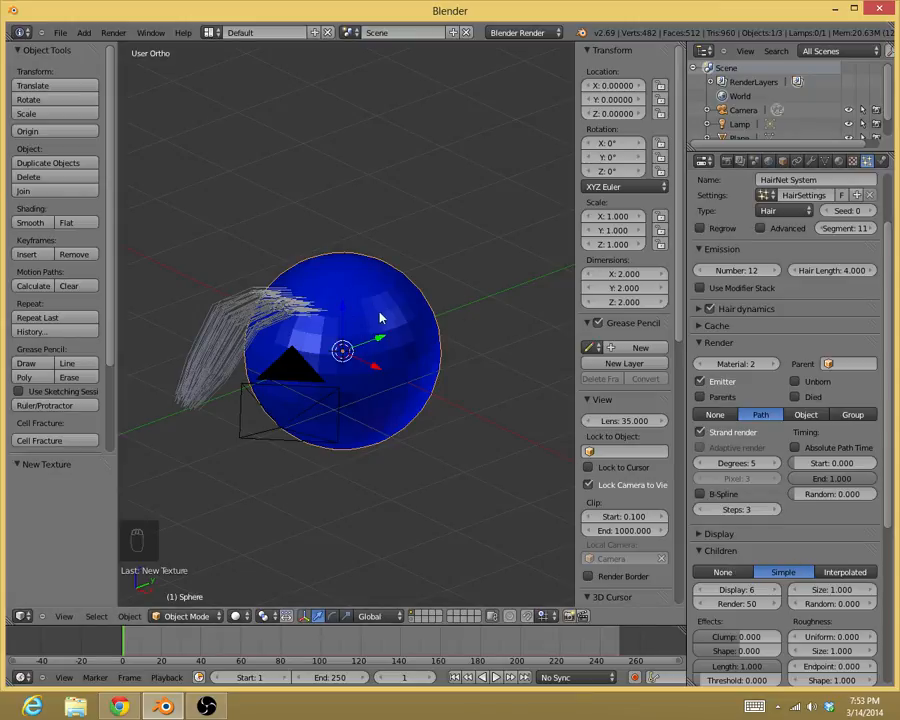
pyautogui.moveTo(330, 353)
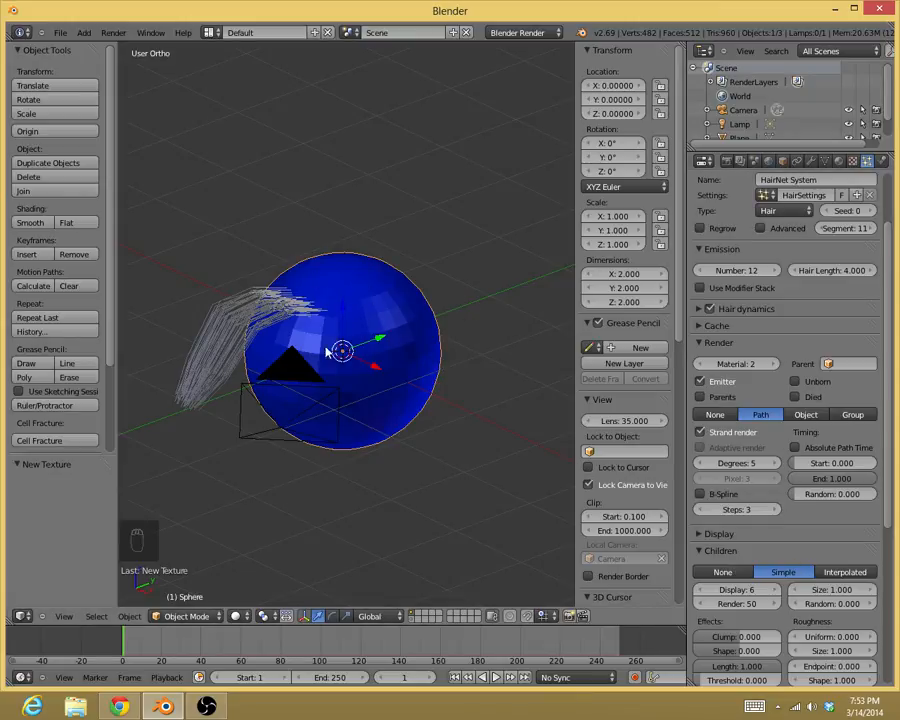
# Set the child strands' Kink to Wave
pyautogui.scroll(-3)
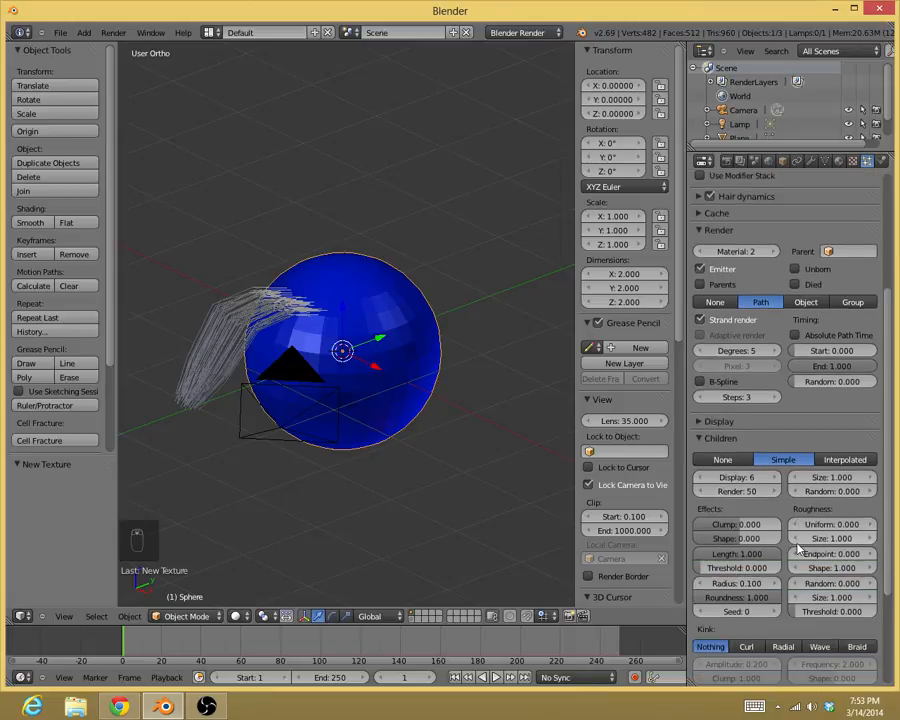
pyautogui.click(746, 561)
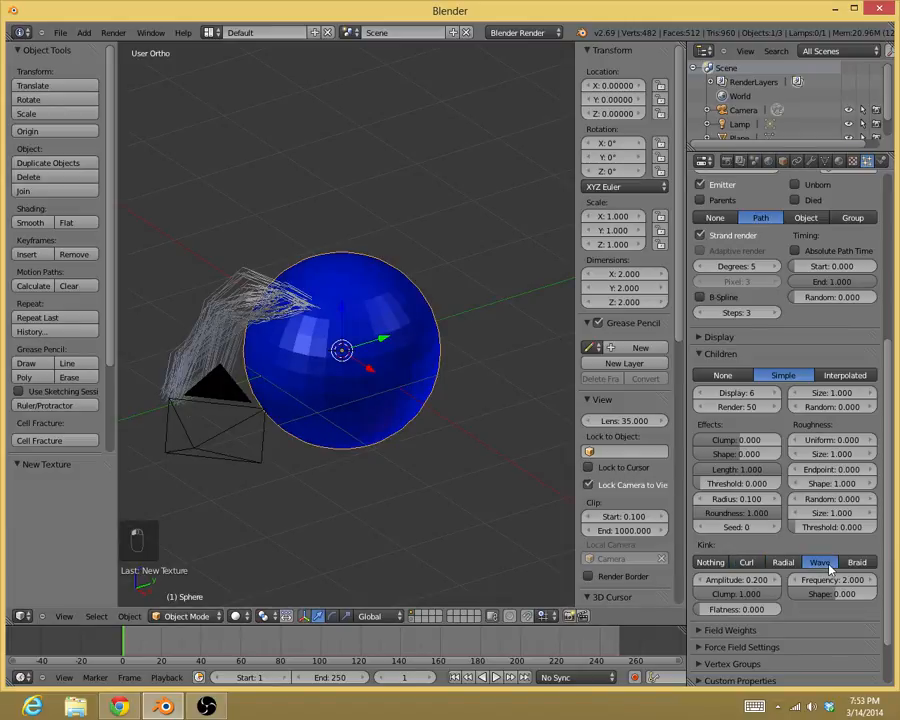
pyautogui.click(856, 562)
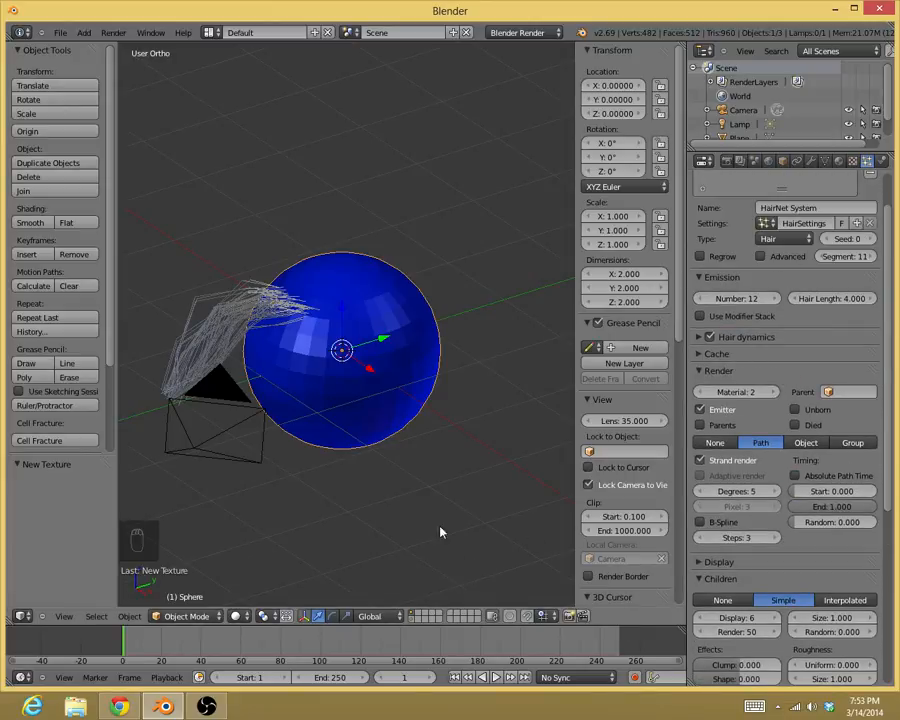
# Toggle through Particle Edit back to Object Mode and render the wavy hair with F12
pyautogui.click(185, 616)
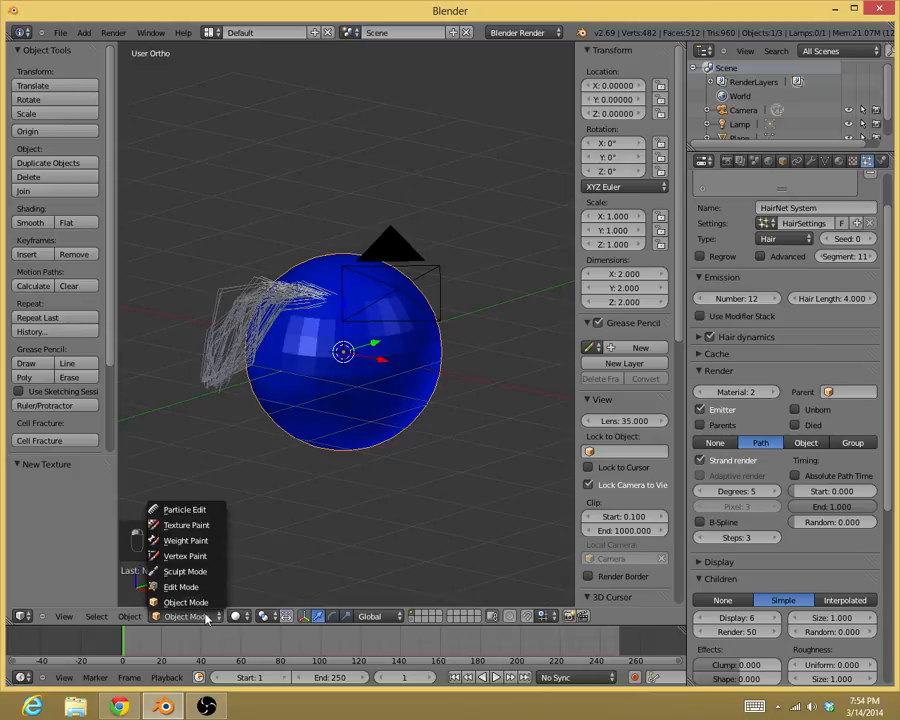
pyautogui.click(185, 509)
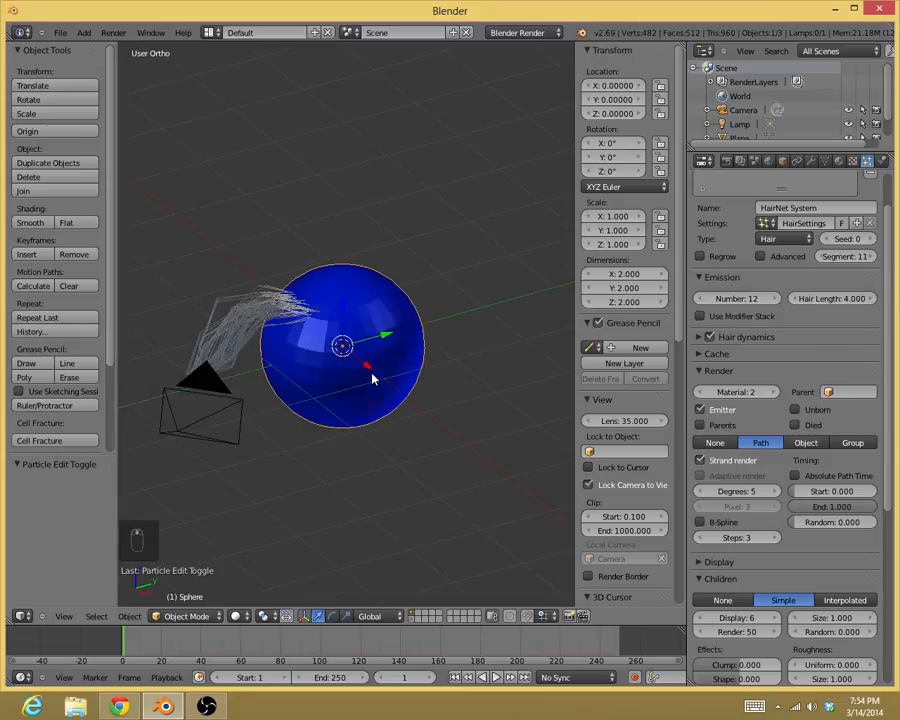
pyautogui.moveTo(270, 318)
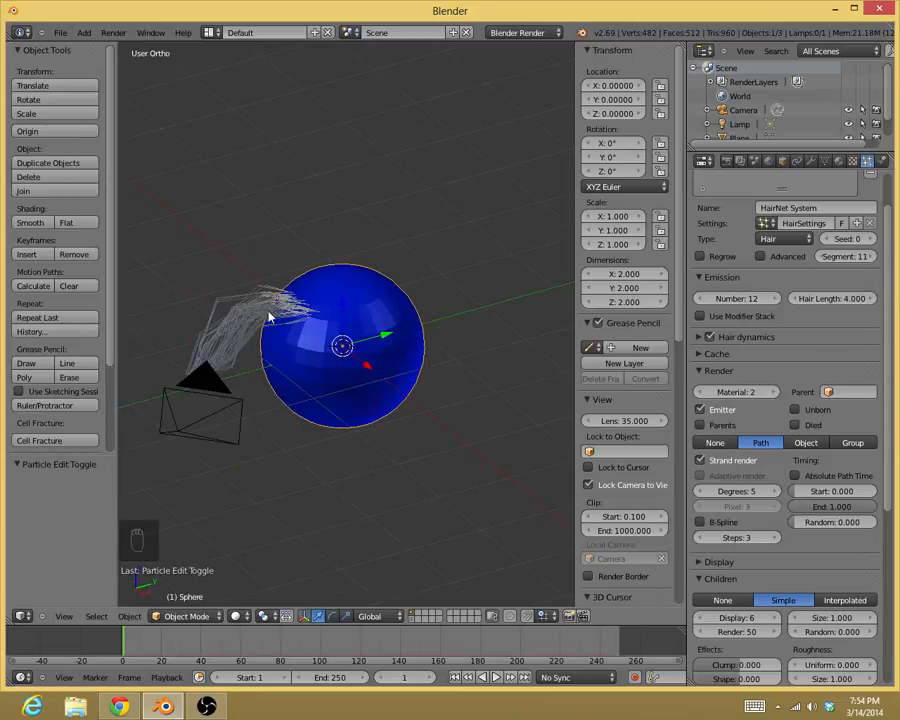
pyautogui.press('F12')
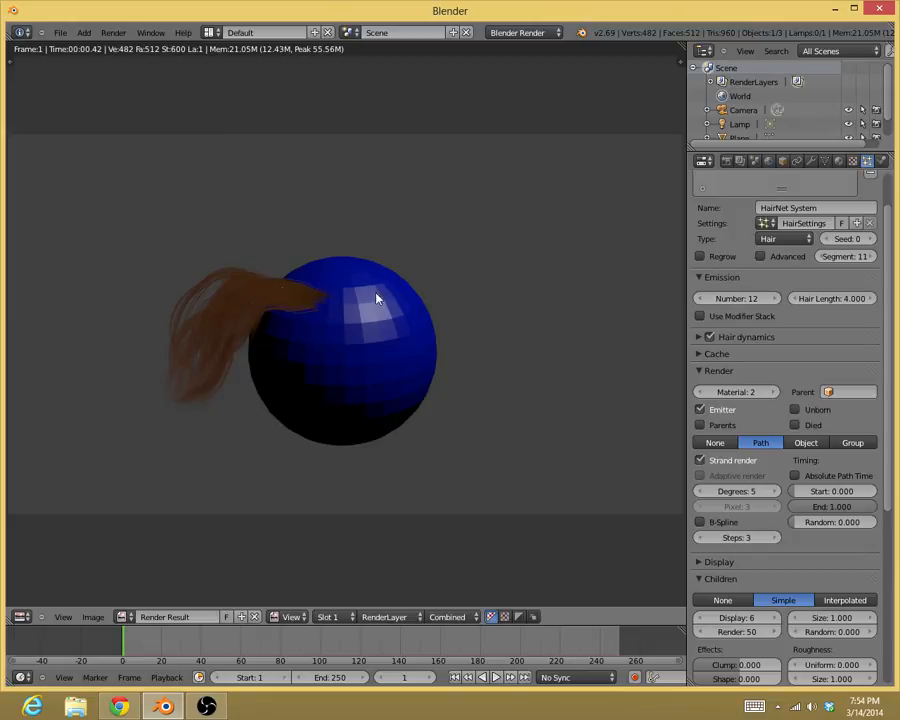
pyautogui.moveTo(363, 311)
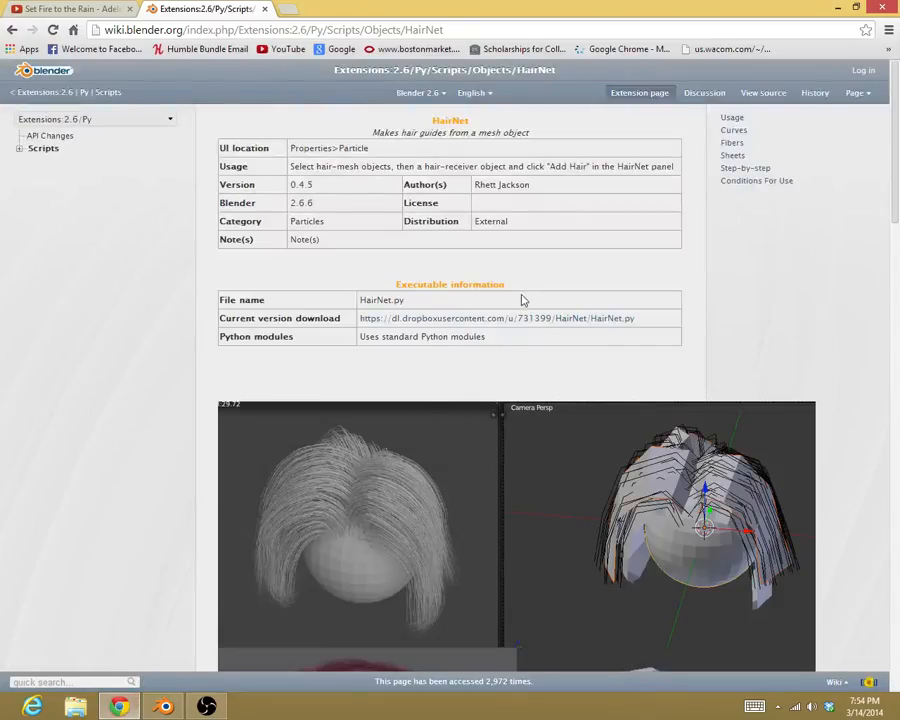
pyautogui.moveTo(548, 147)
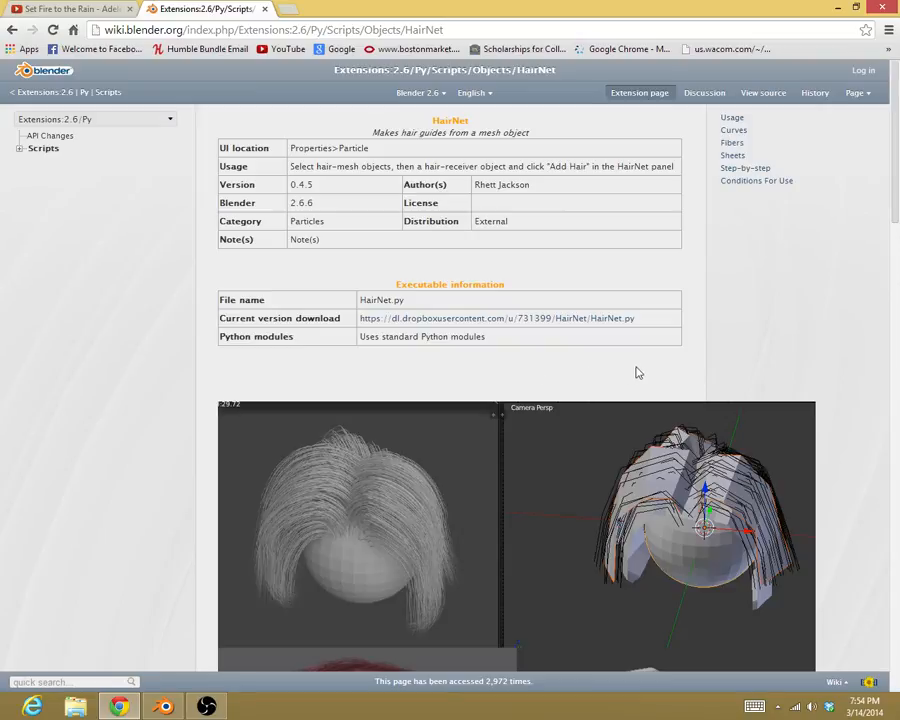
# Scroll the HairNet wiki page past the example renders to the Usage section
pyautogui.scroll(-3)
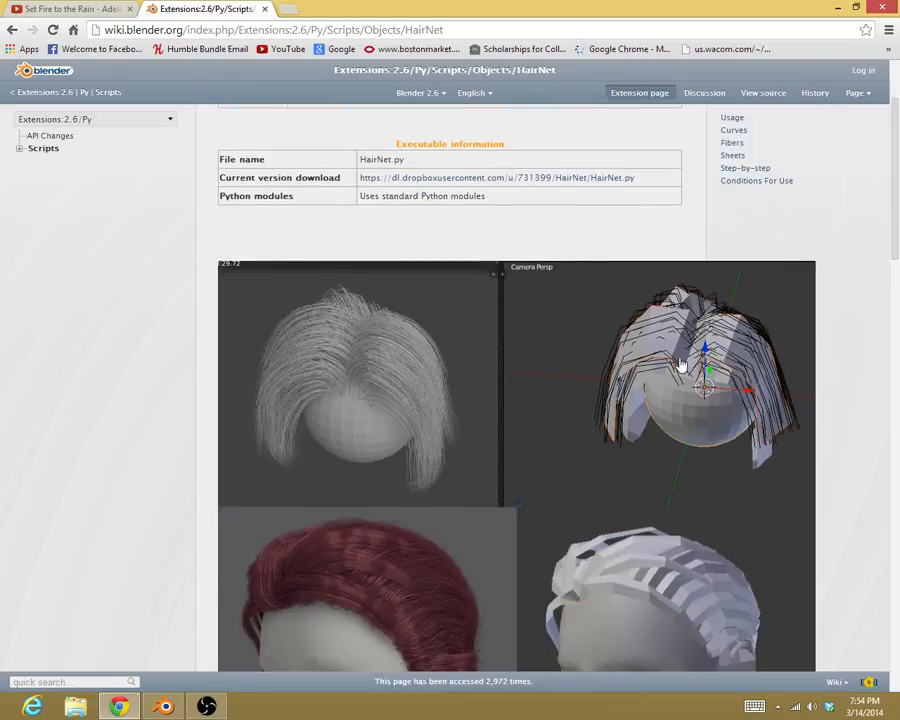
pyautogui.scroll(-3)
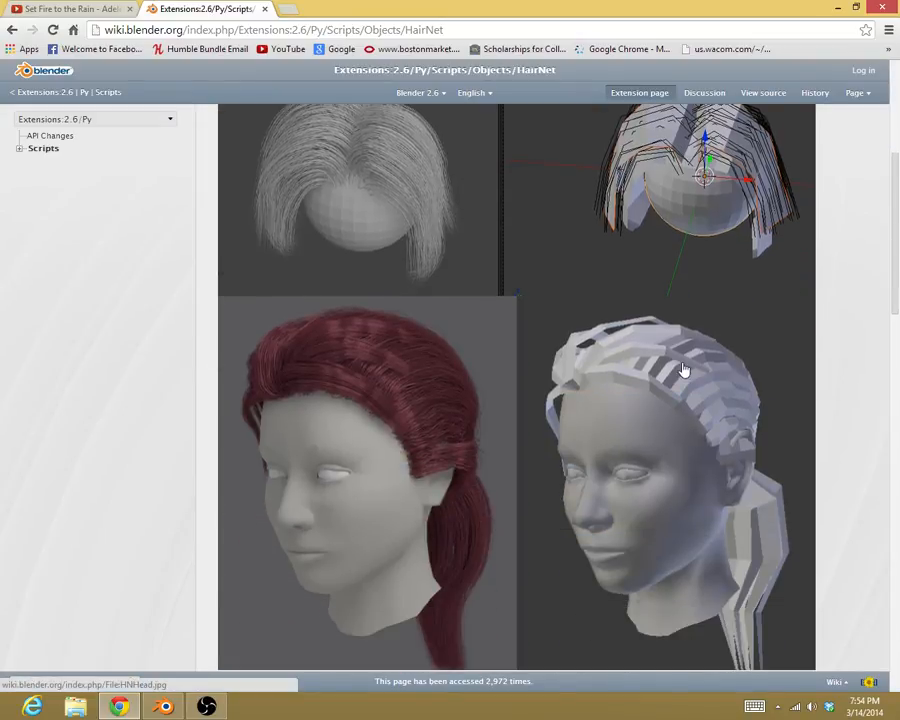
pyautogui.moveTo(590, 325)
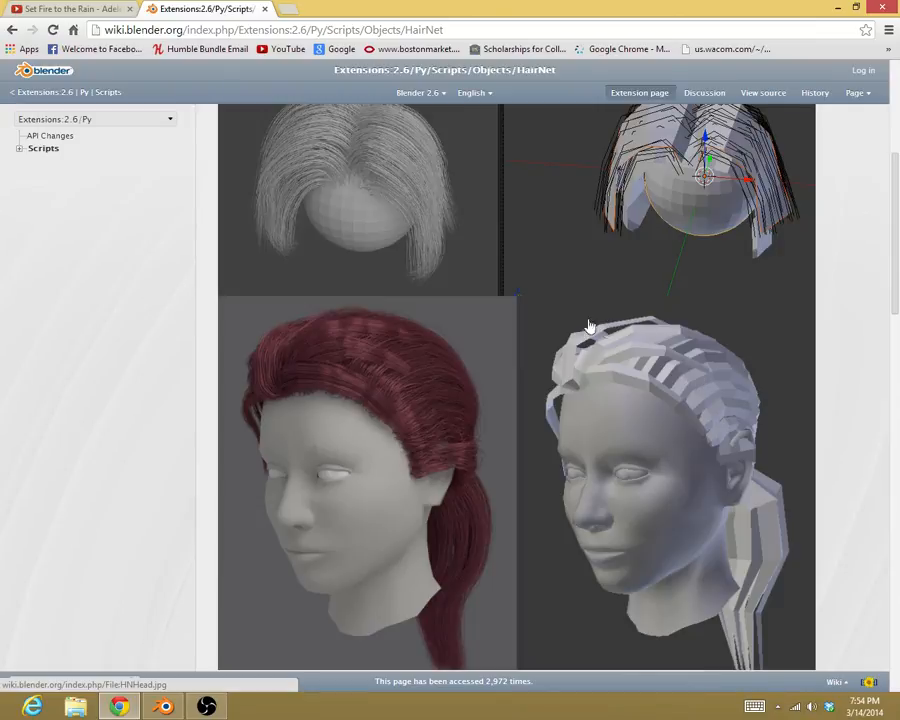
pyautogui.moveTo(638, 353)
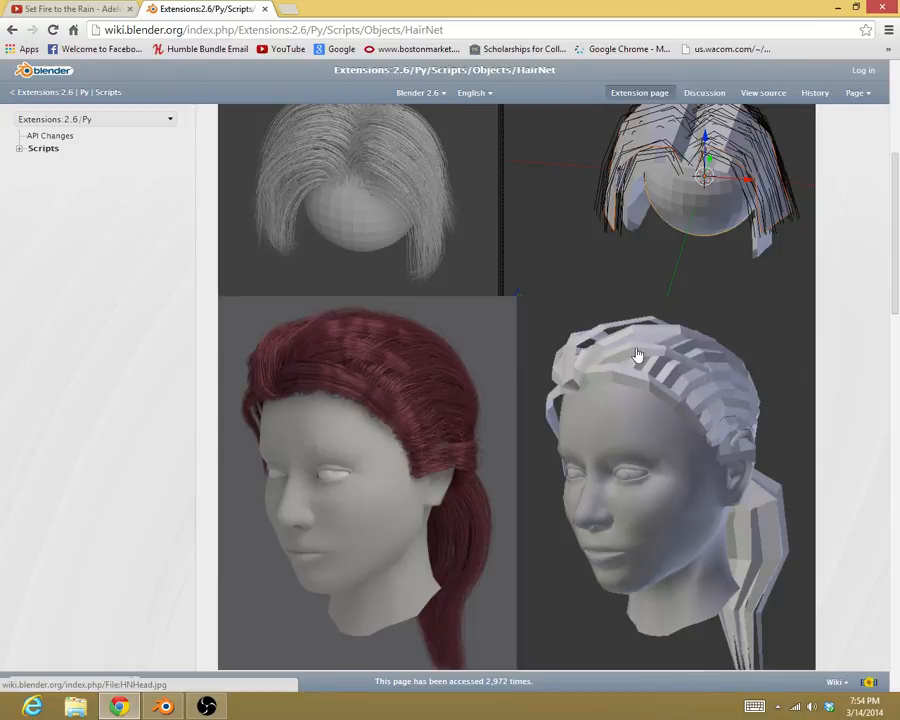
pyautogui.moveTo(684, 400)
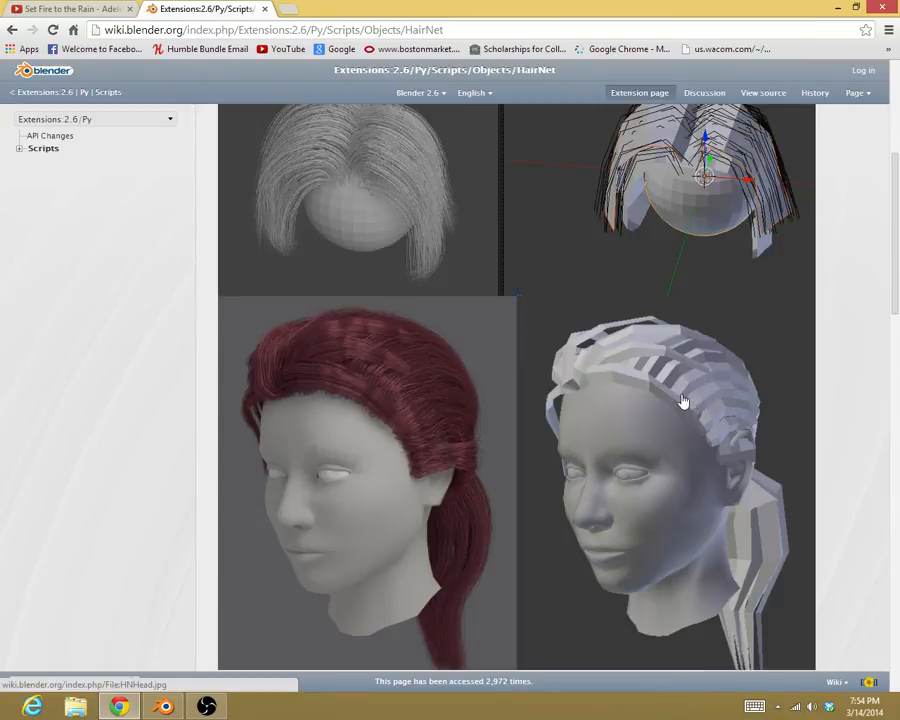
pyautogui.moveTo(808, 405)
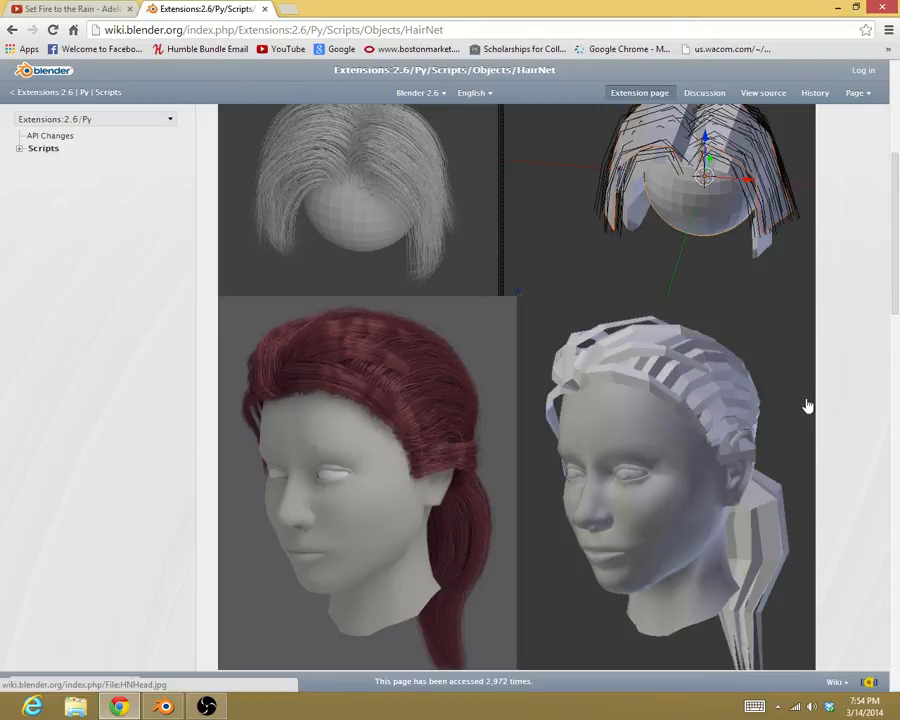
pyautogui.scroll(-3)
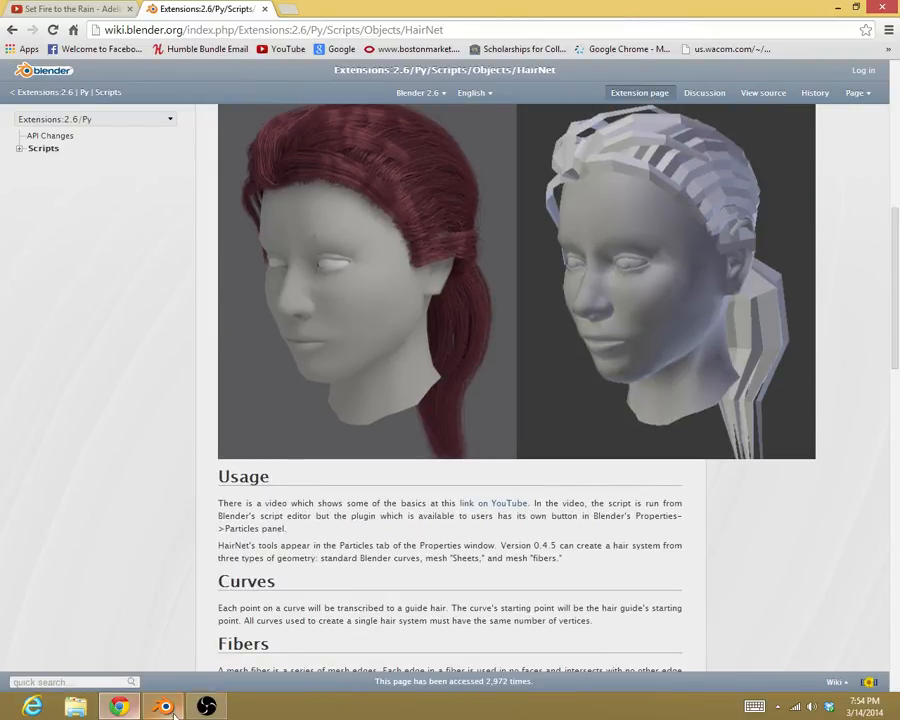